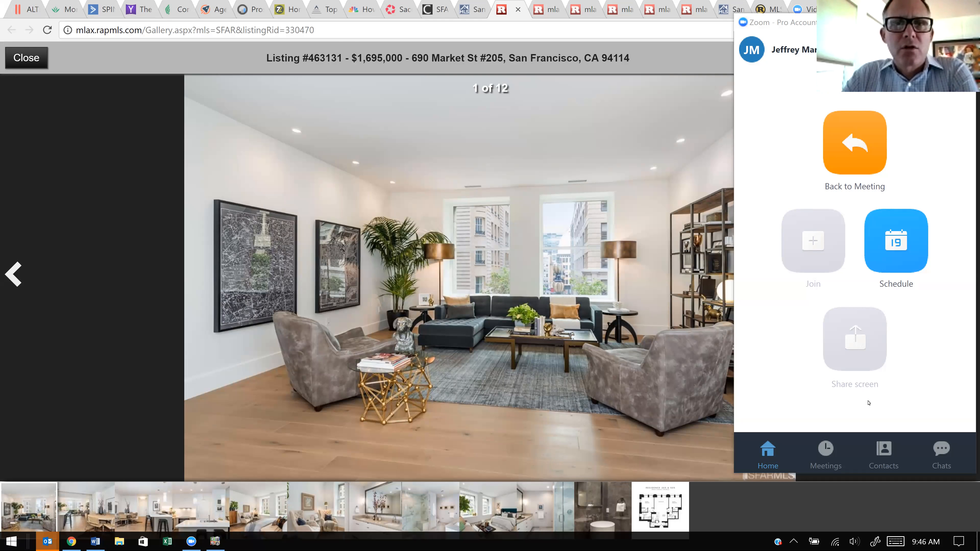
mouse_move(956, 246)
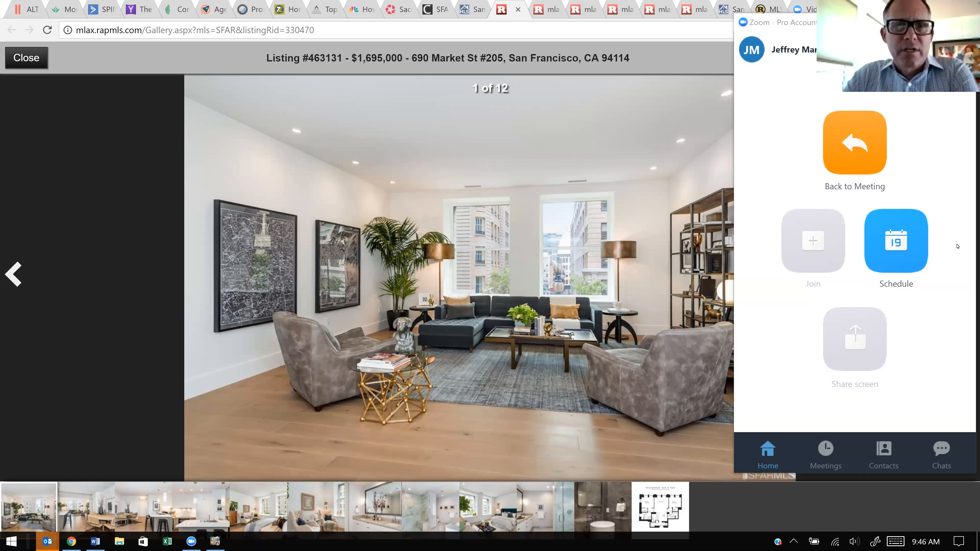
mouse_move(476, 132)
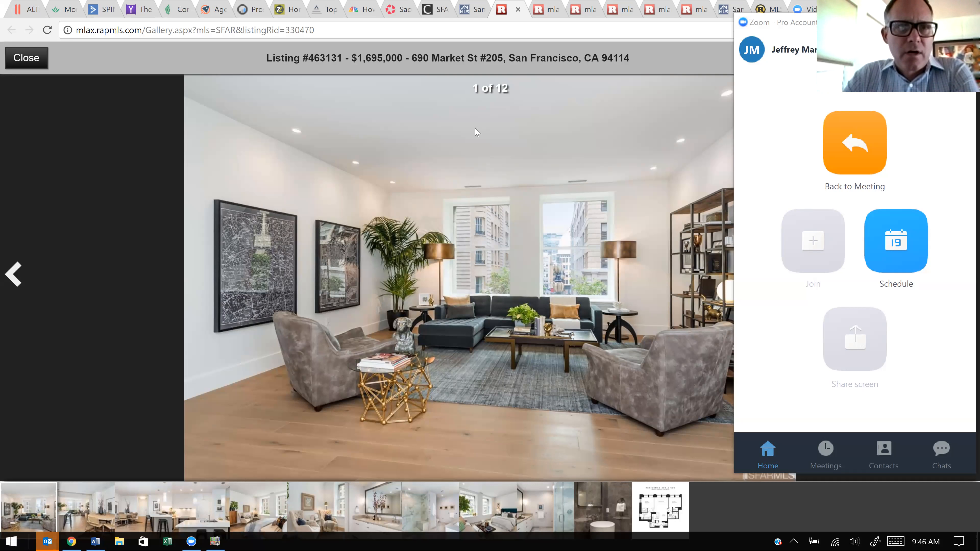
mouse_move(287, 106)
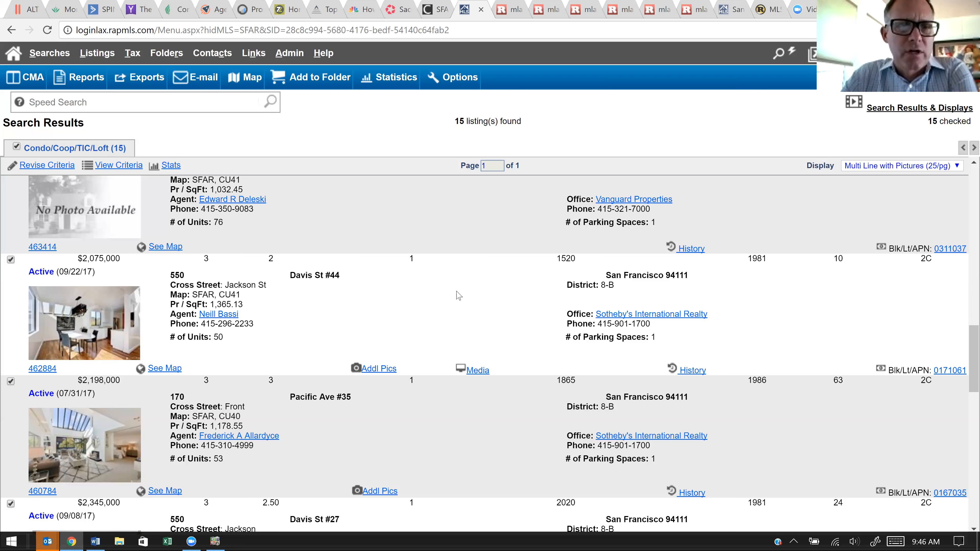
- Scroll up and down through the 15-listing condo Search Results list to review it
scroll(down, 3)
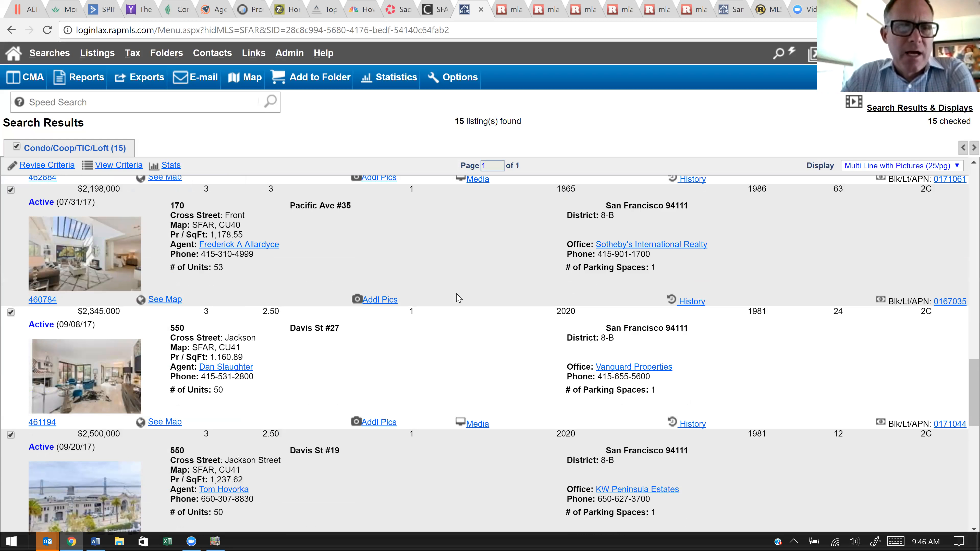
scroll(down, 3)
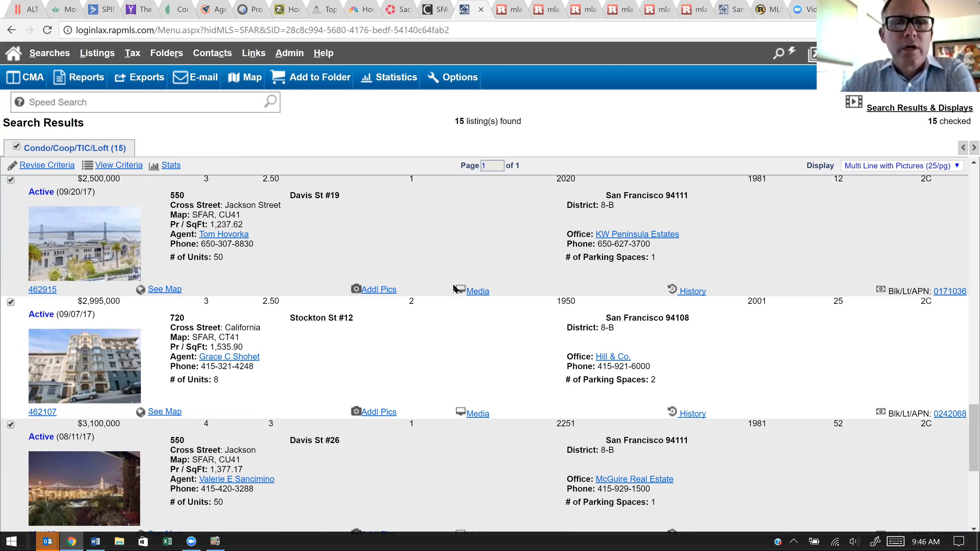
mouse_move(449, 295)
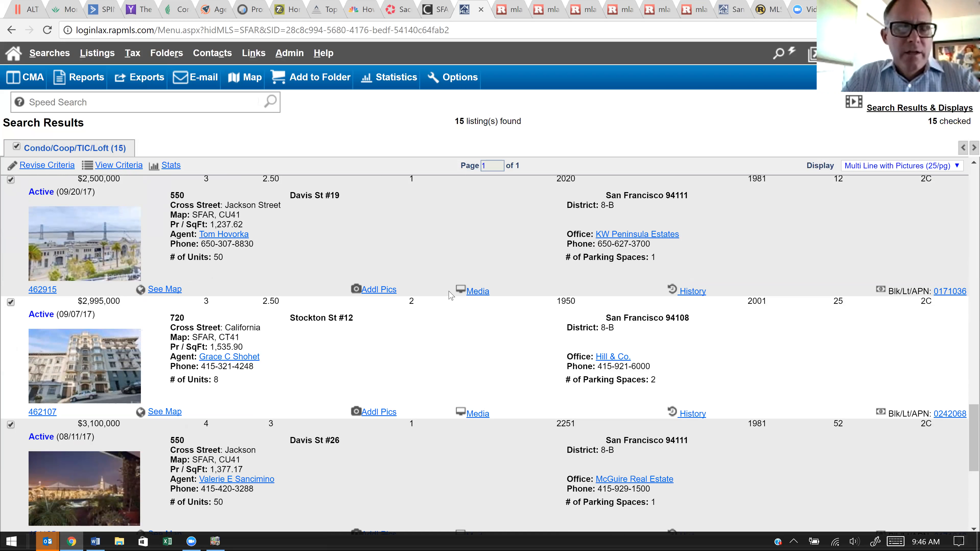
scroll(down, 3)
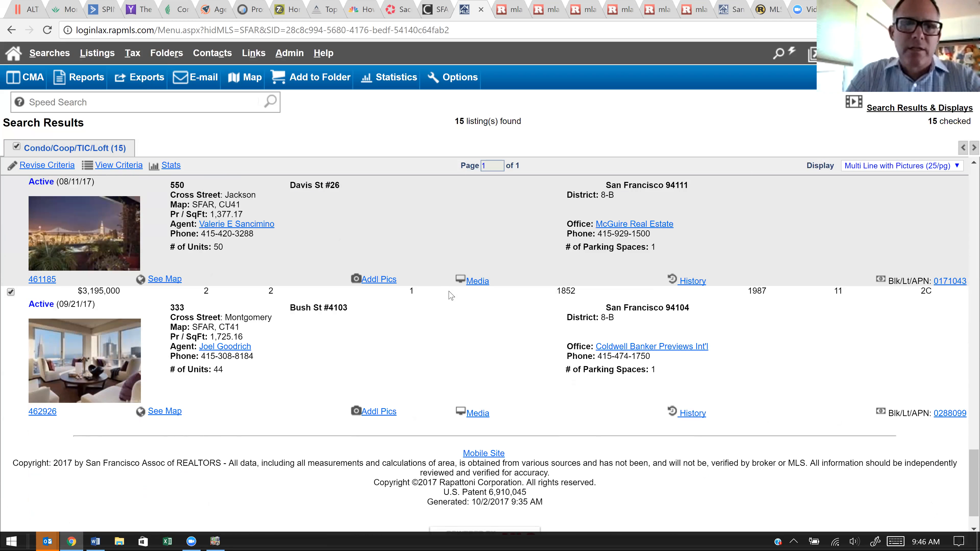
mouse_move(504, 288)
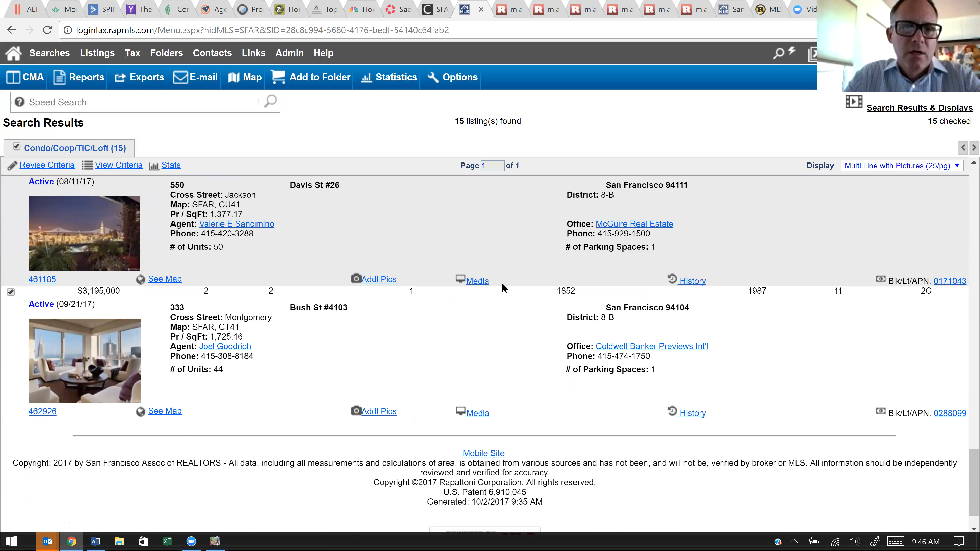
scroll(up, 3)
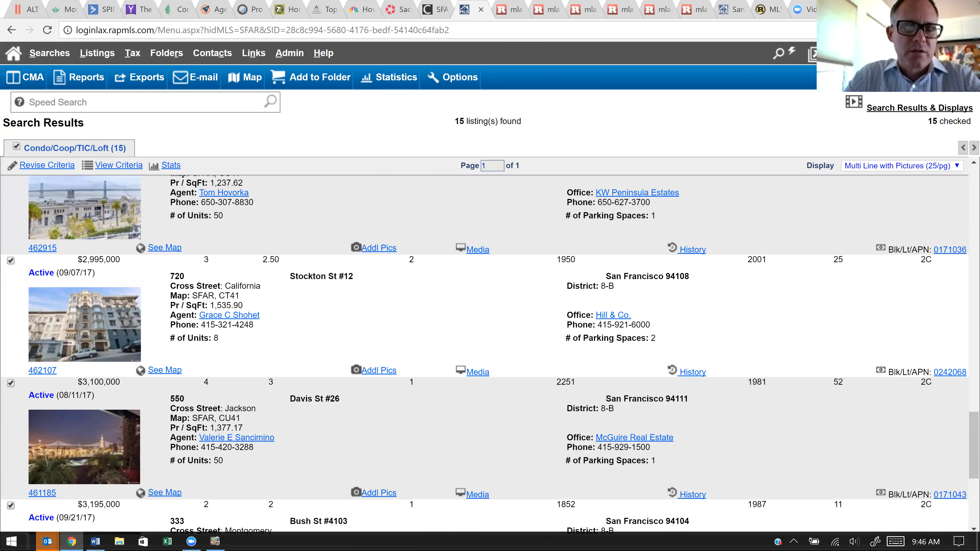
scroll(up, 3)
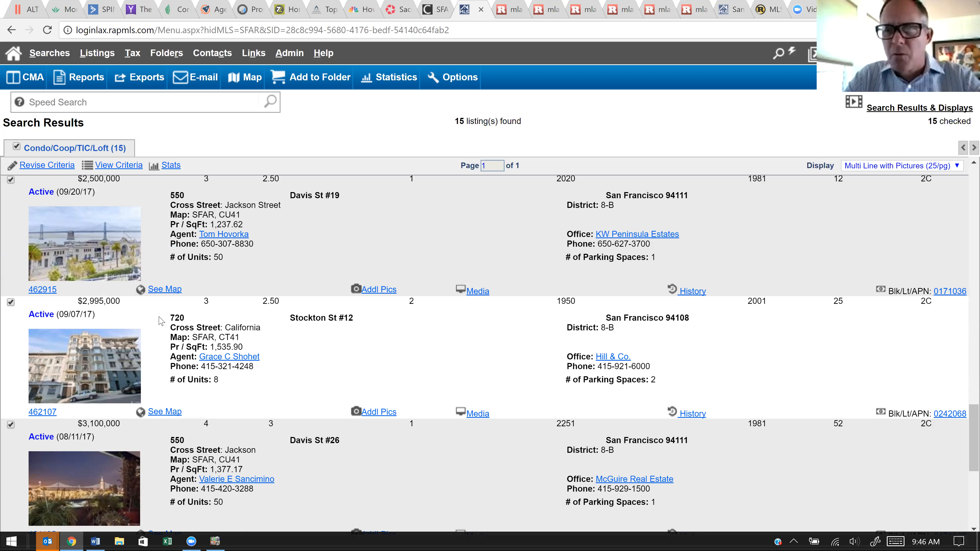
scroll(down, 3)
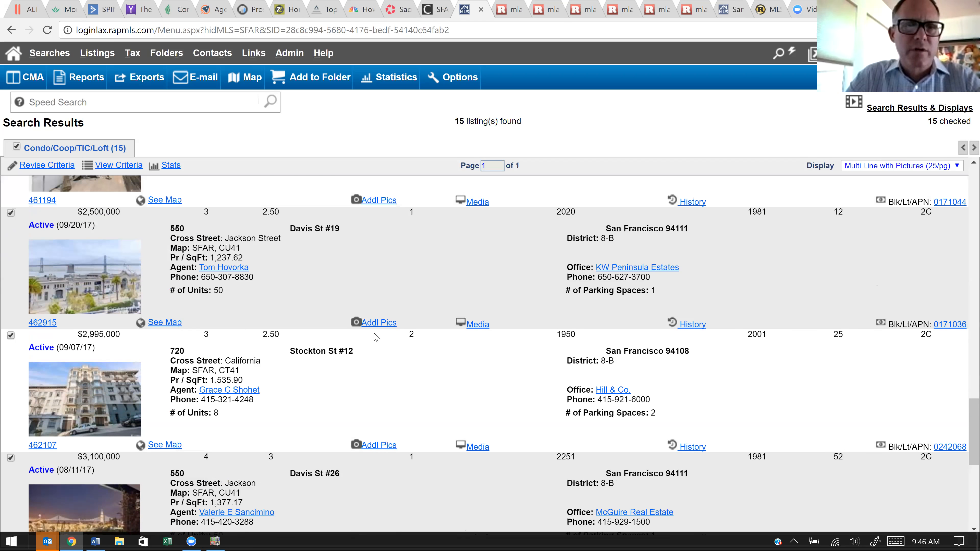
scroll(up, 3)
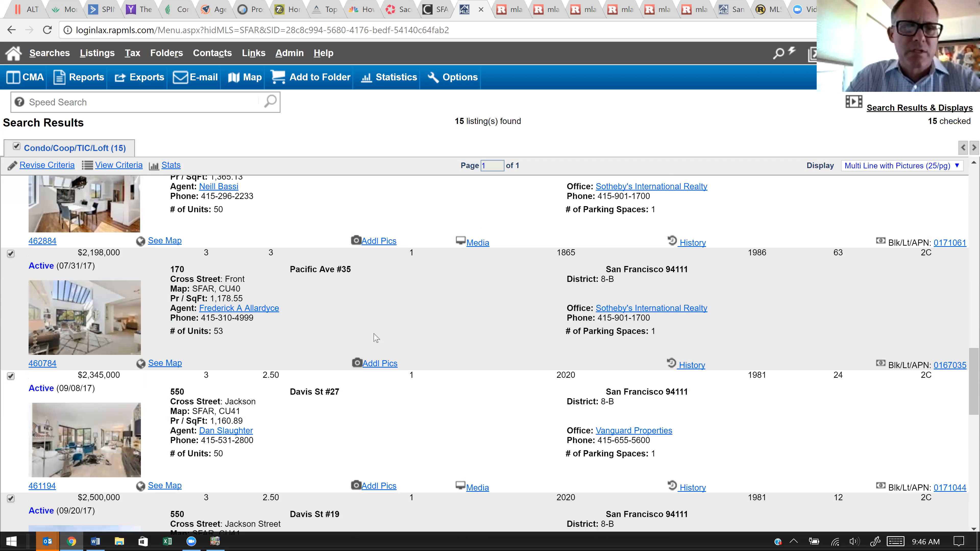
scroll(down, 3)
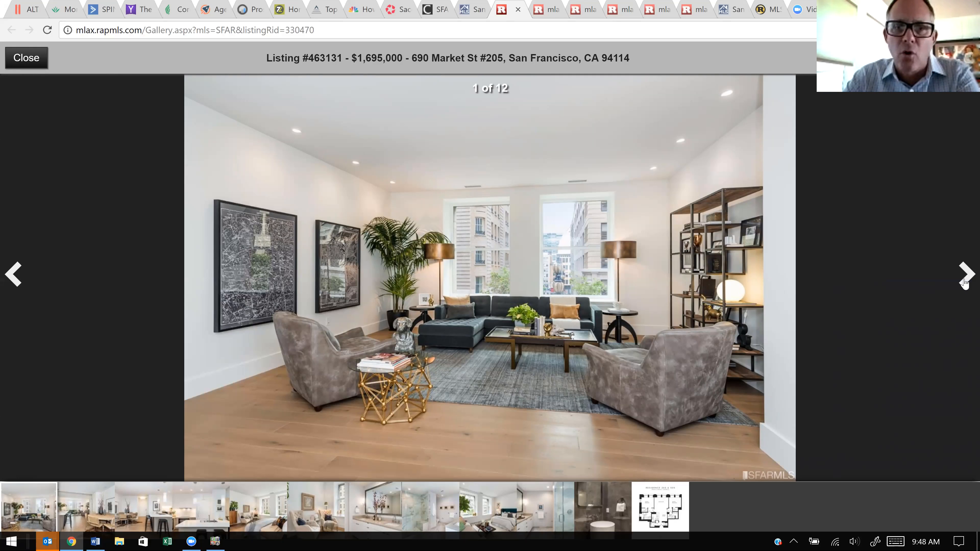
click(964, 274)
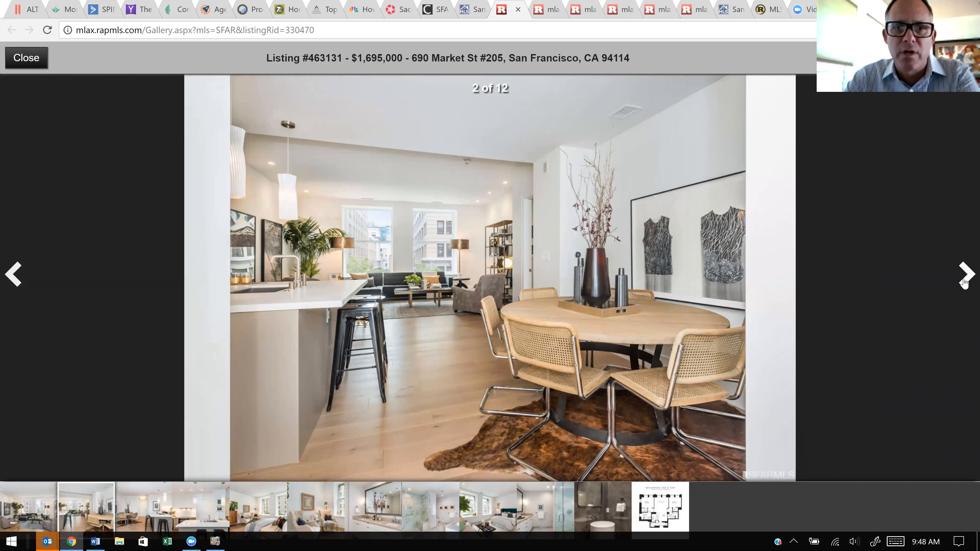
click(965, 273)
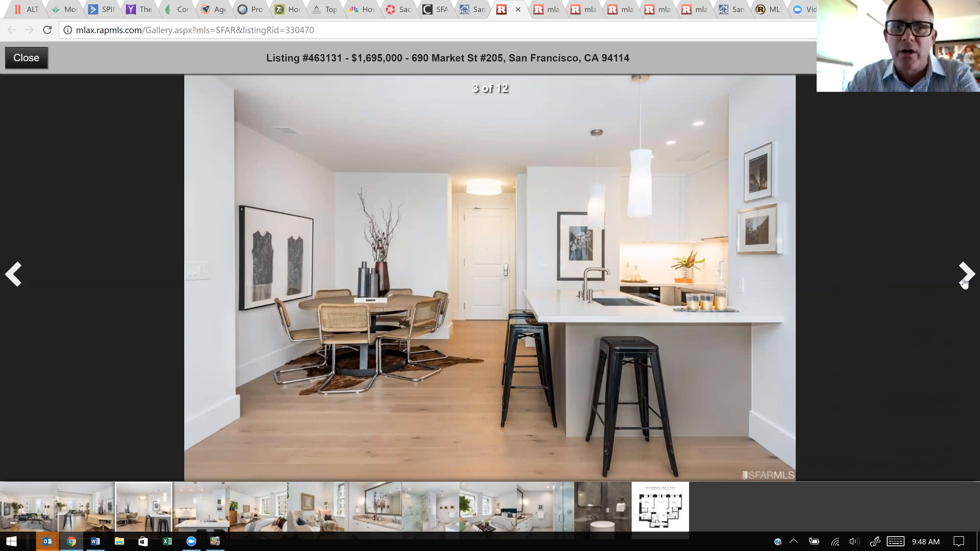
click(964, 273)
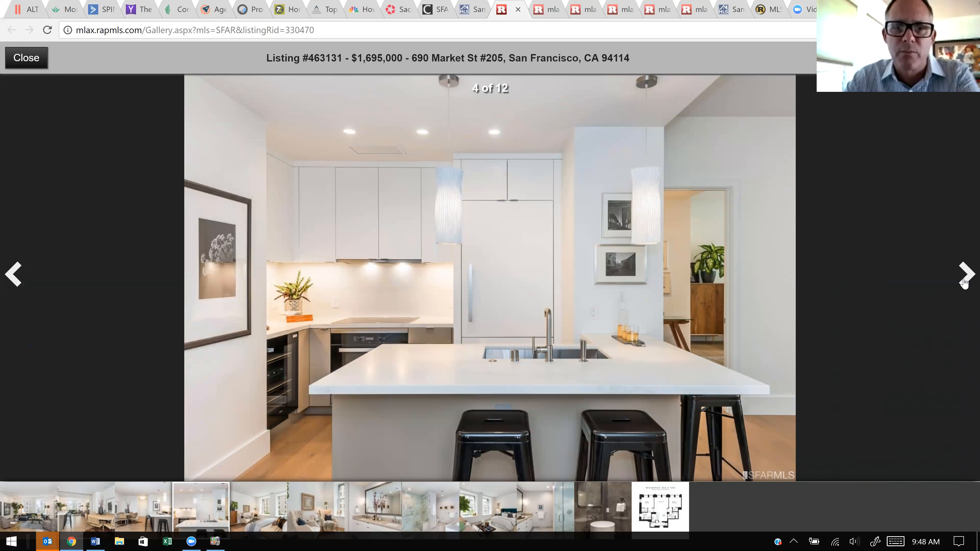
click(964, 273)
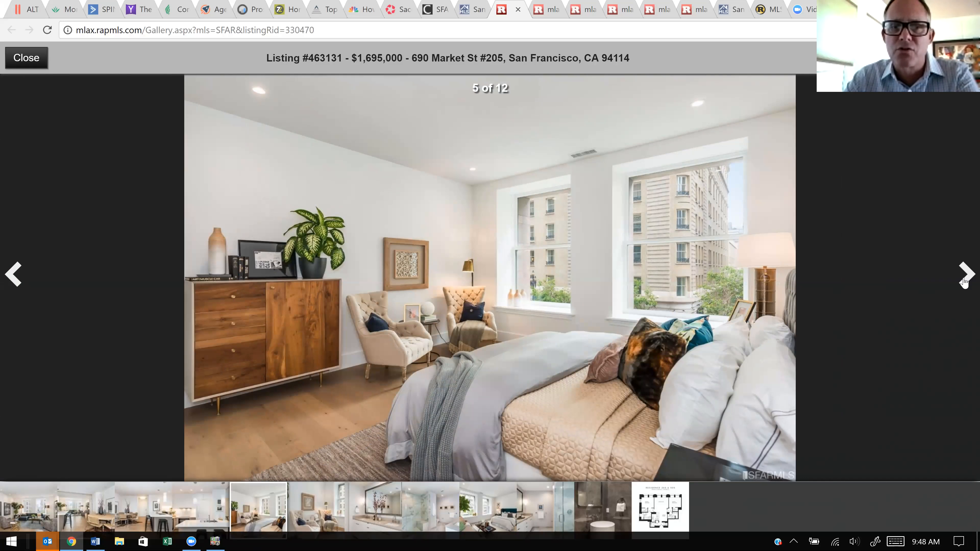
- Advance from photo 5 through bathrooms and second bedroom to photo 12 of 12, the floor plan
click(965, 273)
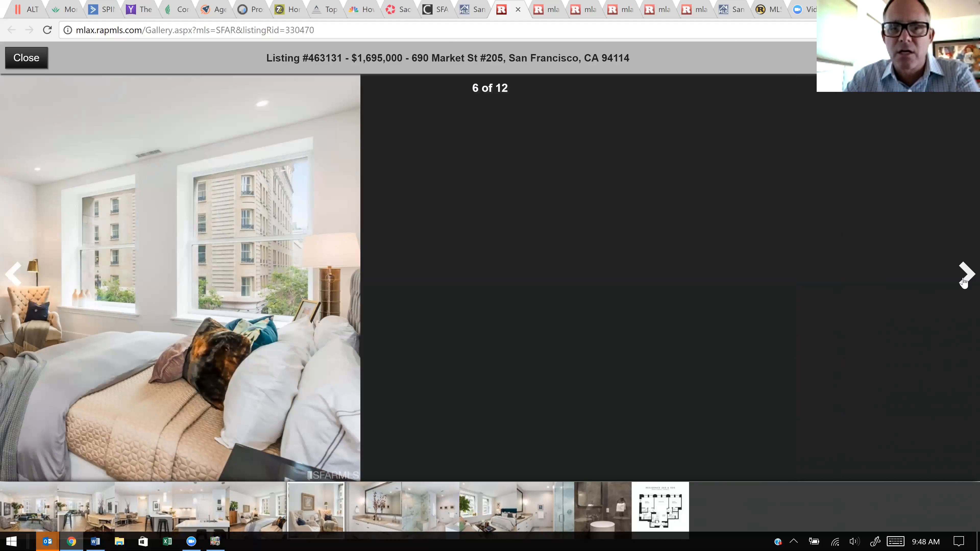
click(965, 273)
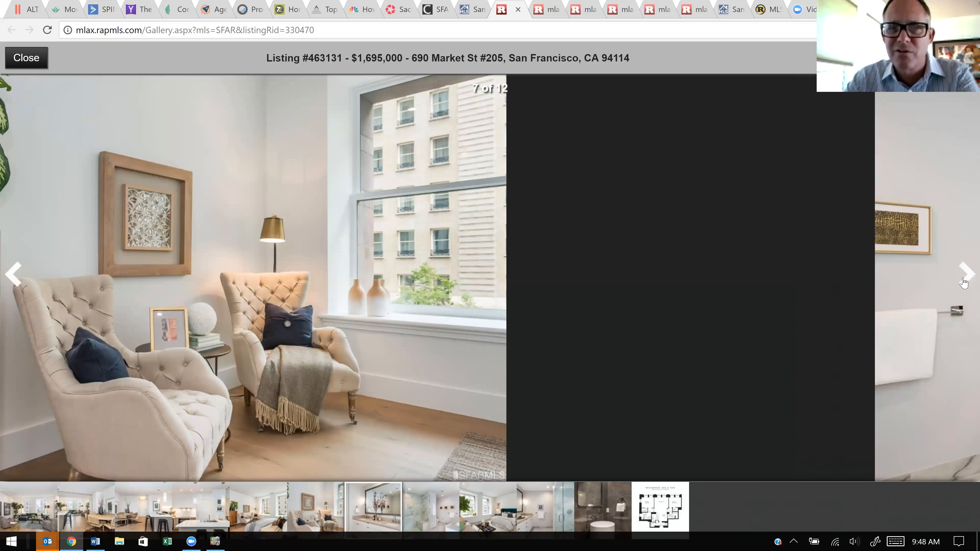
click(964, 273)
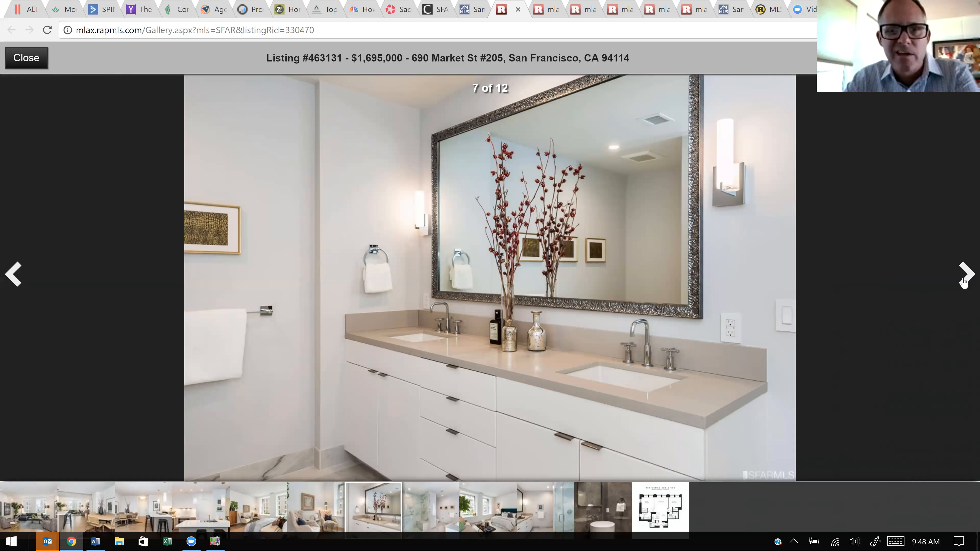
click(965, 273)
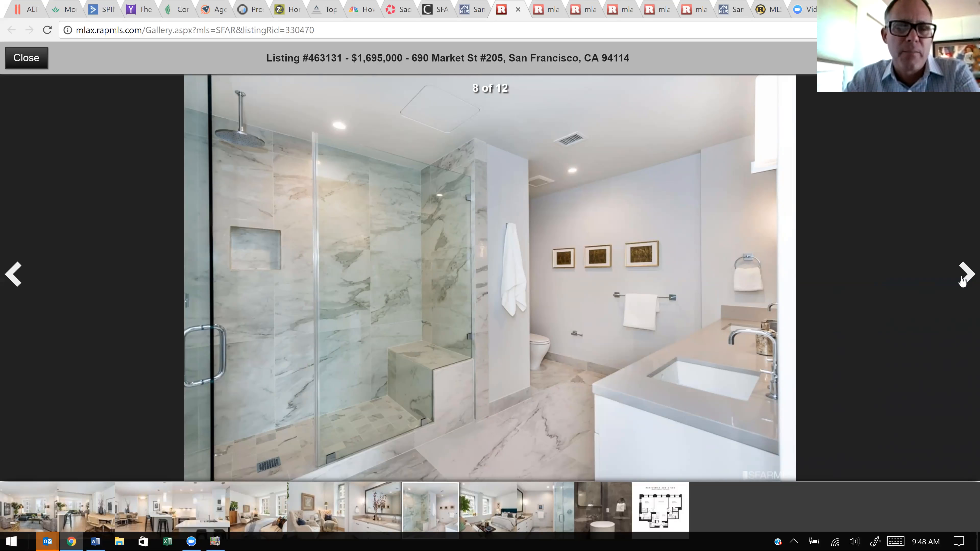
click(966, 274)
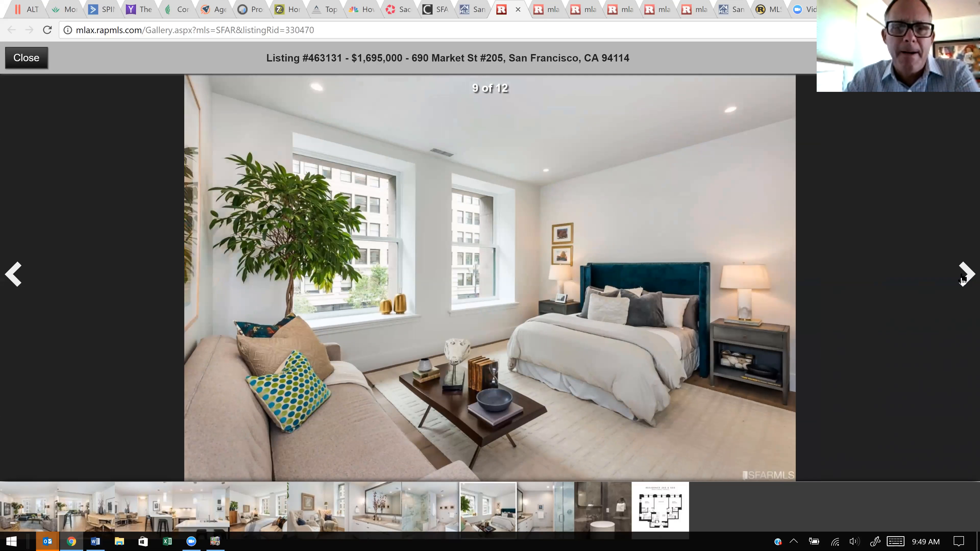
click(965, 274)
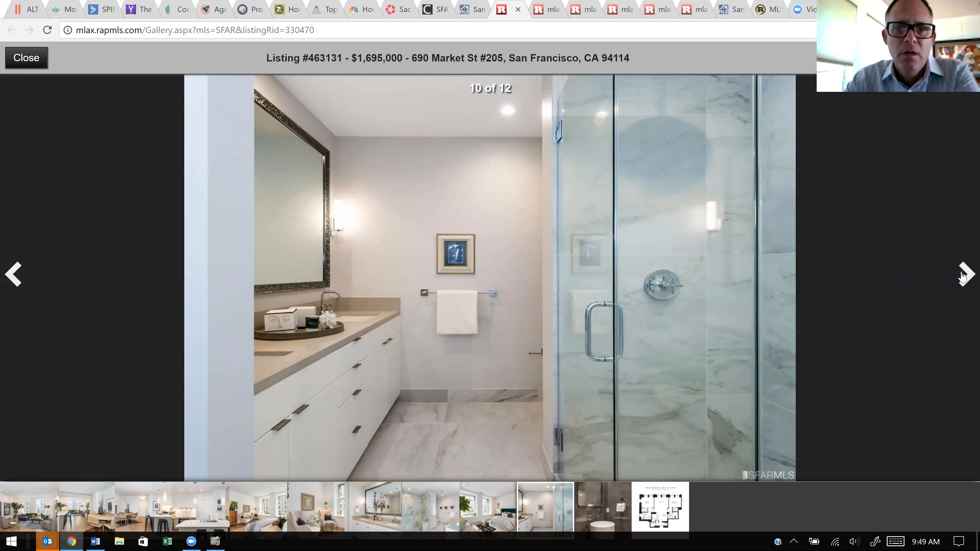
click(965, 274)
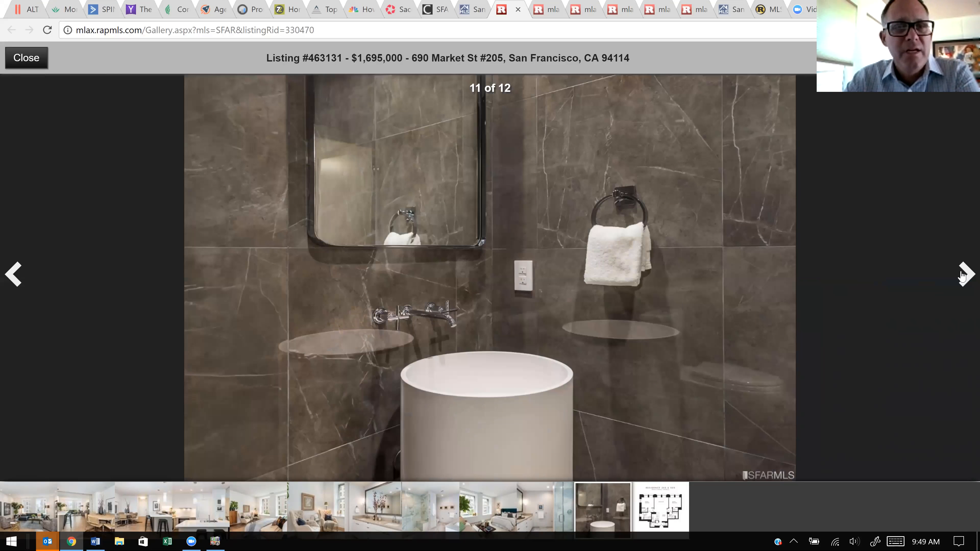
click(964, 273)
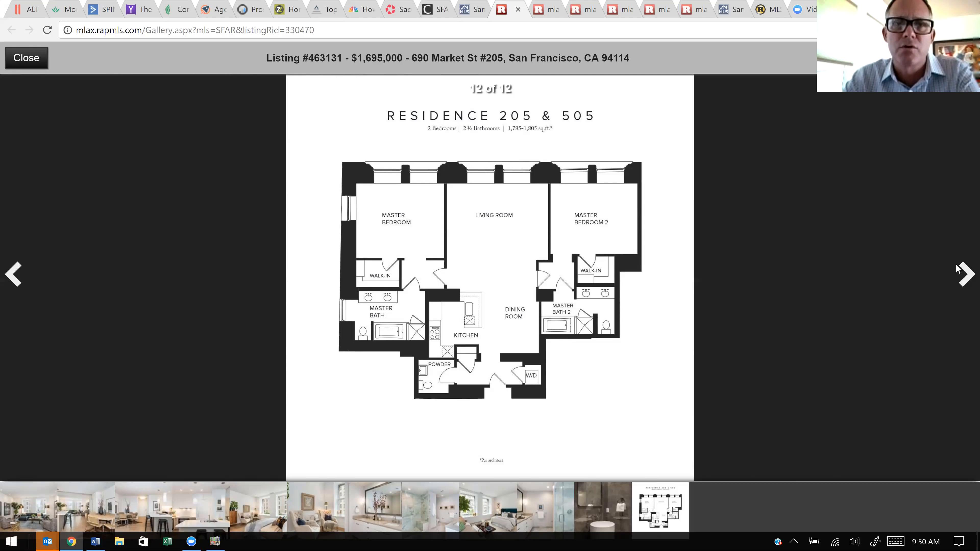
mouse_move(540, 51)
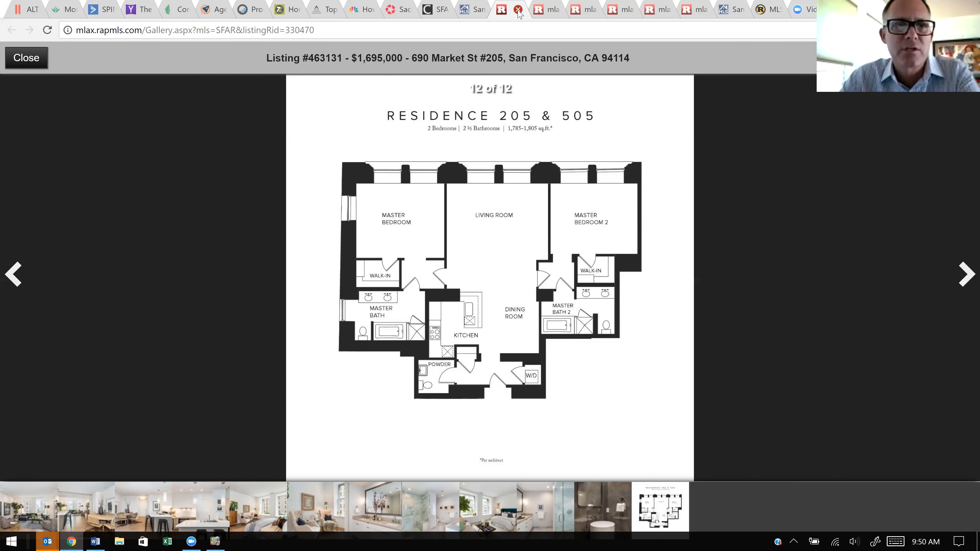
- Close the 690 Market St #205 gallery tab, landing on the 640 Davis St #41 gallery
click(518, 9)
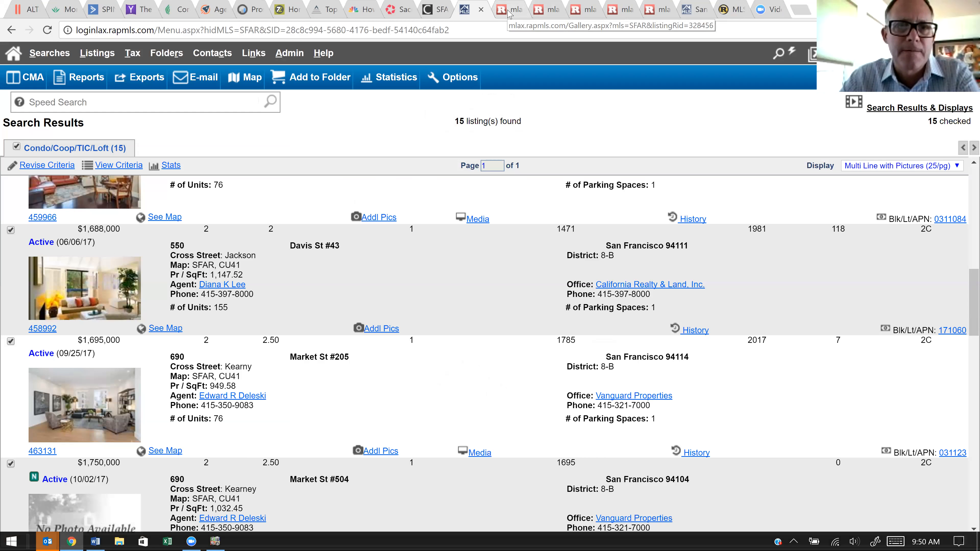
click(501, 9)
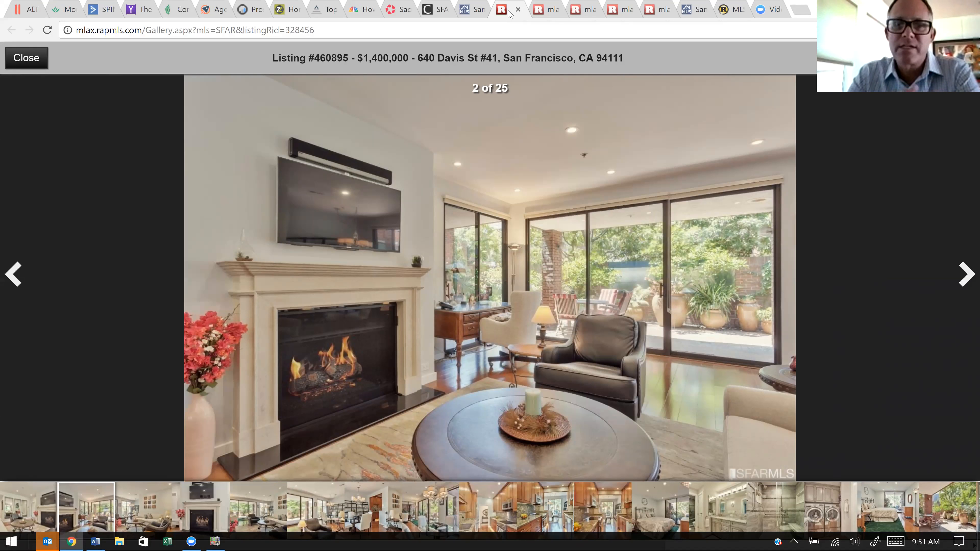
mouse_move(709, 209)
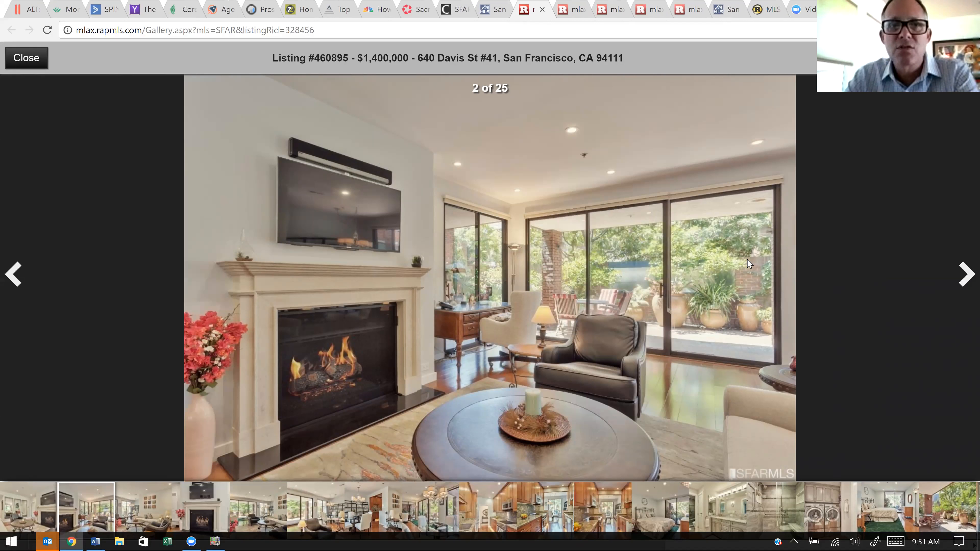
mouse_move(952, 279)
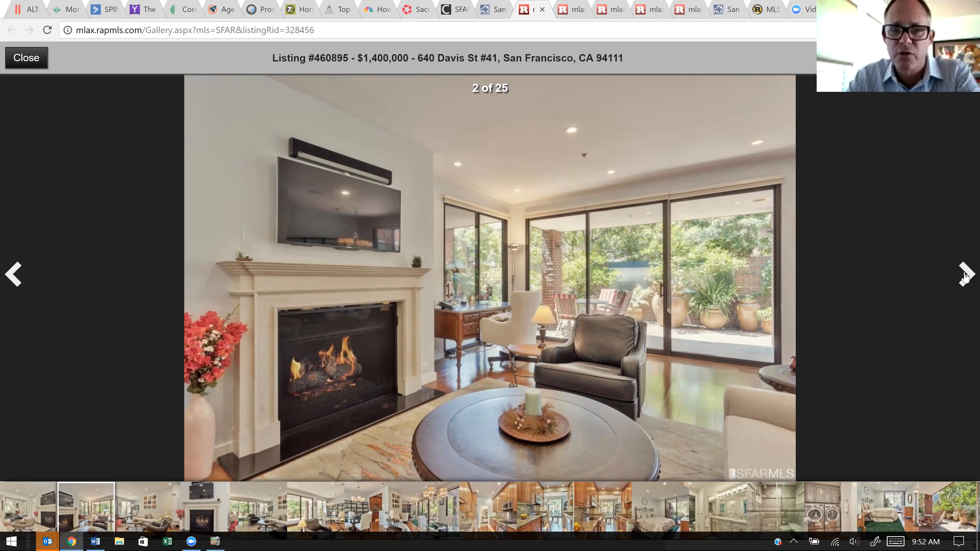
click(963, 275)
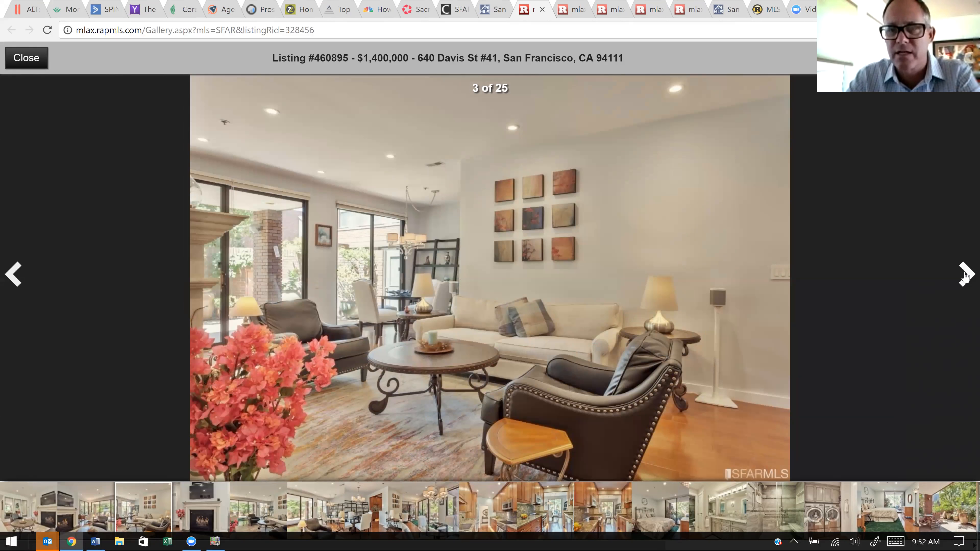
click(963, 274)
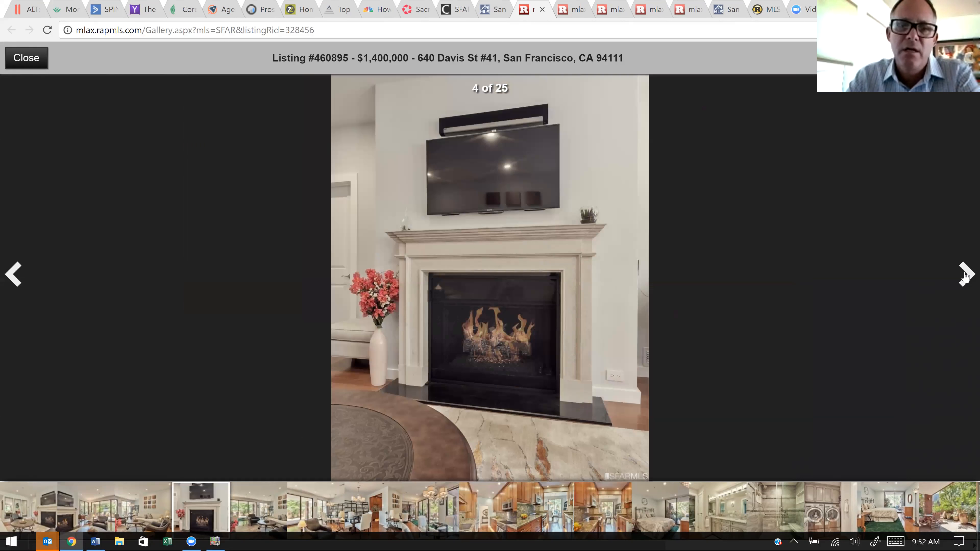
click(964, 274)
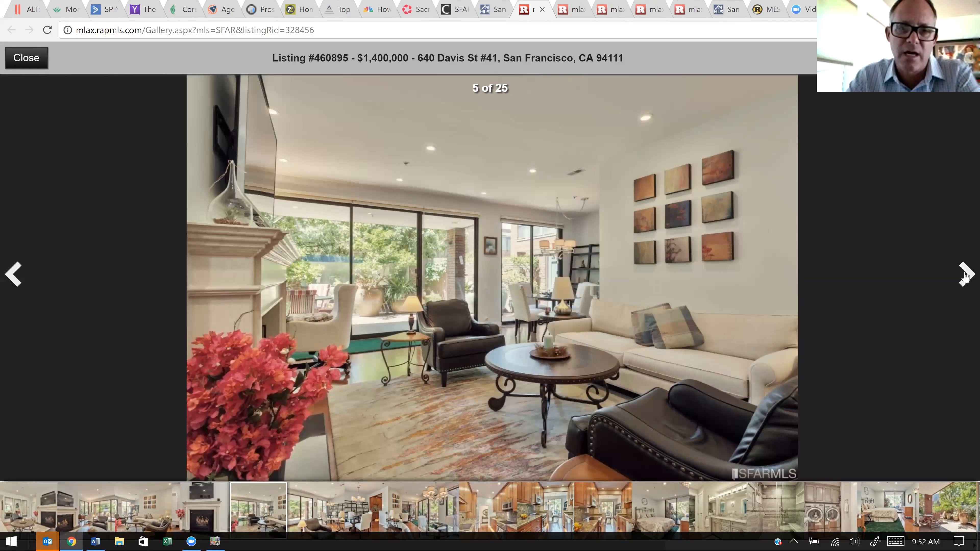
click(964, 274)
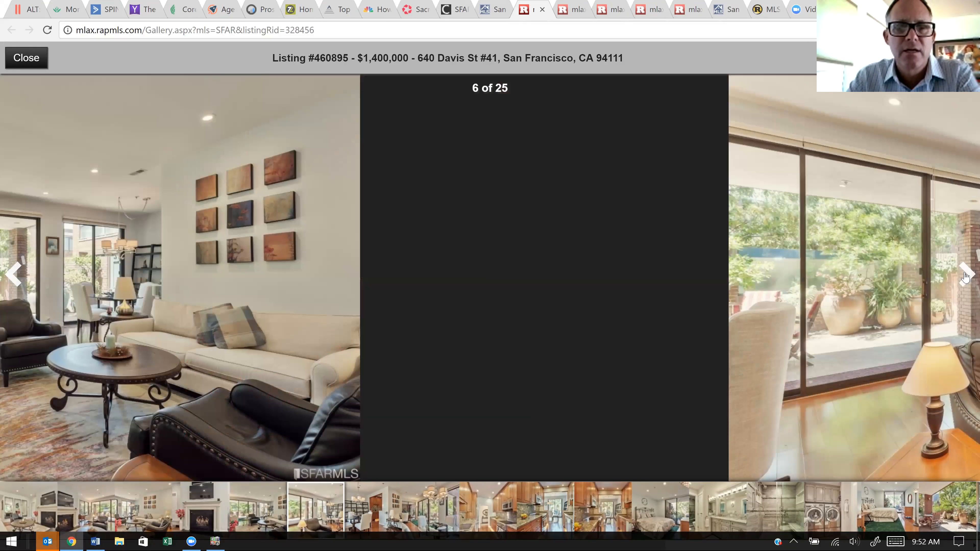
click(964, 275)
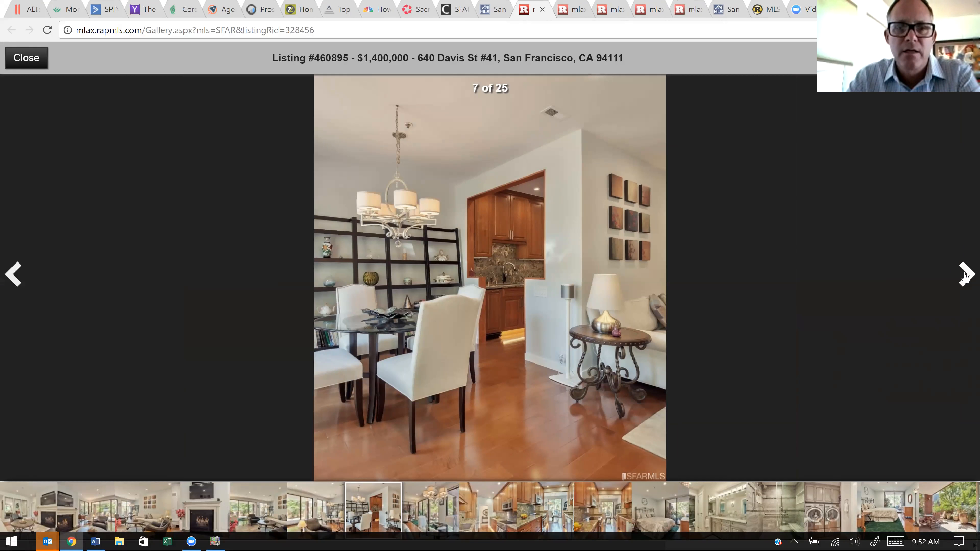
click(963, 273)
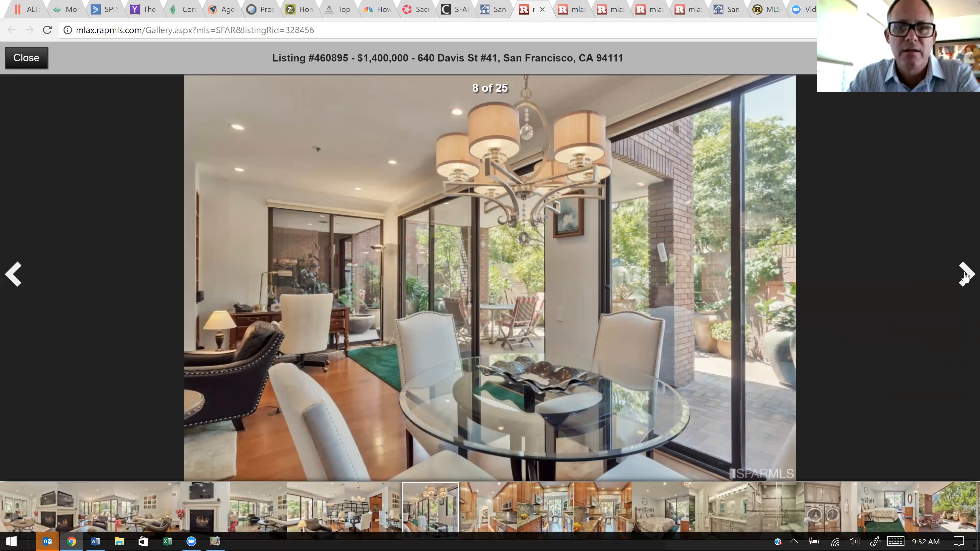
click(964, 275)
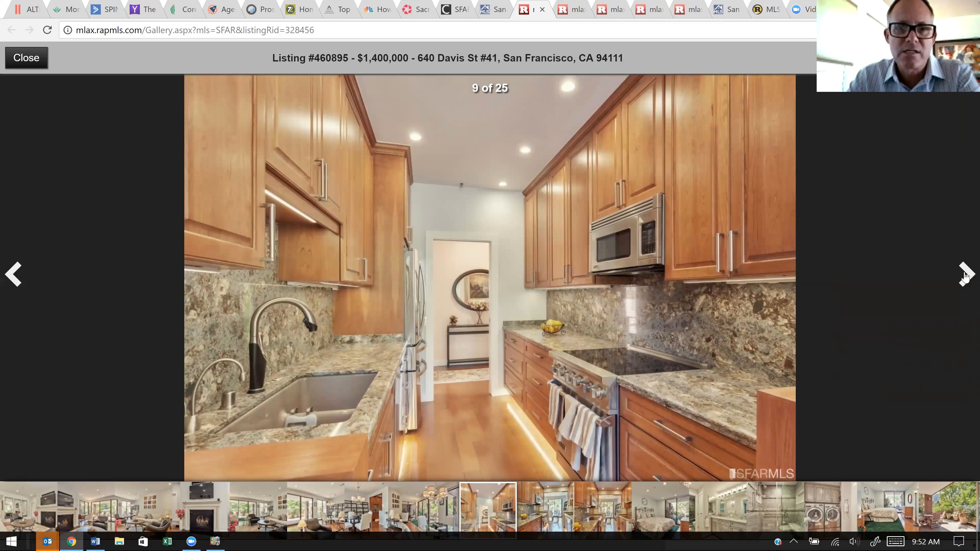
click(964, 273)
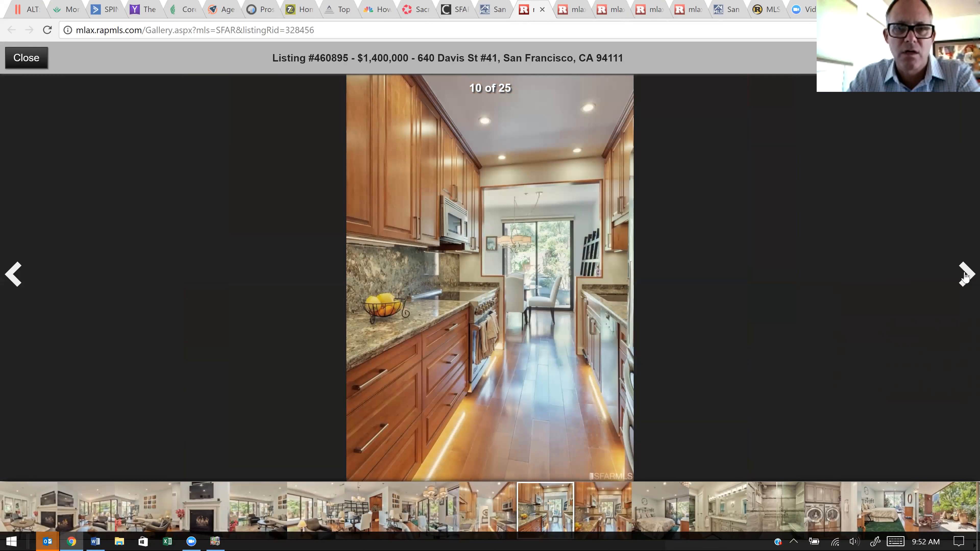
click(964, 275)
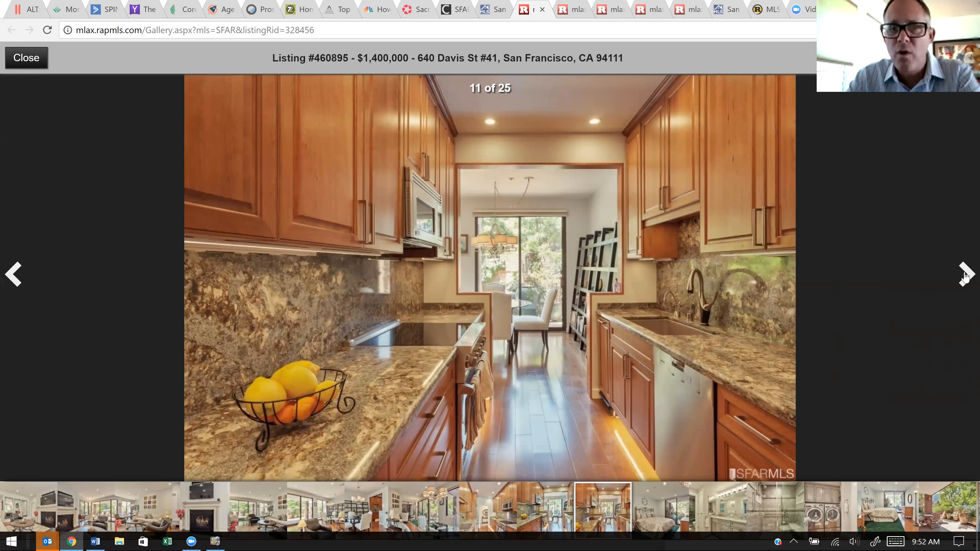
click(965, 274)
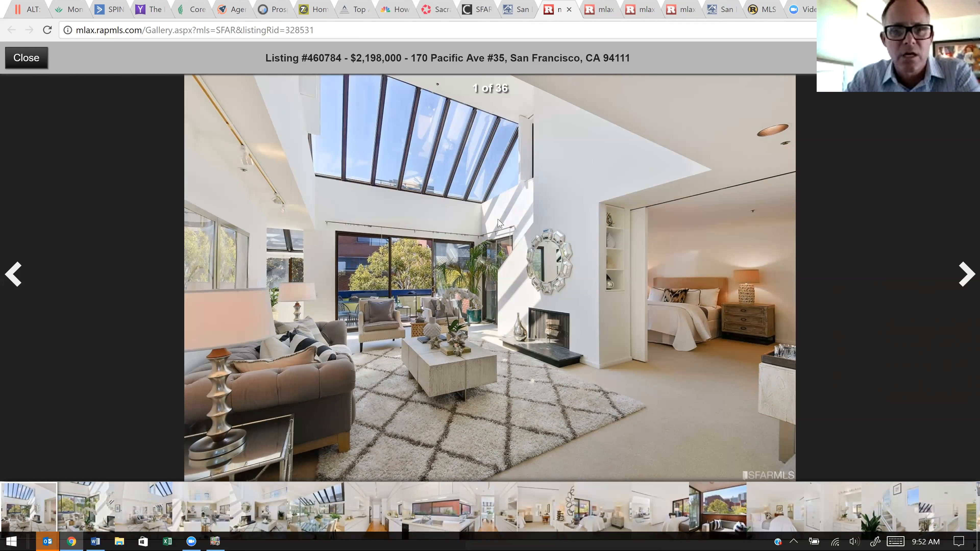
mouse_move(538, 107)
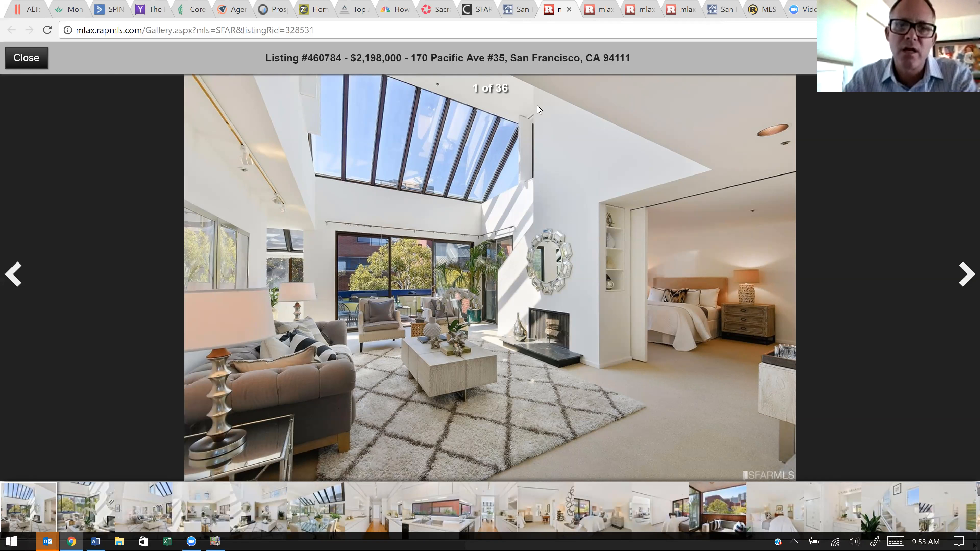
mouse_move(598, 158)
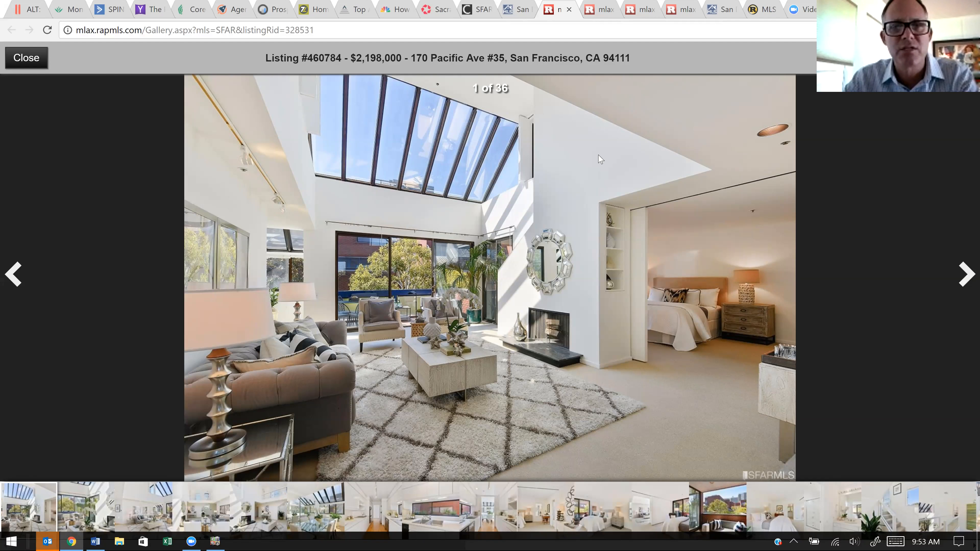
mouse_move(964, 277)
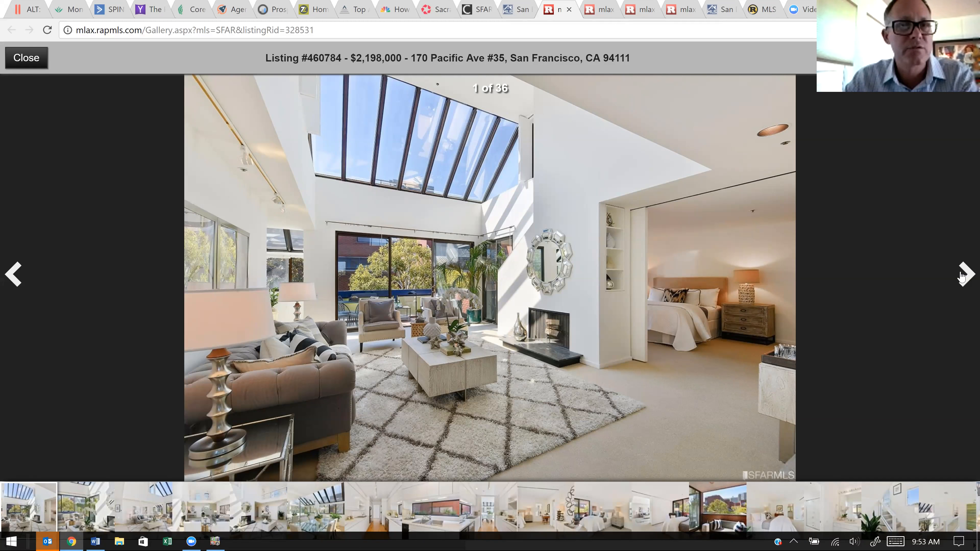
click(964, 274)
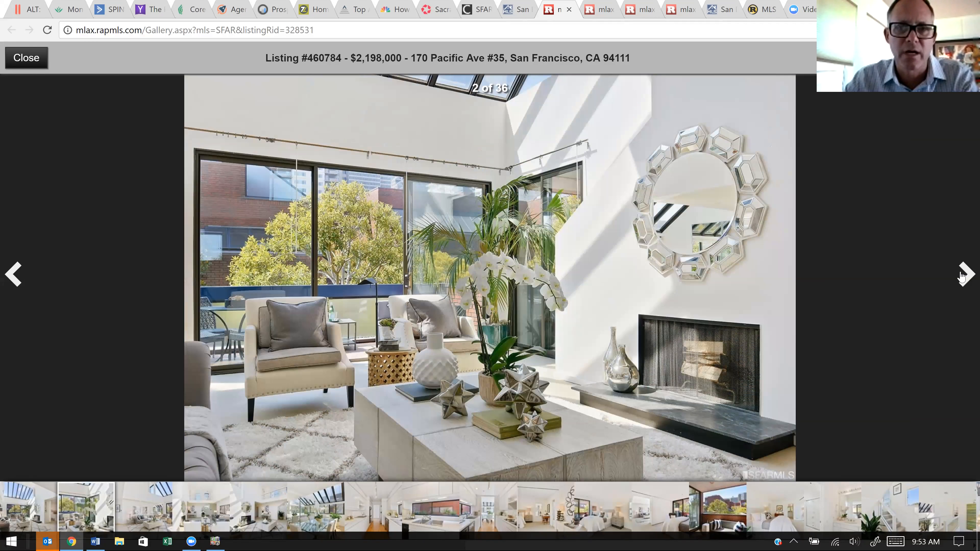
click(964, 273)
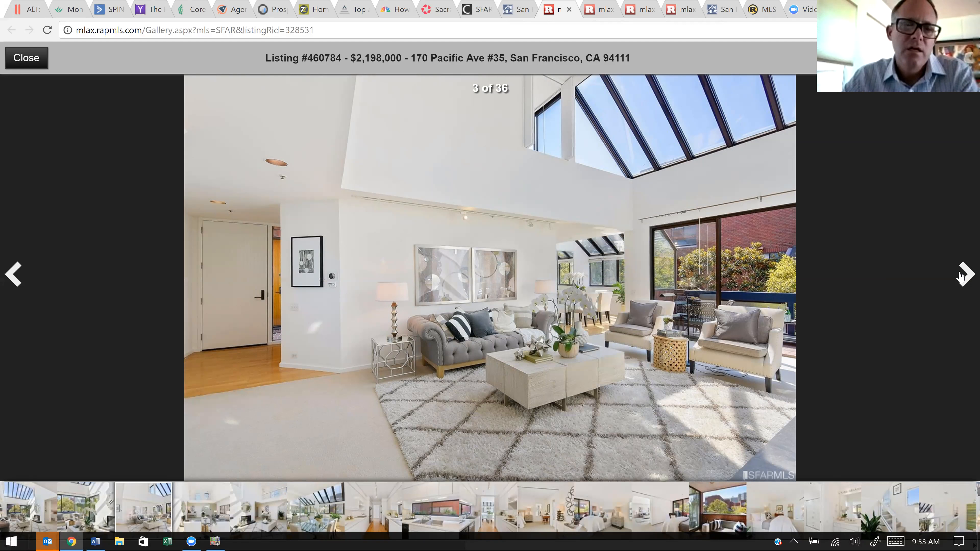
click(964, 274)
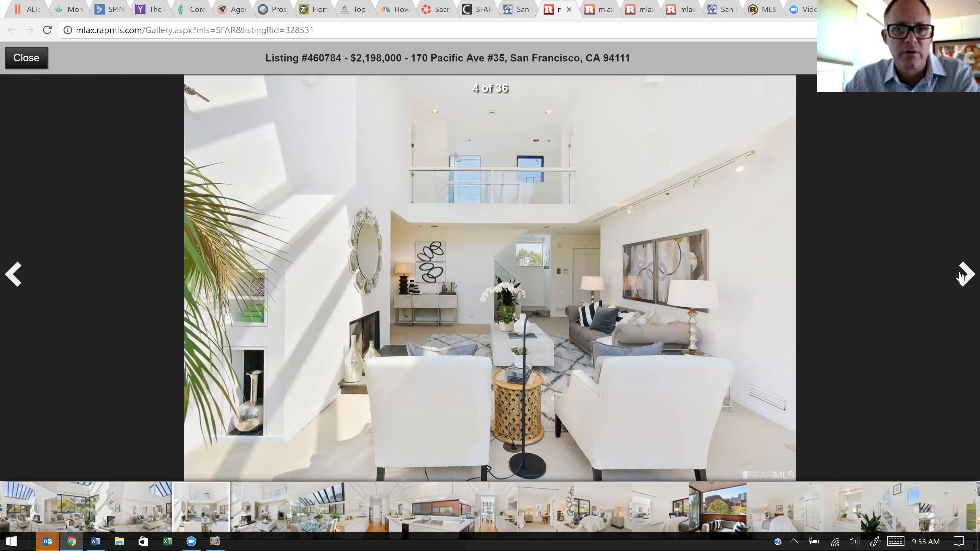
click(965, 274)
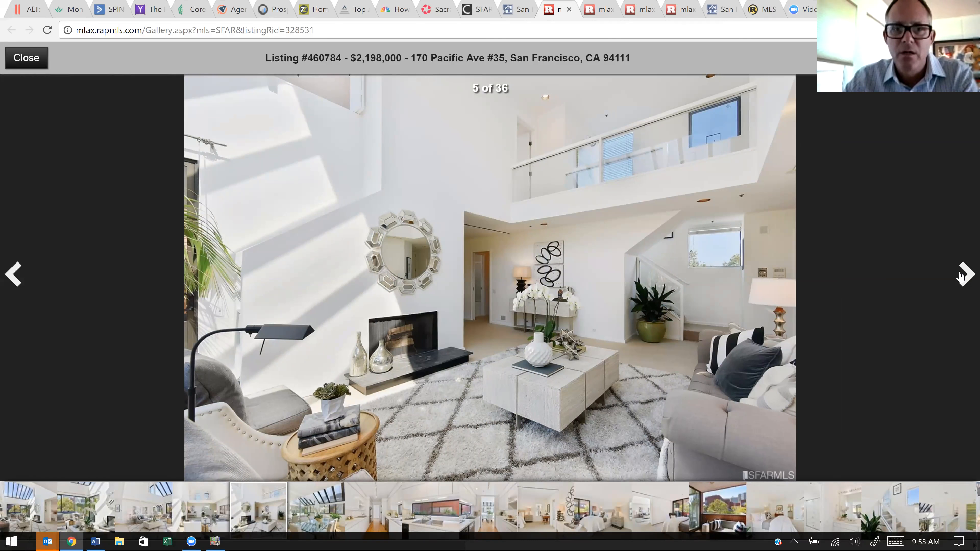
click(964, 273)
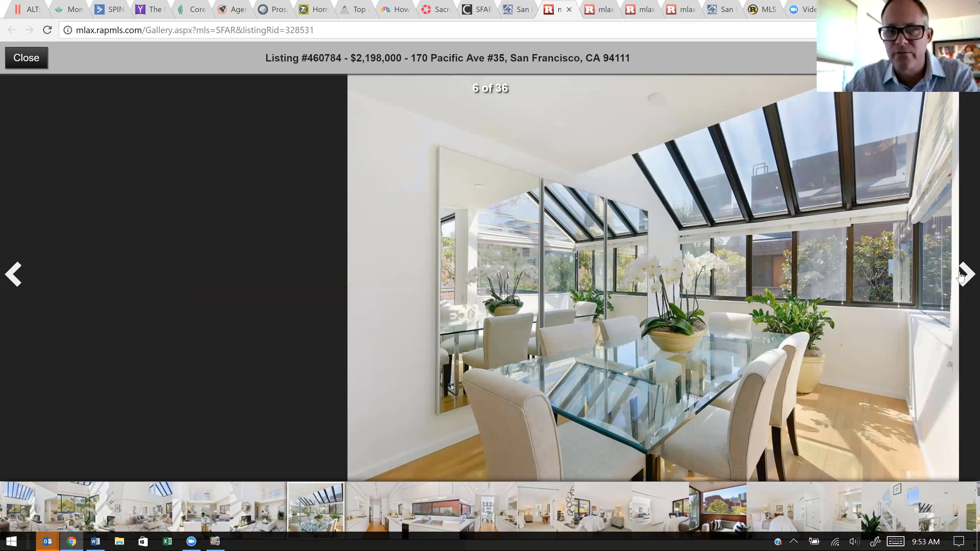
click(963, 275)
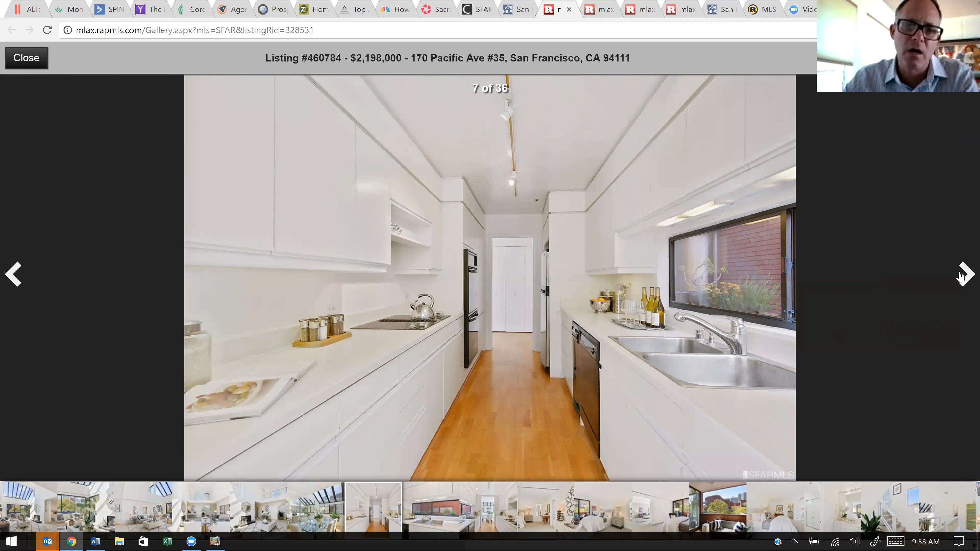
mouse_move(452, 336)
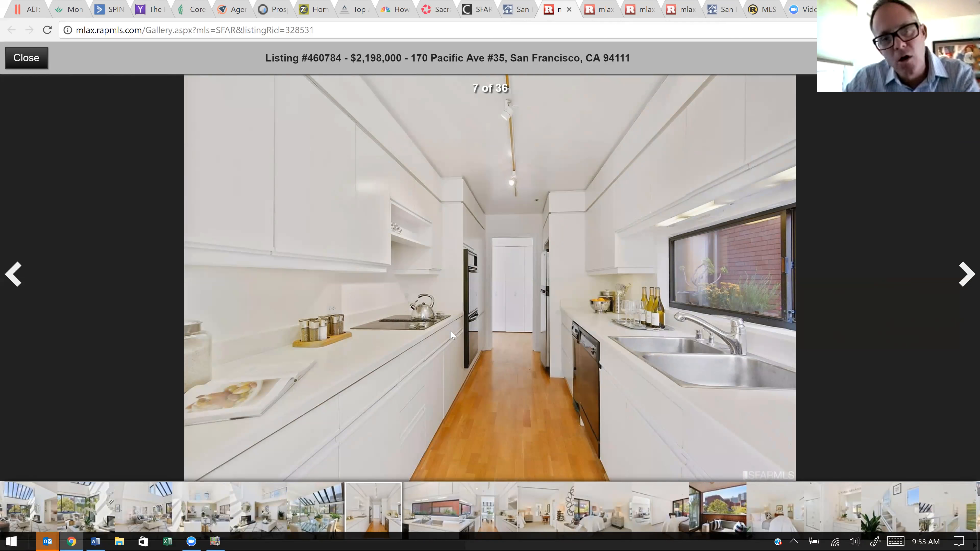
mouse_move(600, 298)
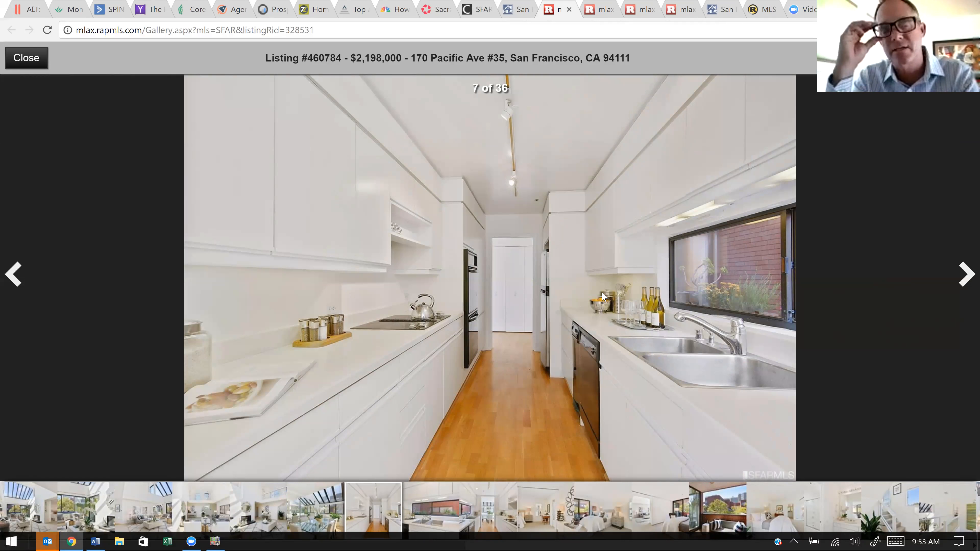
mouse_move(833, 289)
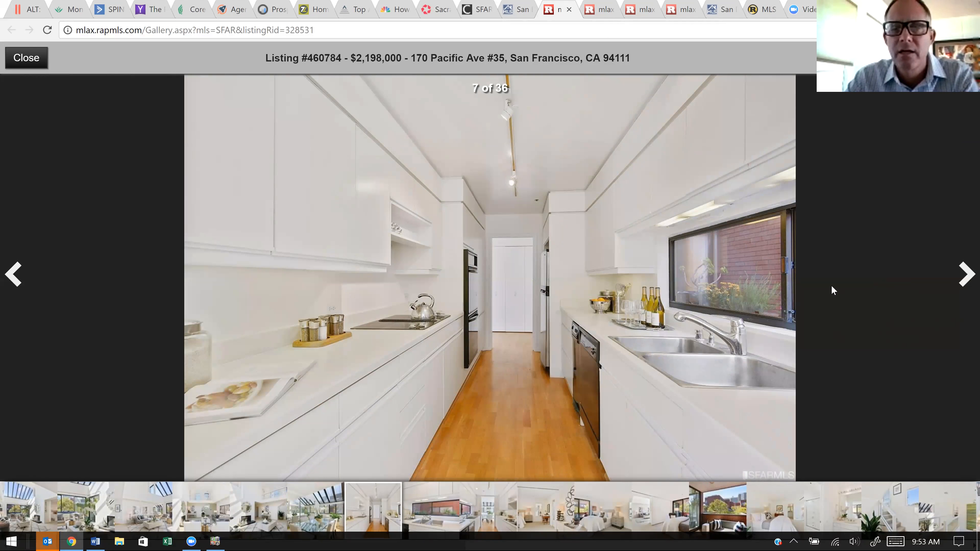
- Continue through the kitchen and bedroom photos to photo 13 of 36, the balcony
click(965, 273)
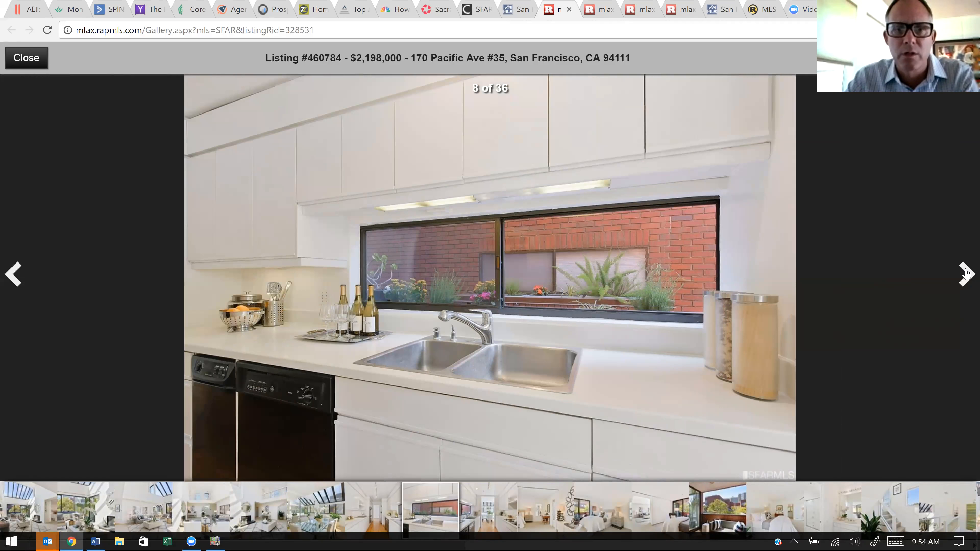
click(966, 273)
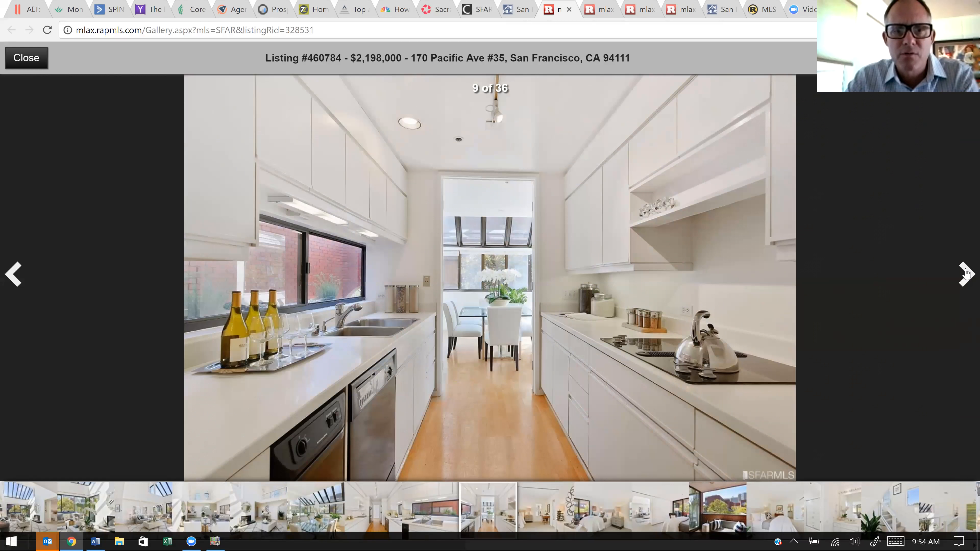
click(965, 273)
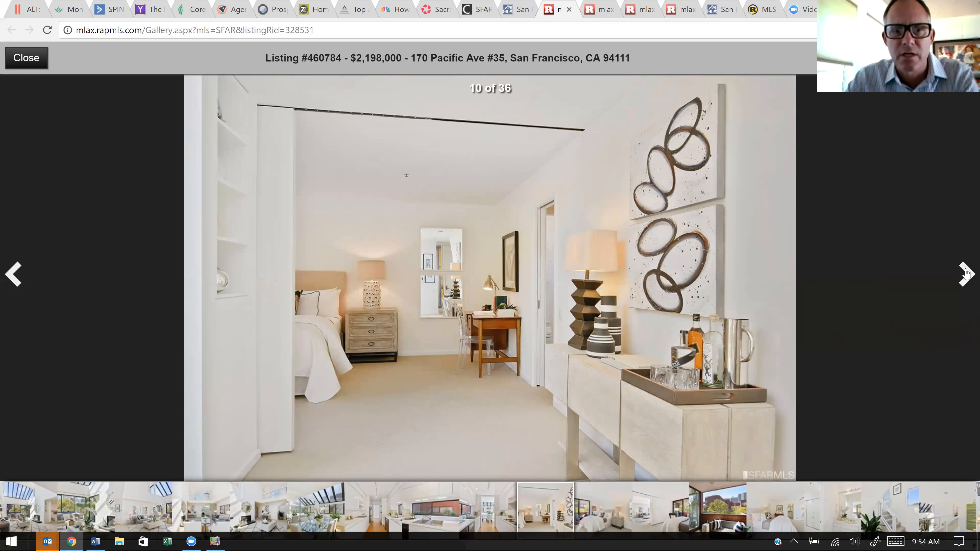
click(964, 273)
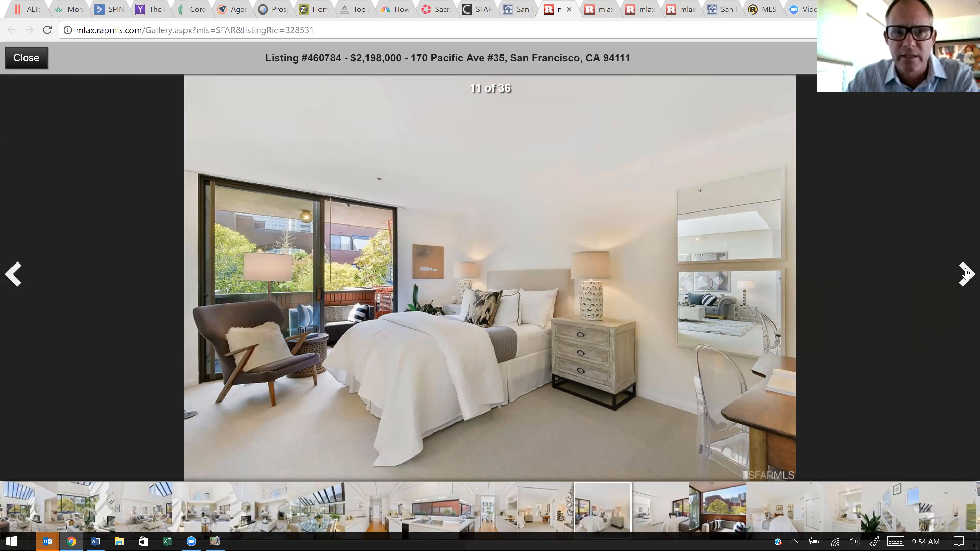
click(965, 273)
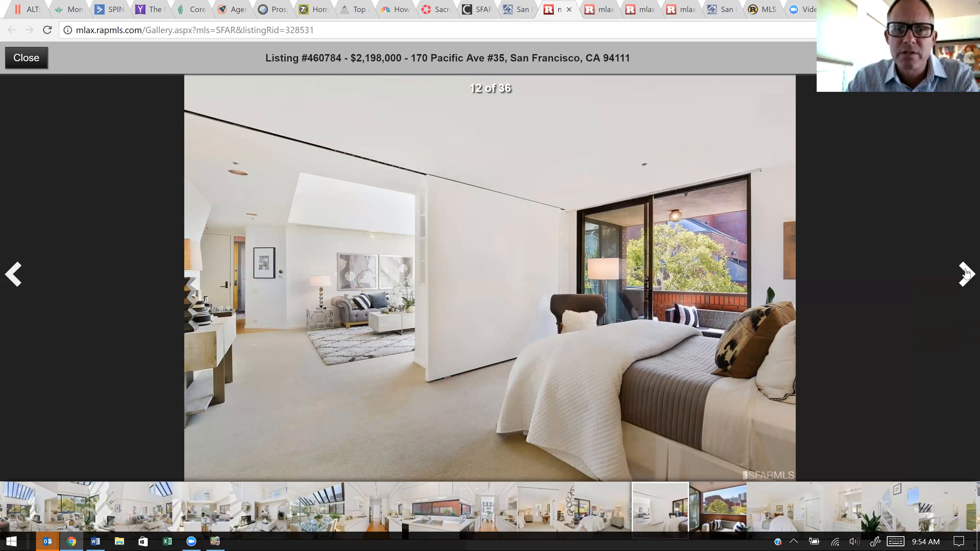
click(966, 273)
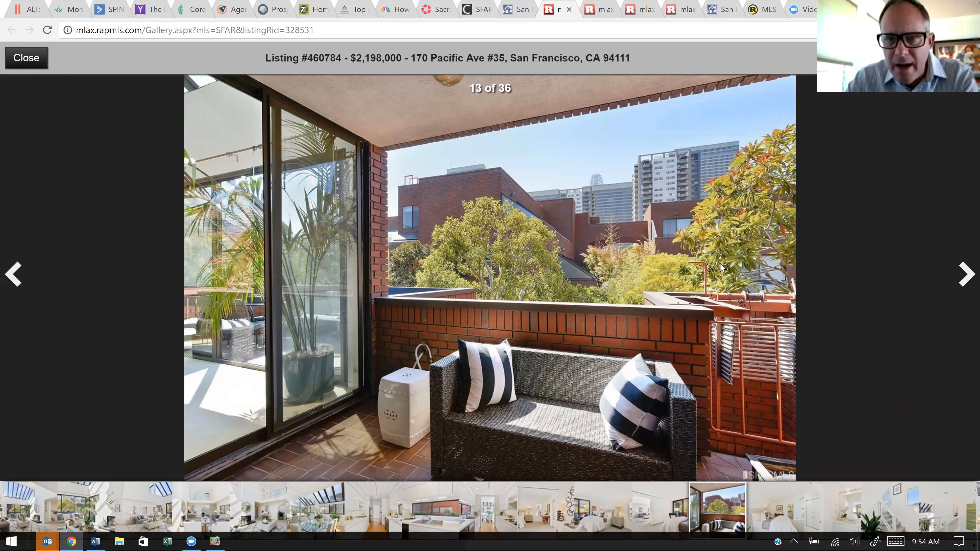
mouse_move(630, 191)
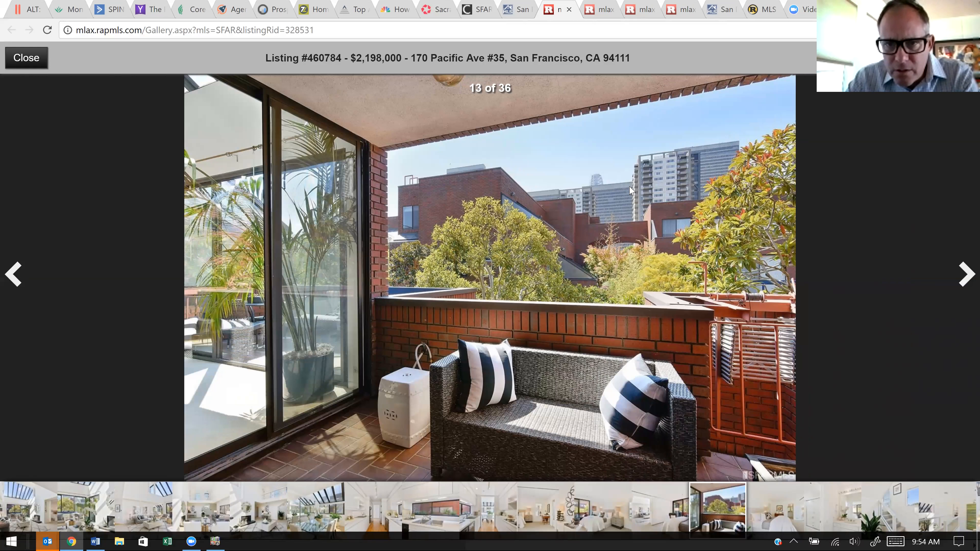
mouse_move(617, 196)
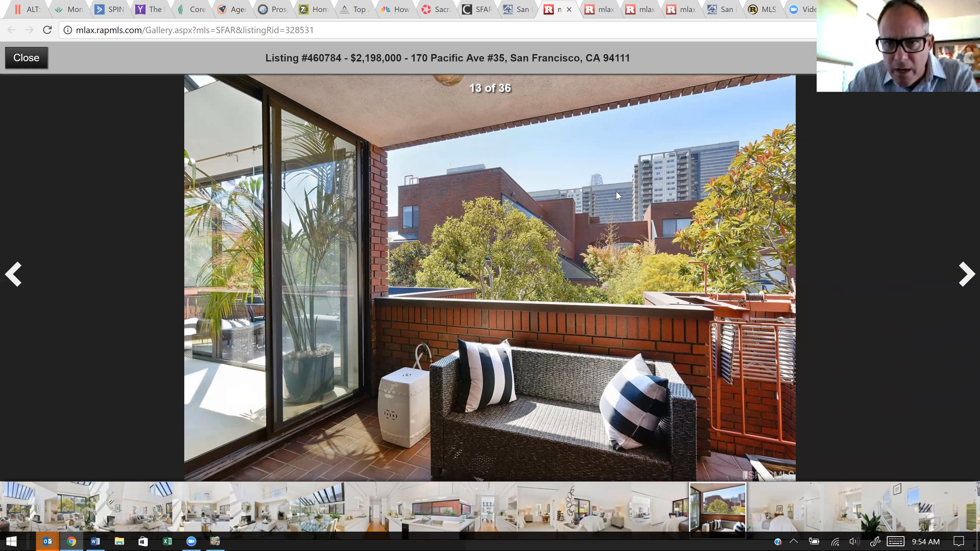
mouse_move(594, 189)
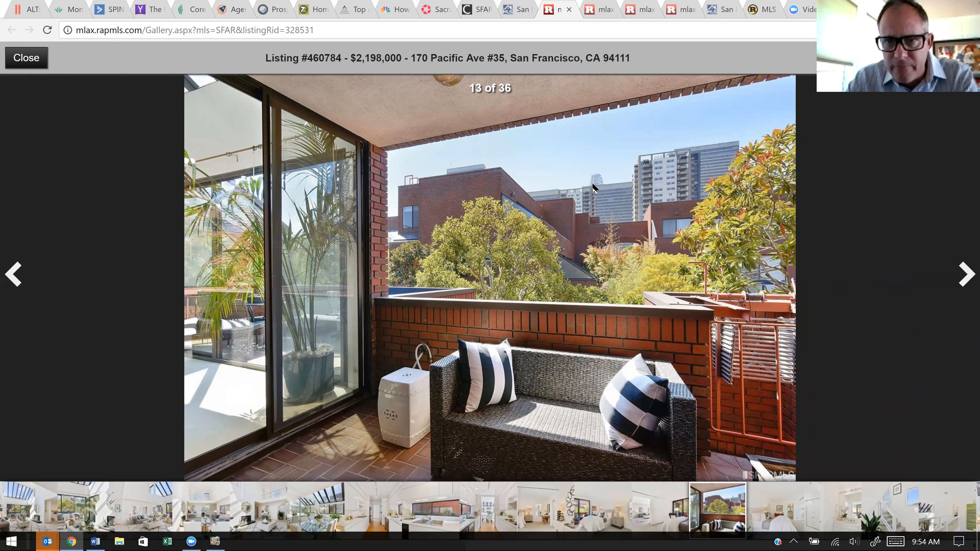
mouse_move(592, 186)
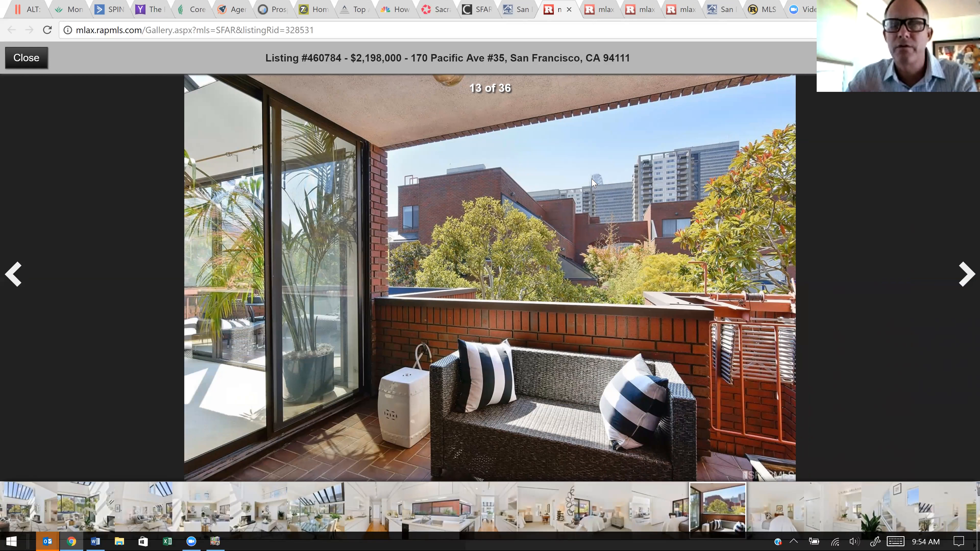
mouse_move(905, 250)
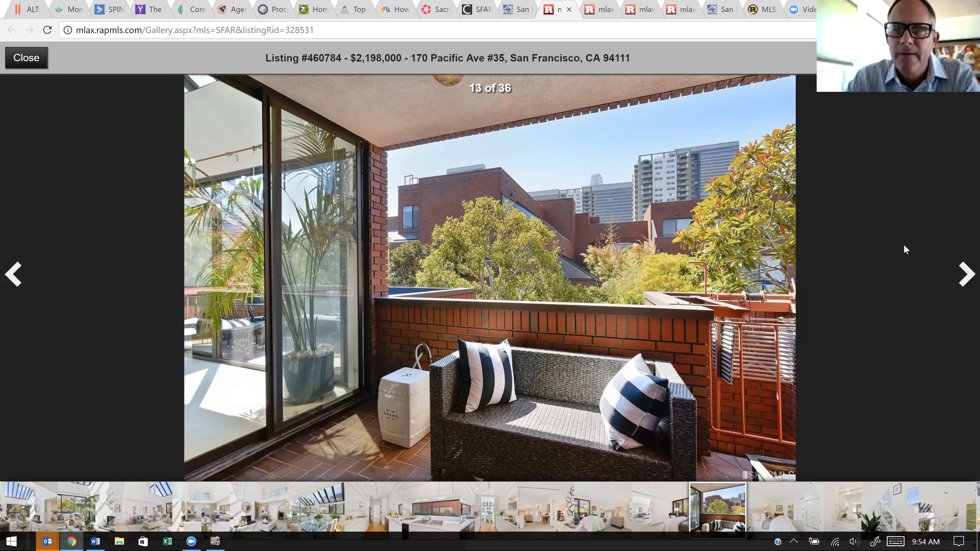
mouse_move(965, 279)
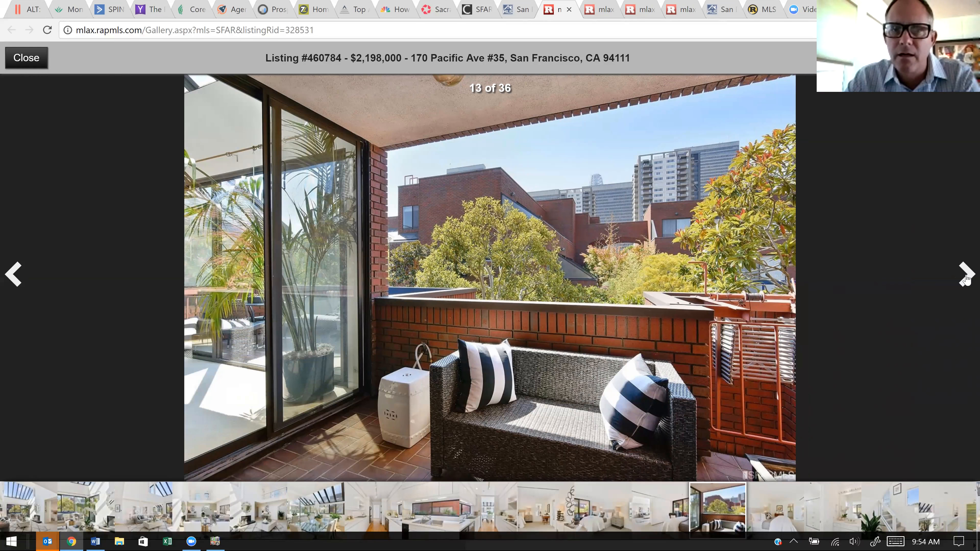
- Advance through bedrooms, roof terrace and skyline to photo 25, the bathroom vanity, then close this gallery
click(964, 273)
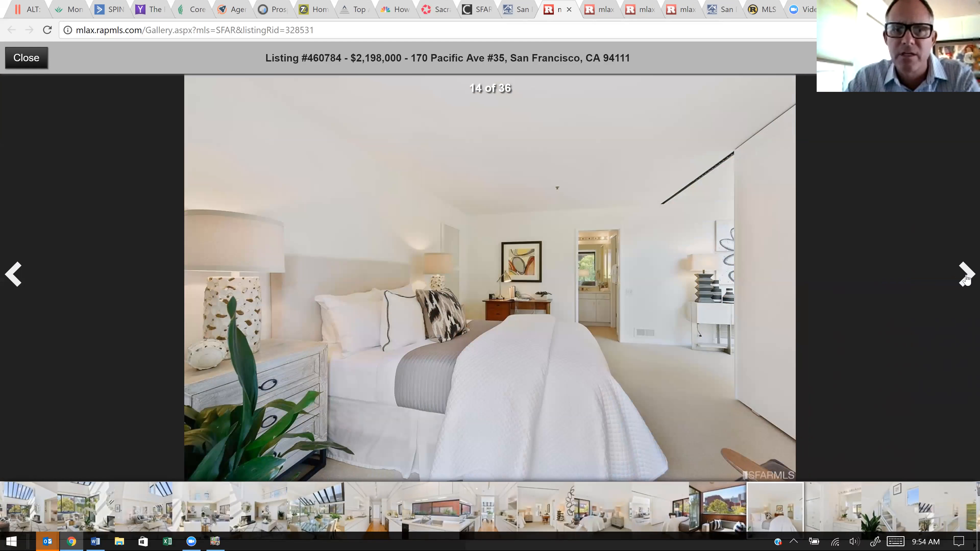
click(963, 273)
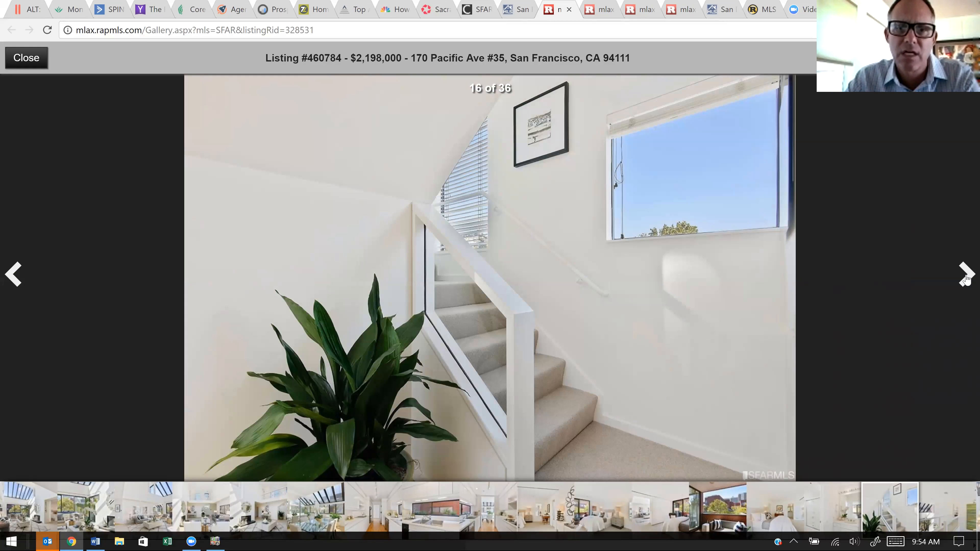
click(964, 274)
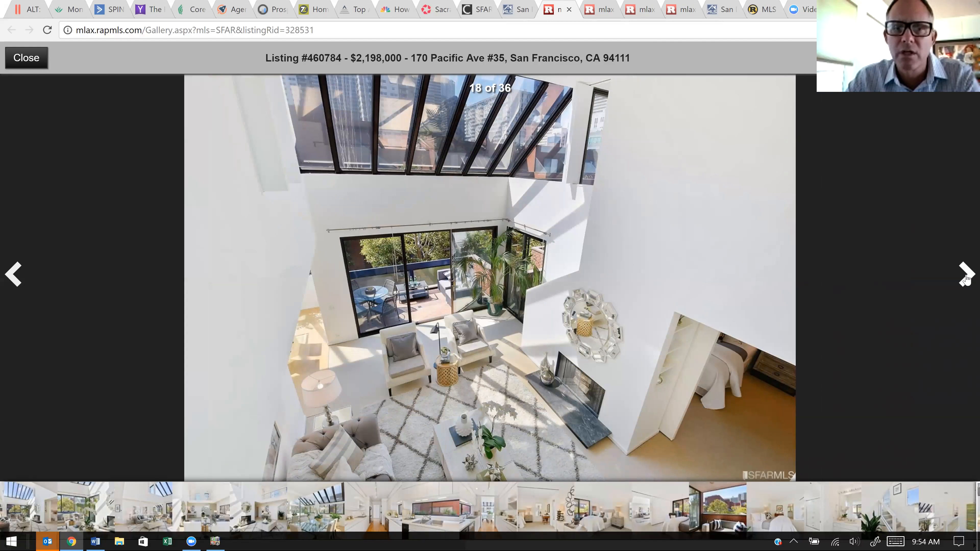
click(965, 273)
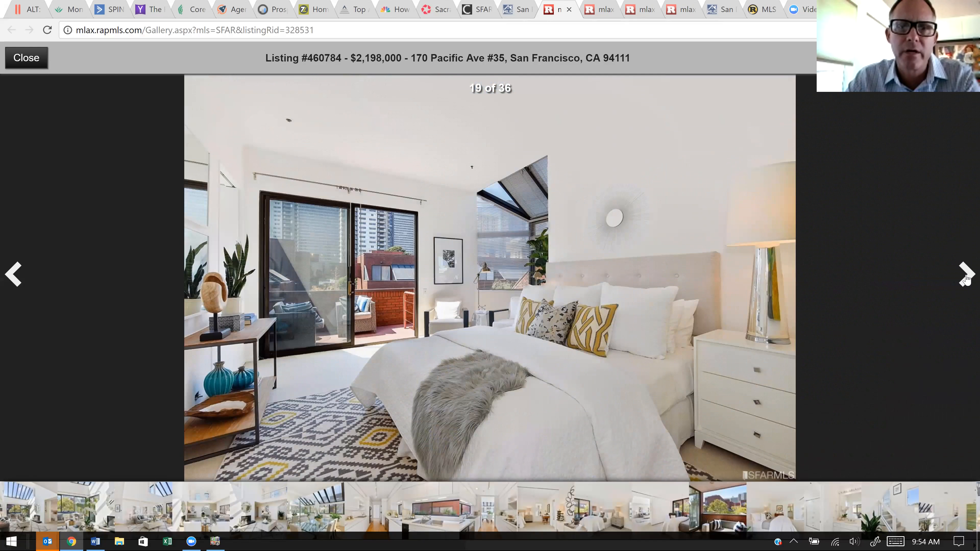
click(964, 274)
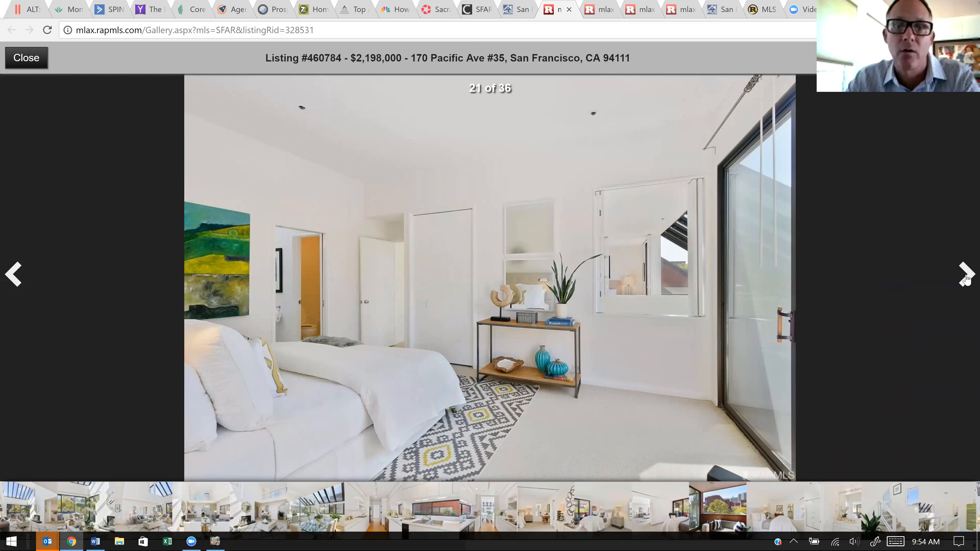
click(963, 274)
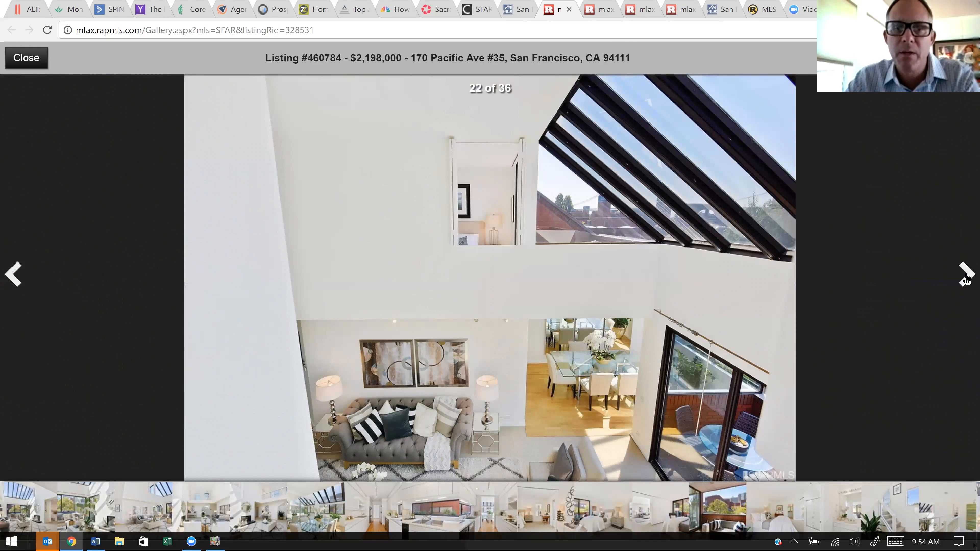
click(965, 274)
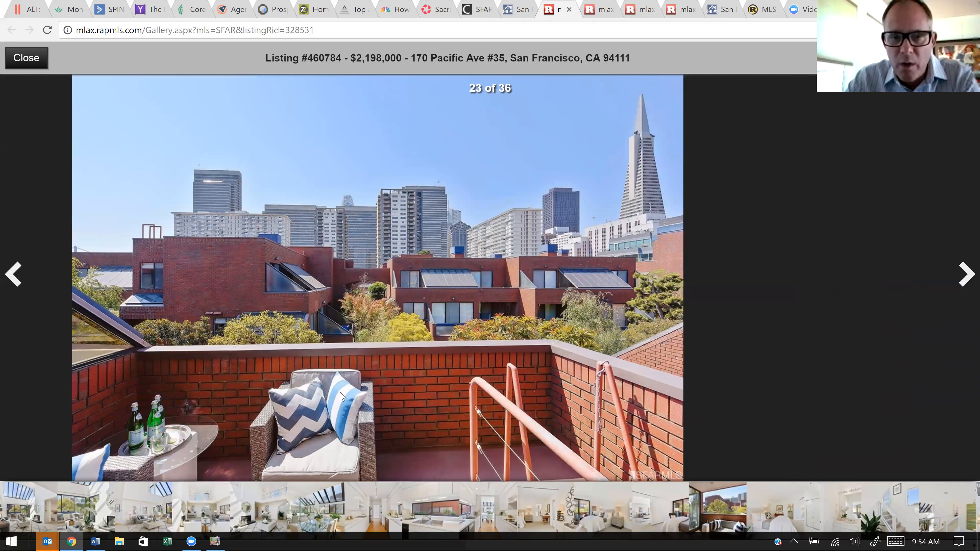
mouse_move(965, 275)
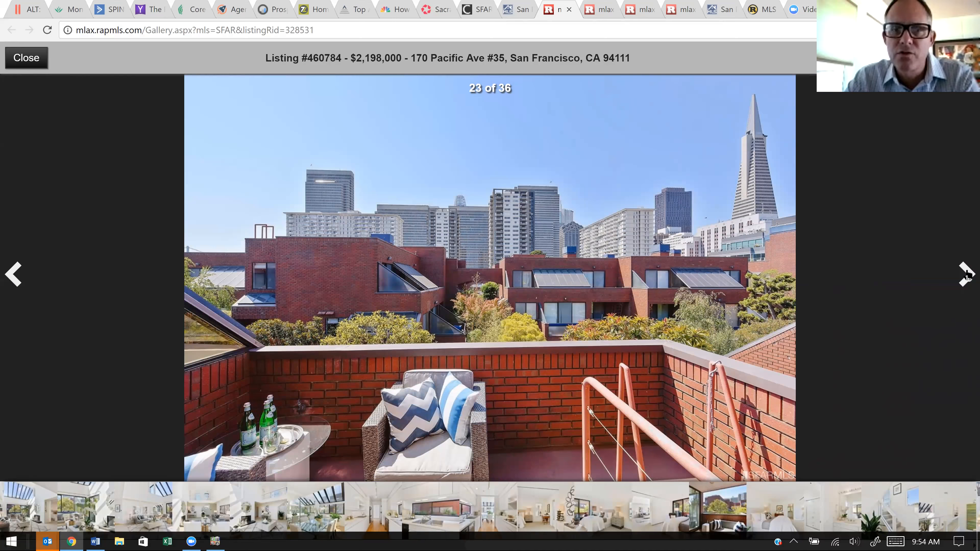
click(965, 275)
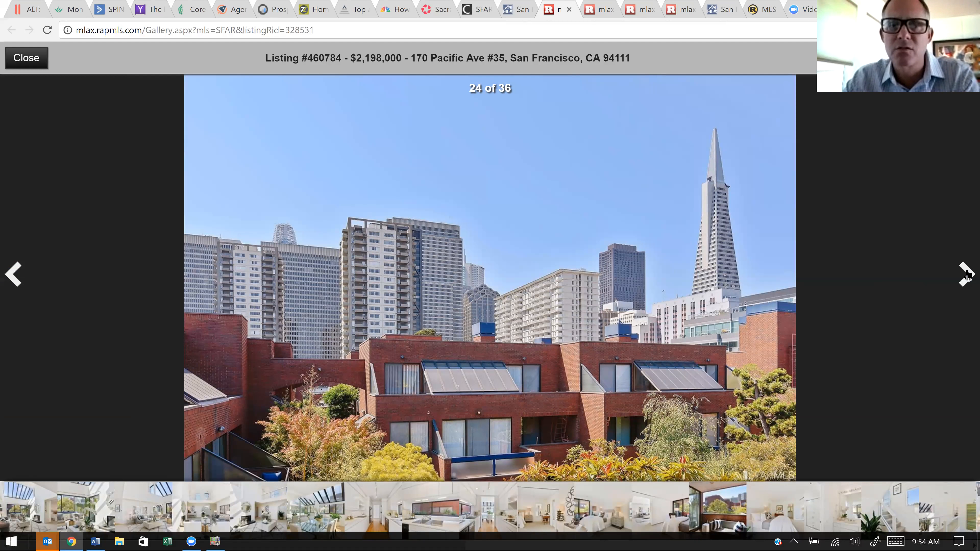
click(966, 274)
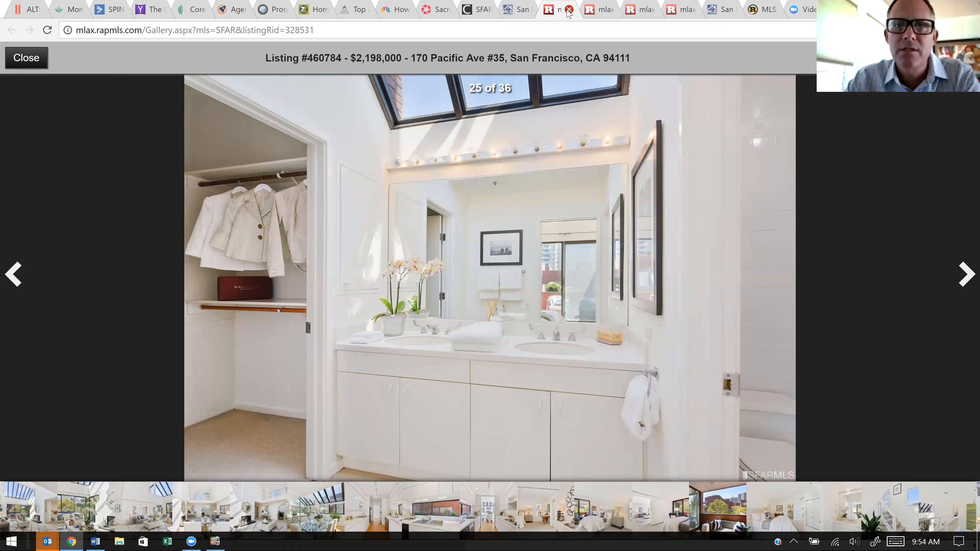
click(568, 10)
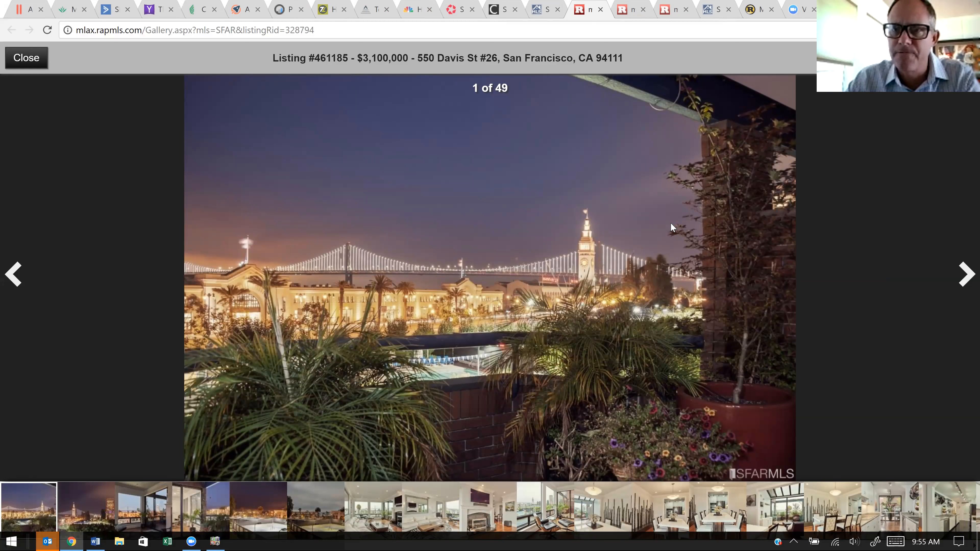
mouse_move(966, 275)
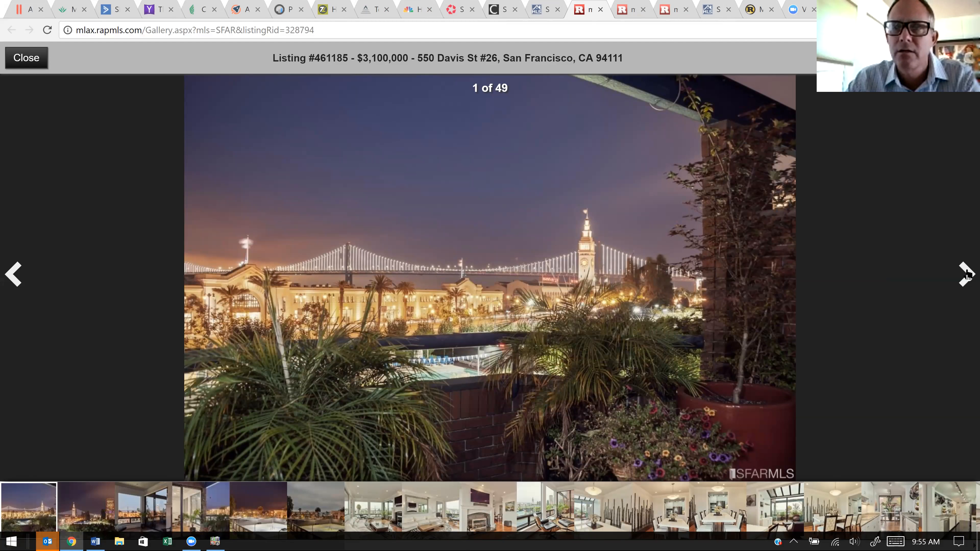
click(965, 274)
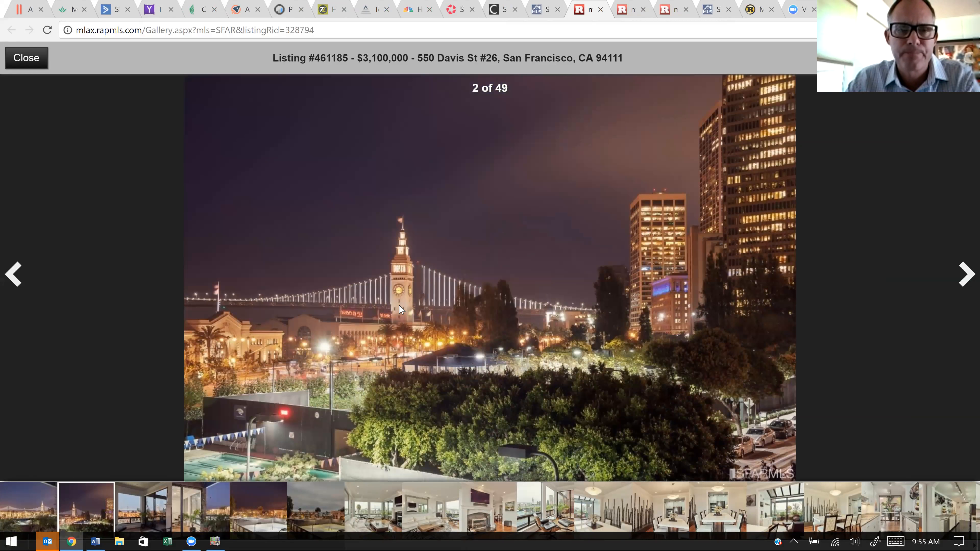
mouse_move(368, 260)
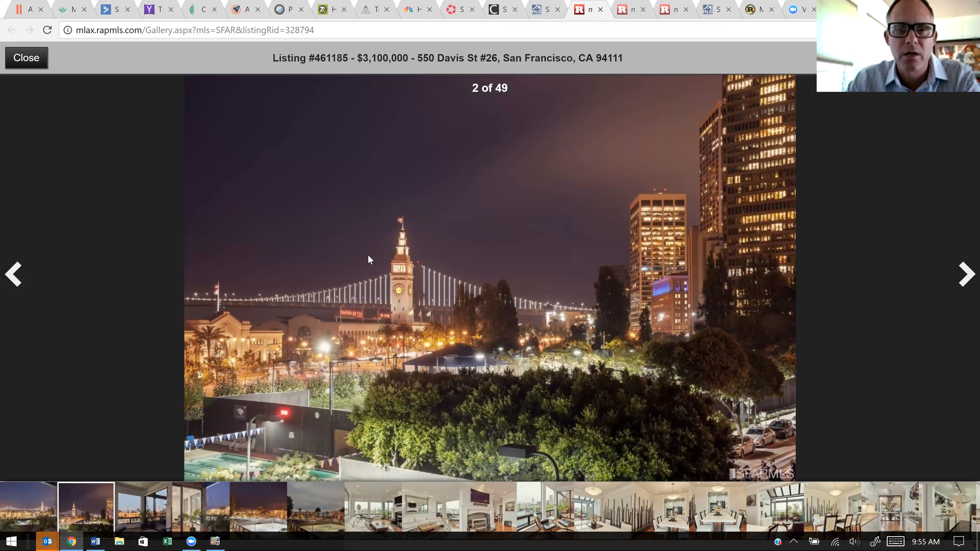
mouse_move(561, 435)
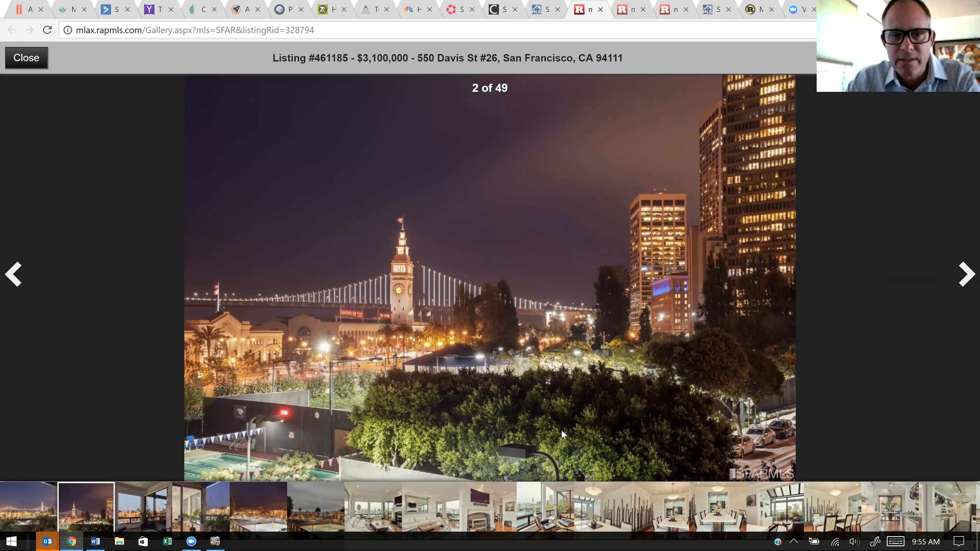
mouse_move(640, 428)
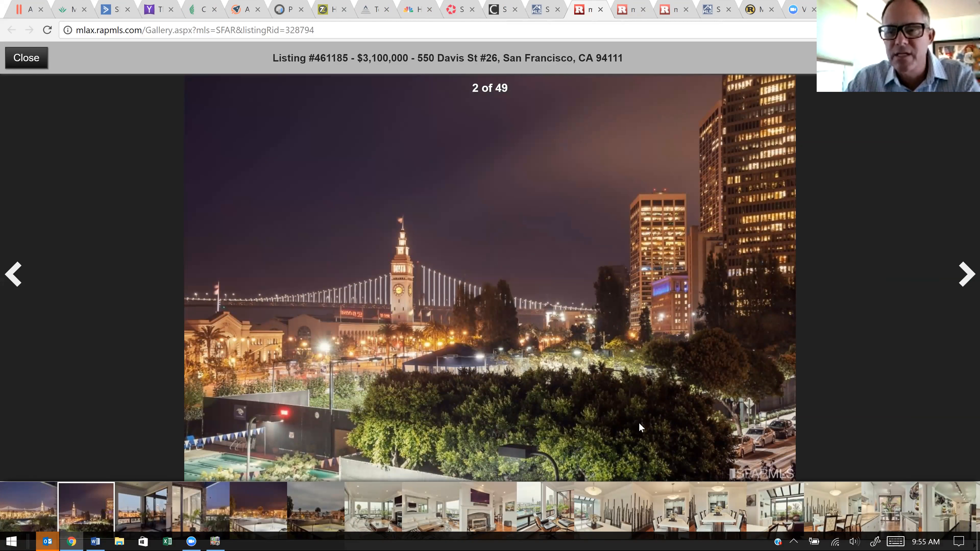
mouse_move(502, 407)
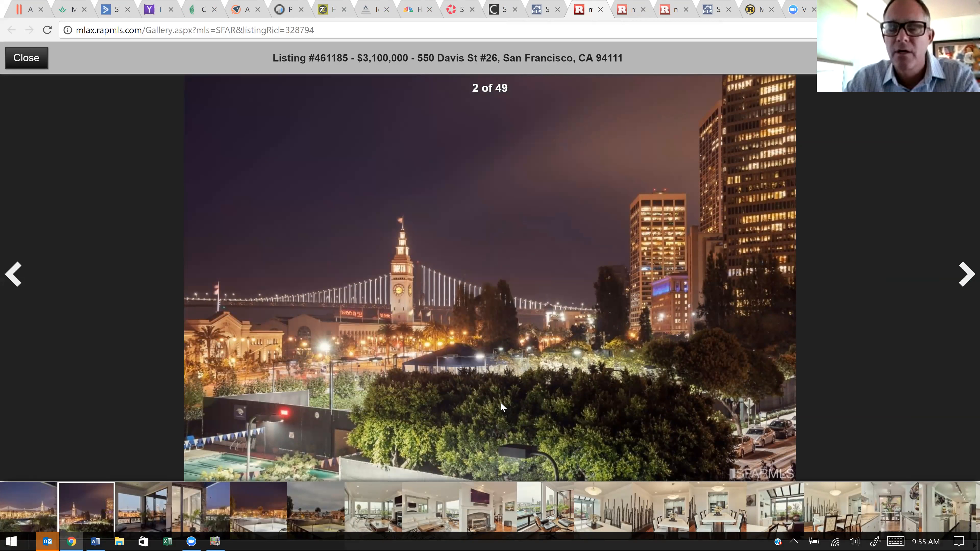
mouse_move(577, 370)
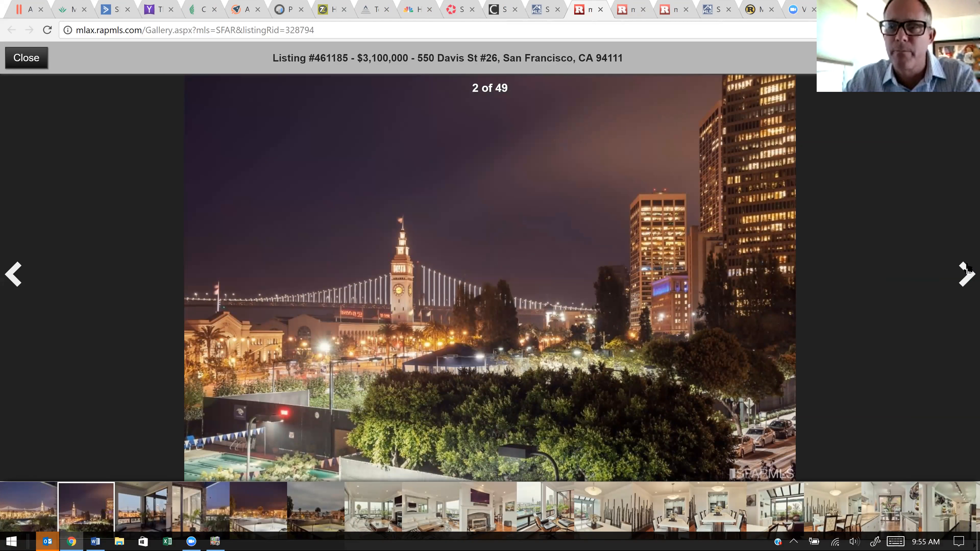
click(965, 273)
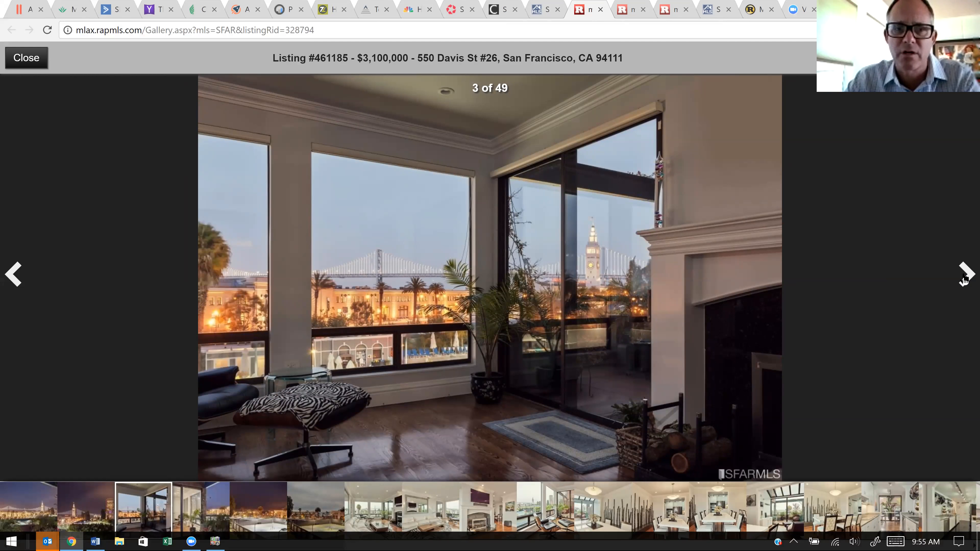
click(965, 273)
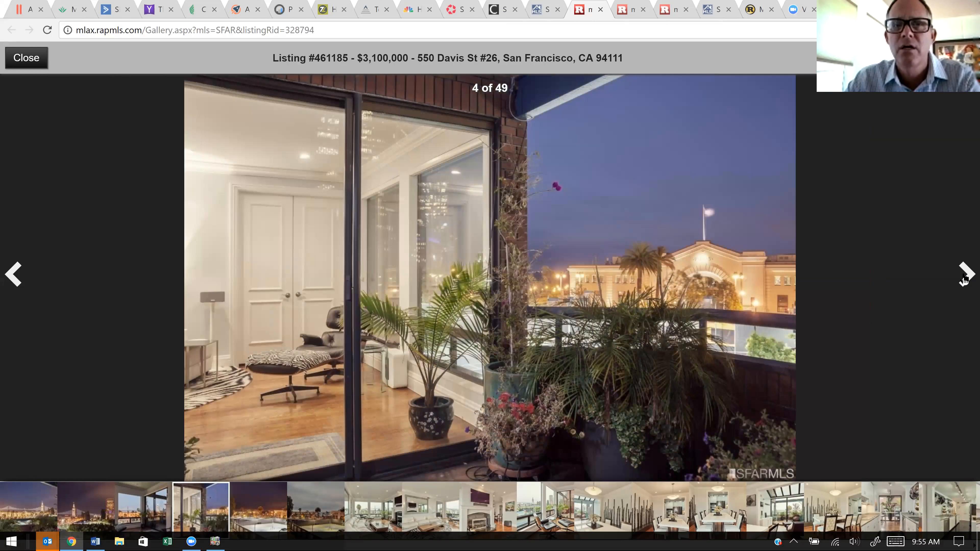
click(963, 273)
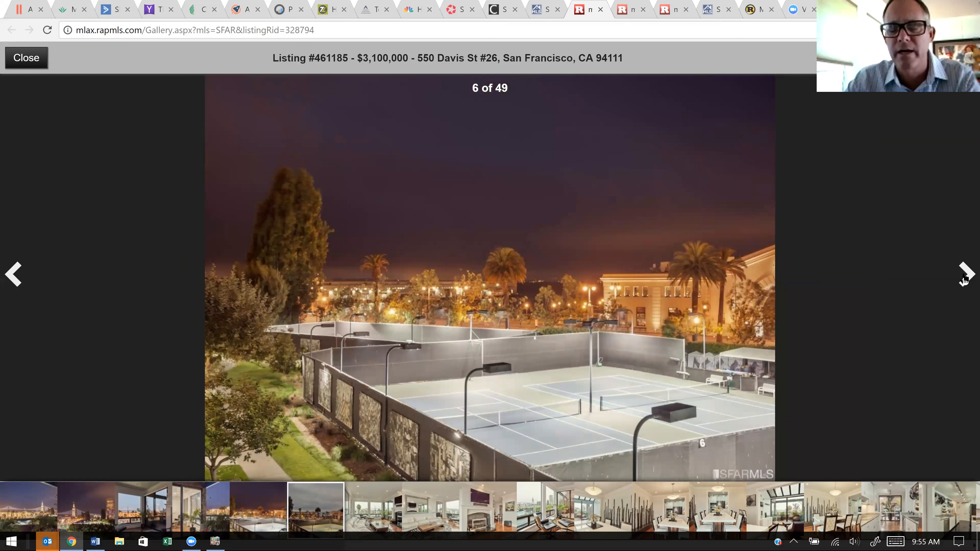
click(965, 274)
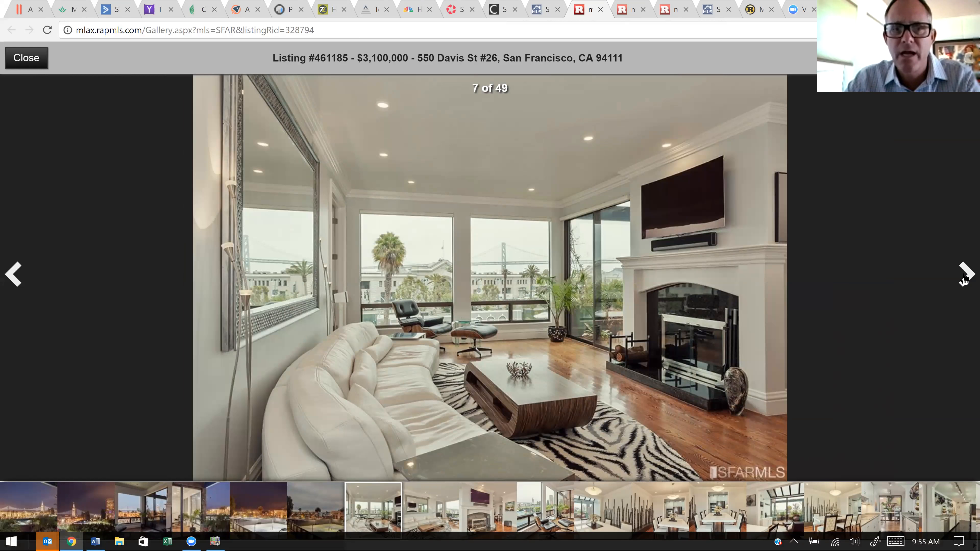
click(963, 274)
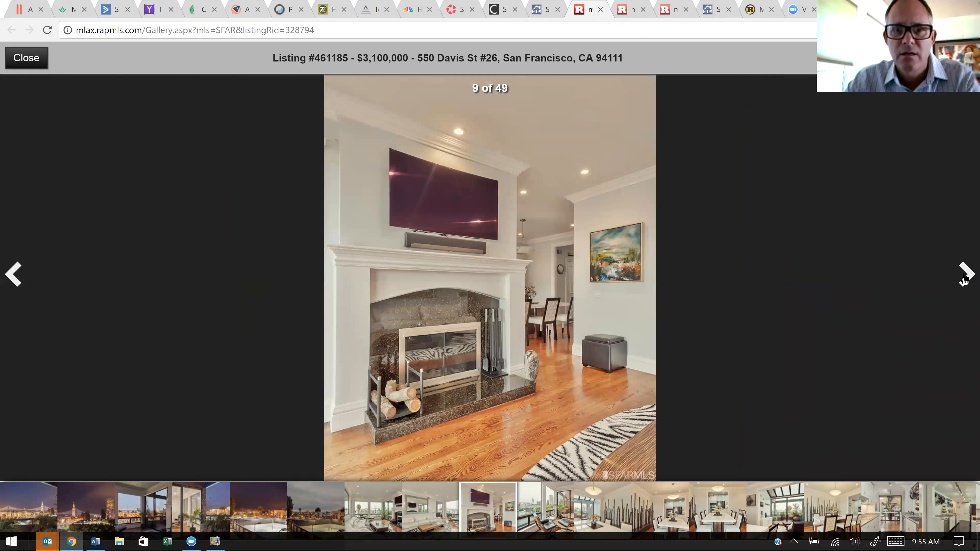
click(965, 273)
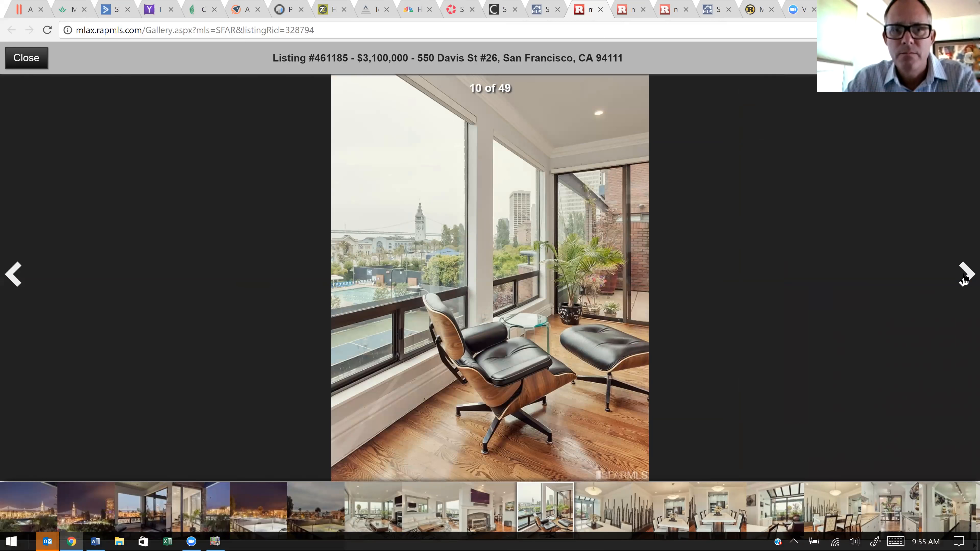
click(964, 273)
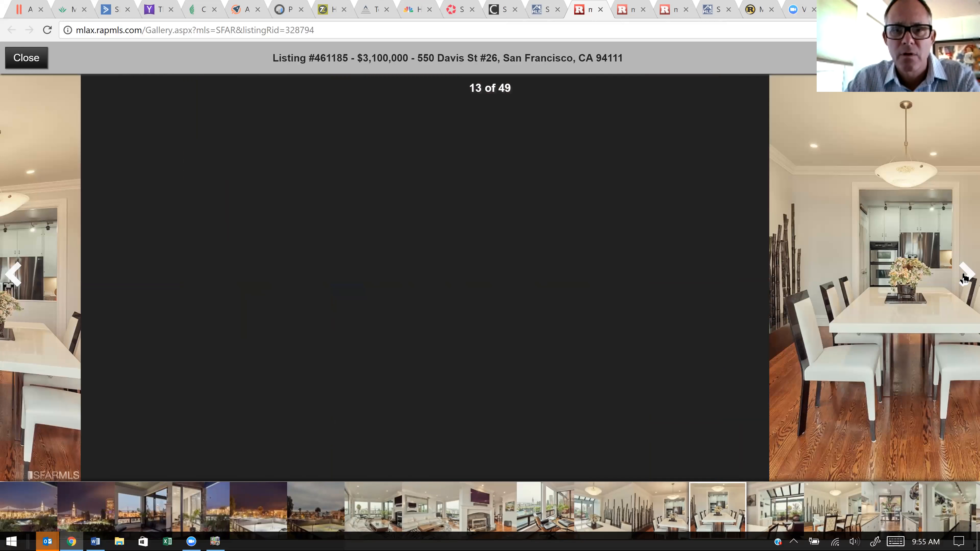
click(965, 273)
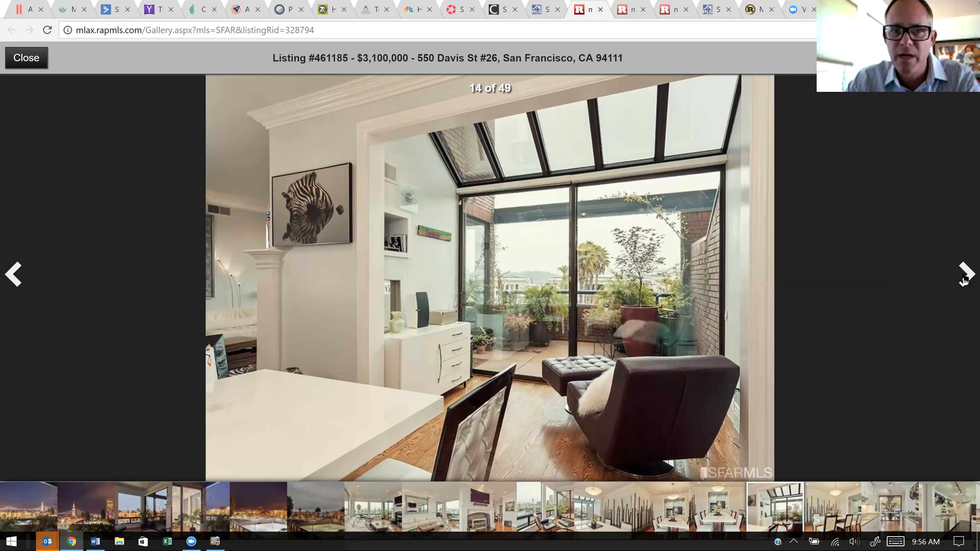
mouse_move(913, 283)
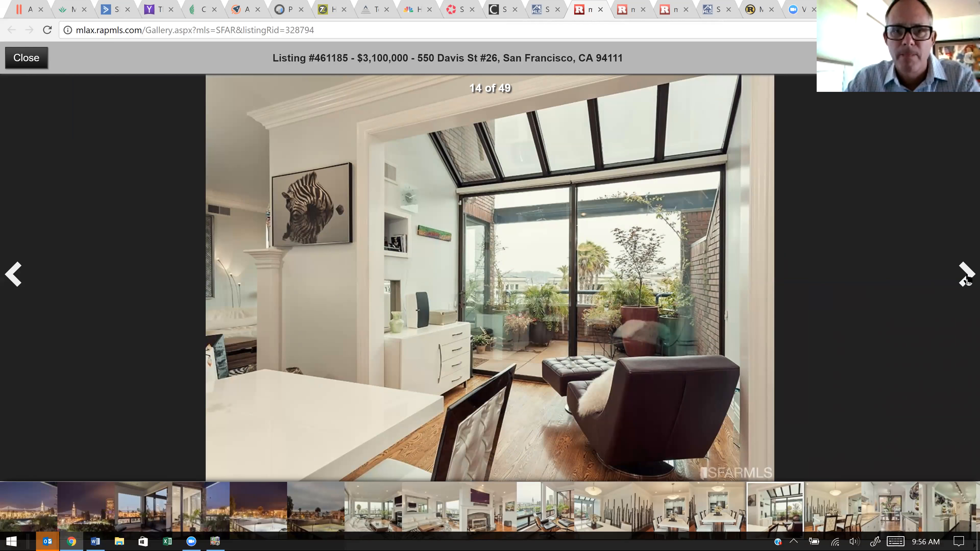
- Continue past the sunroom, kitchen, hallway, bedroom and bathroom photos to photo 34 of 49
click(965, 274)
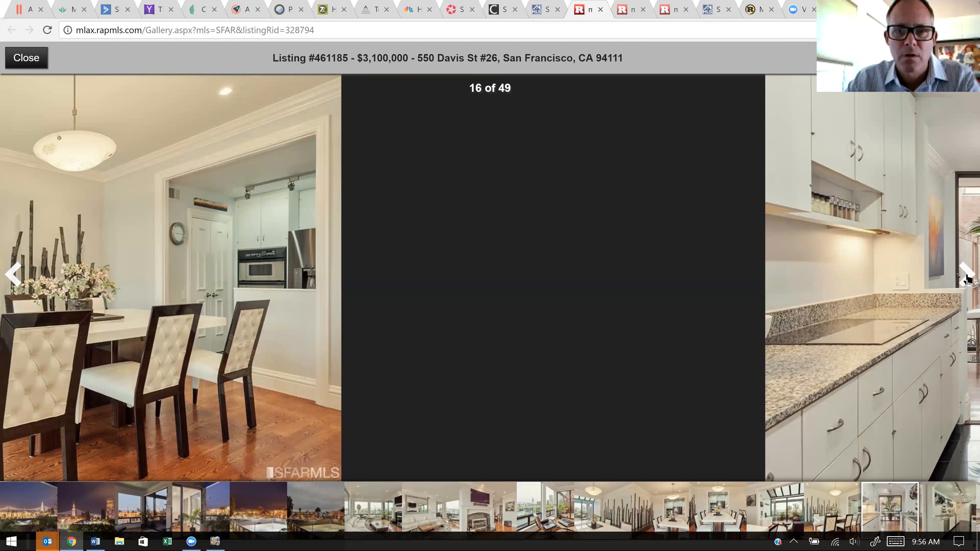
click(965, 274)
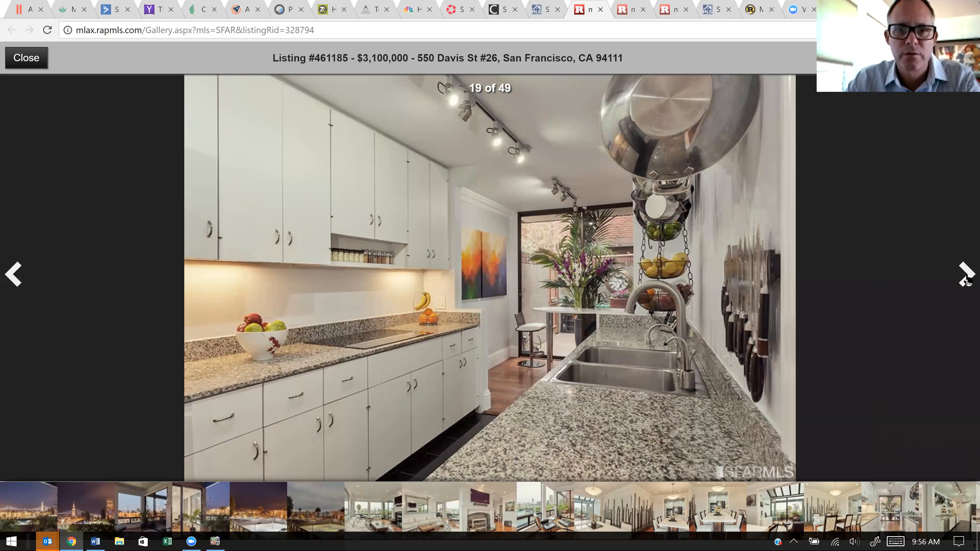
click(965, 273)
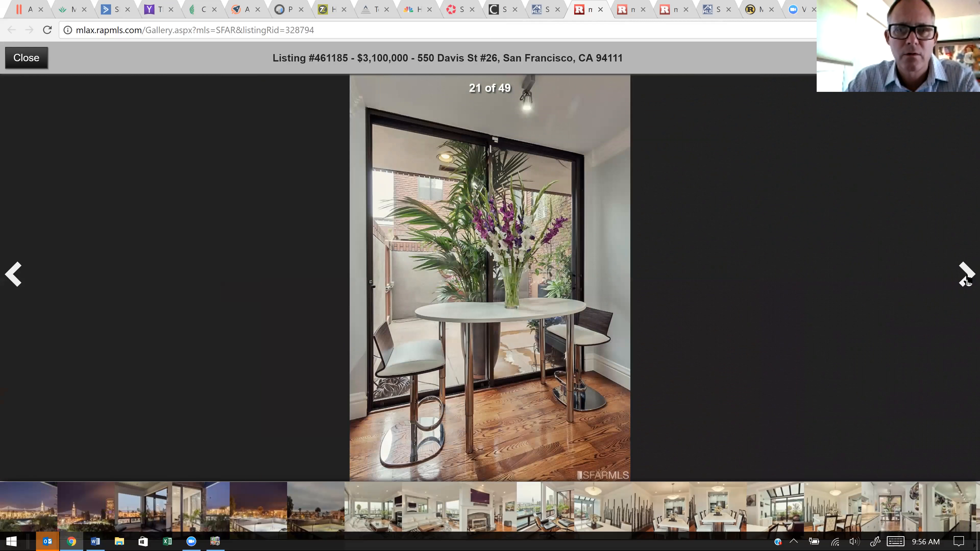
click(964, 273)
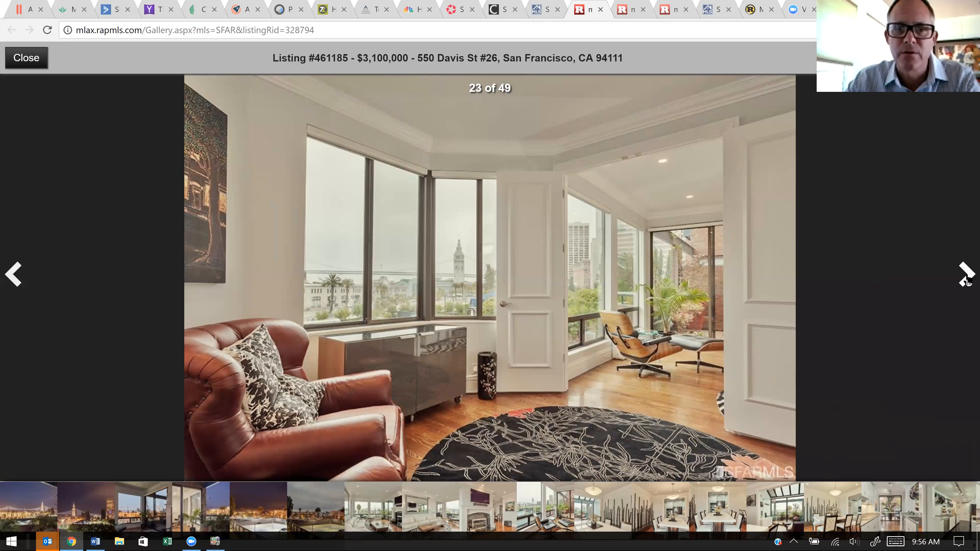
click(965, 273)
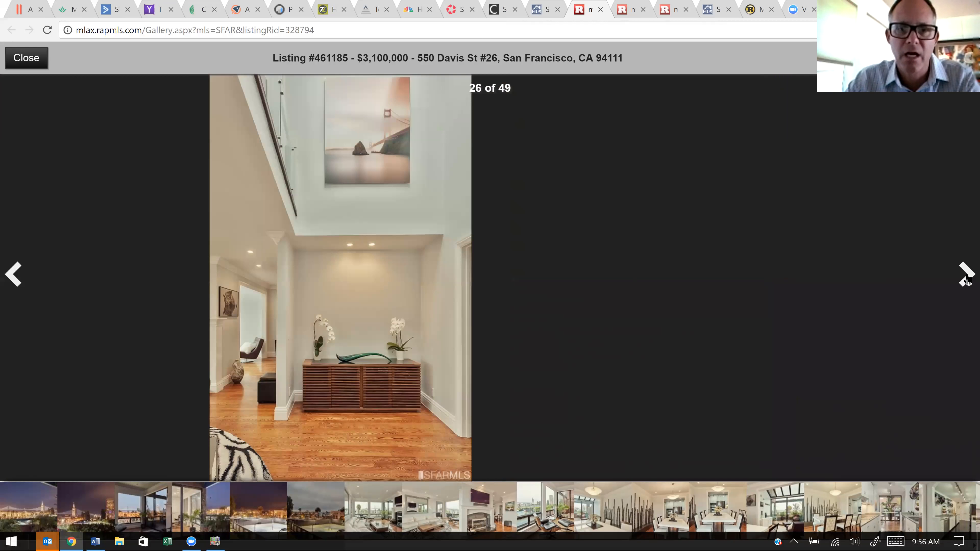
click(965, 273)
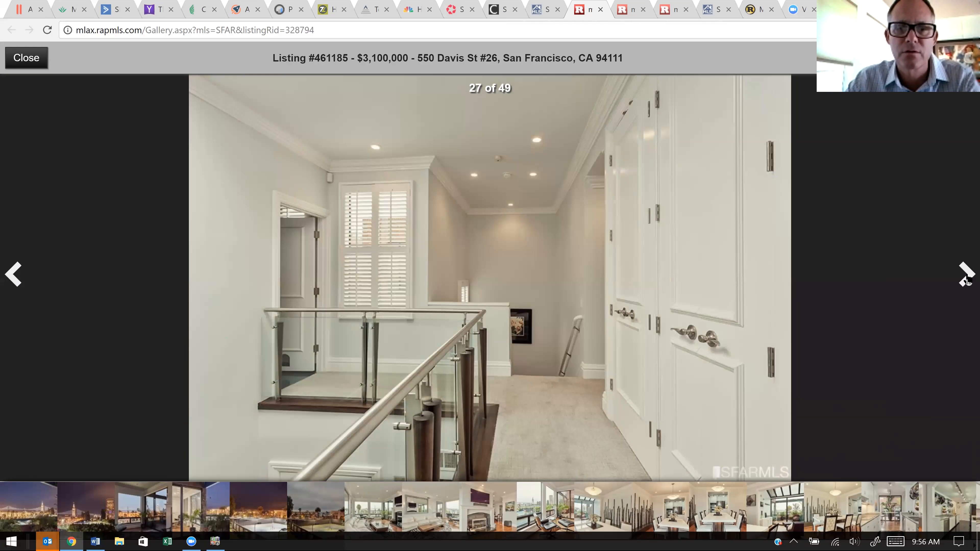
mouse_move(773, 307)
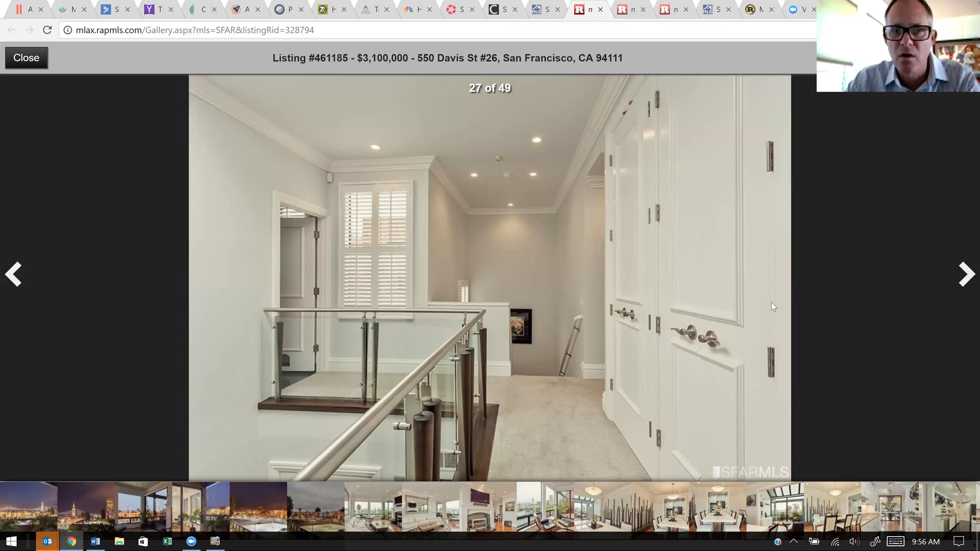
mouse_move(967, 273)
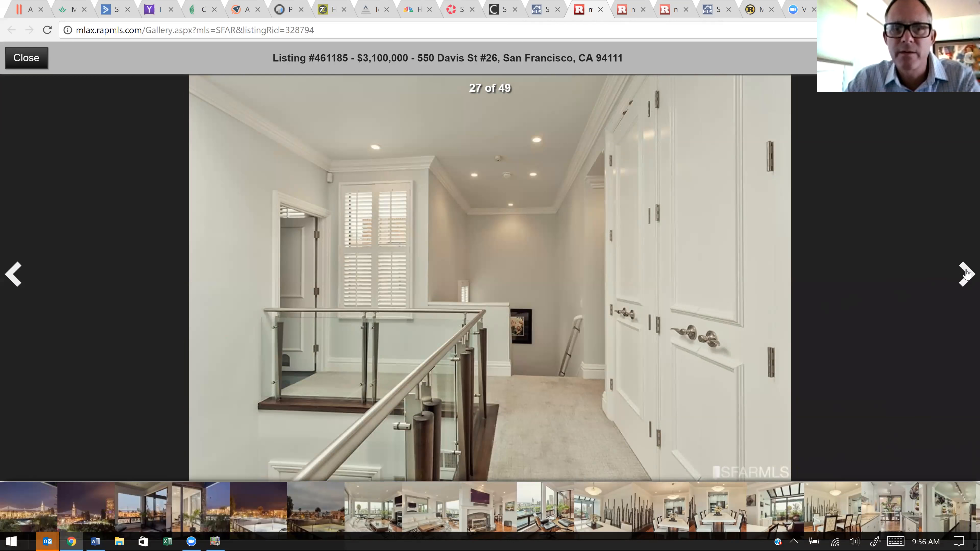
click(964, 273)
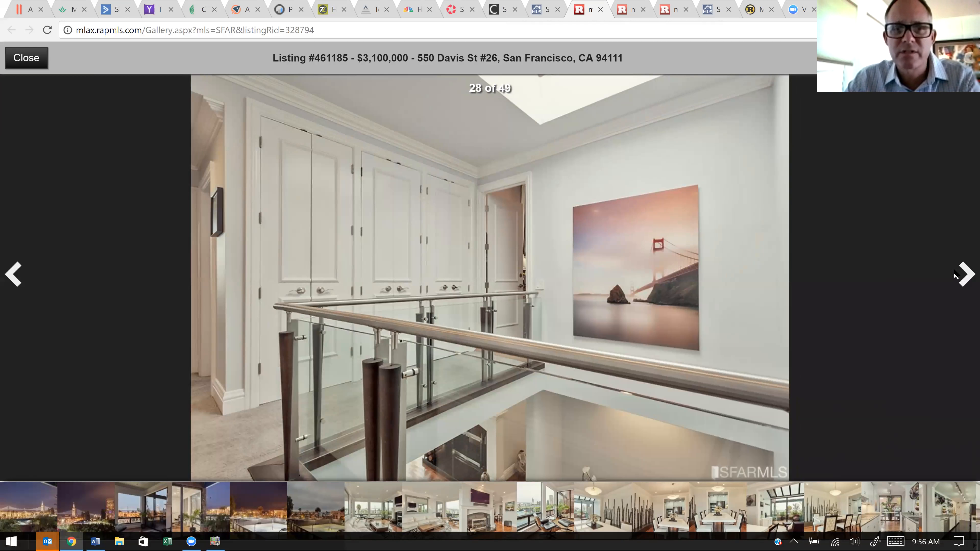
mouse_move(348, 190)
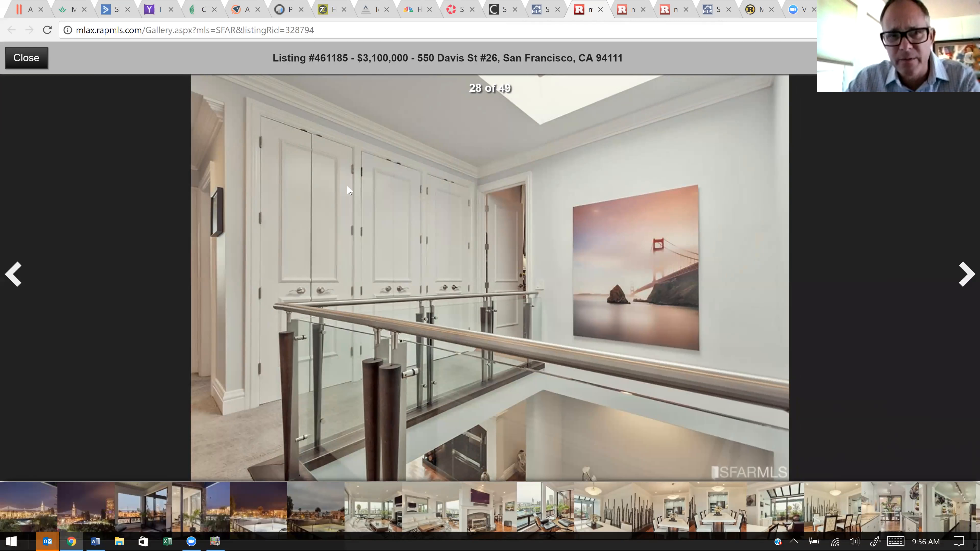
mouse_move(853, 242)
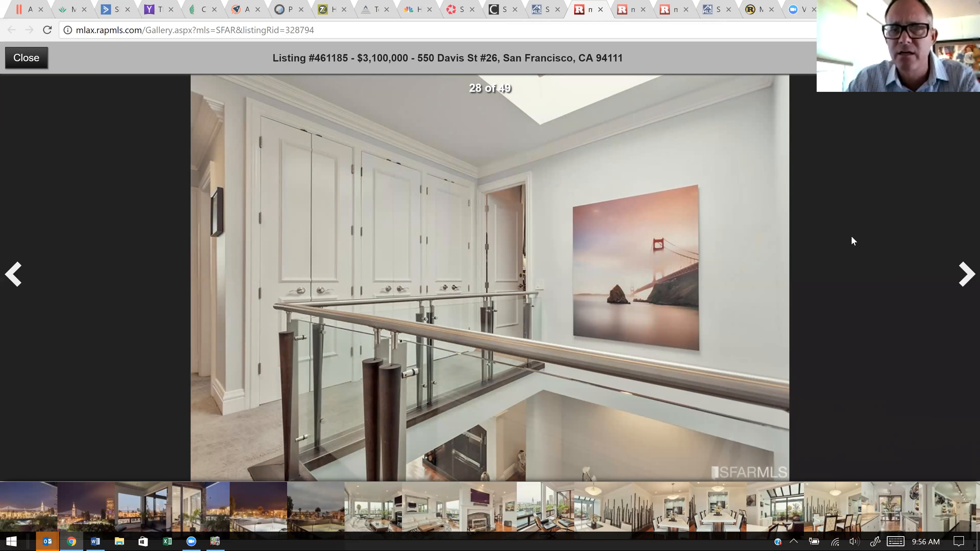
mouse_move(965, 273)
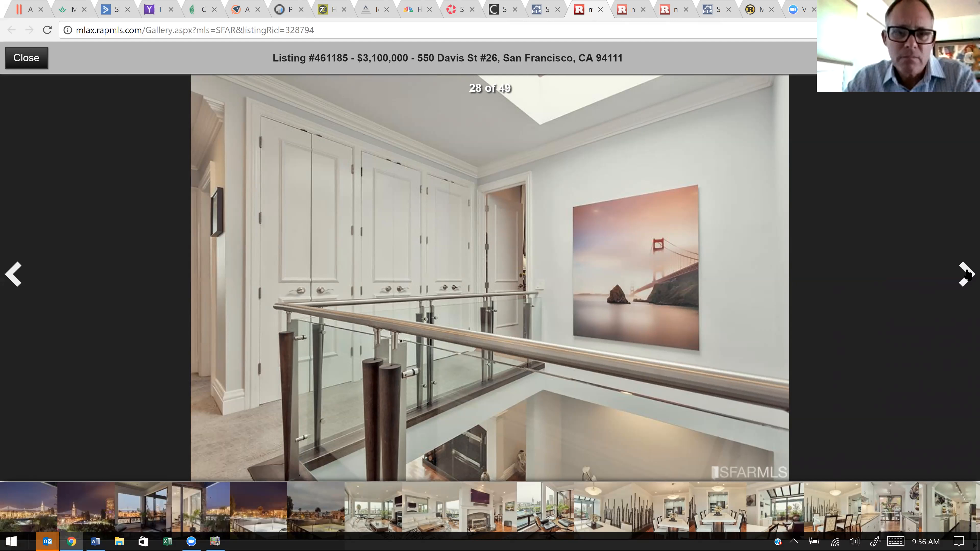
click(965, 273)
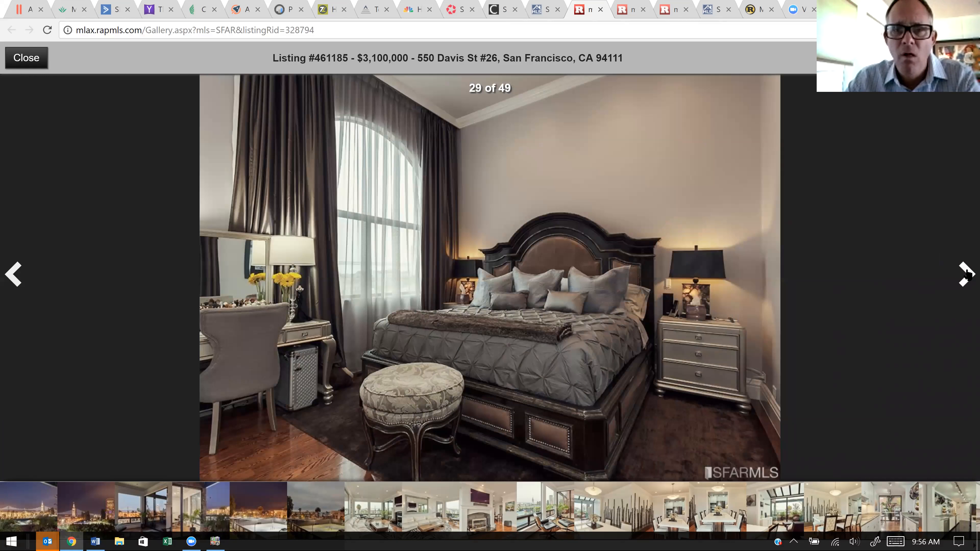
click(965, 274)
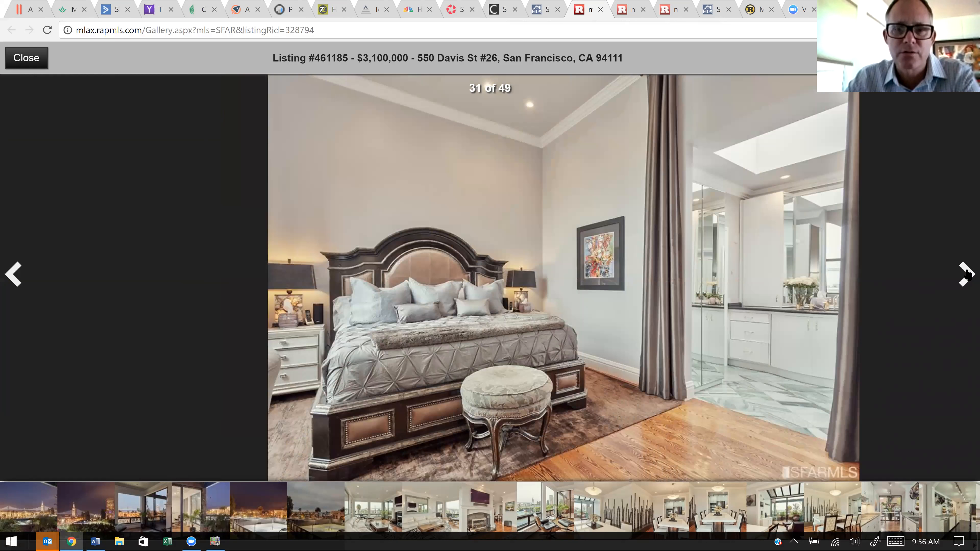
click(966, 274)
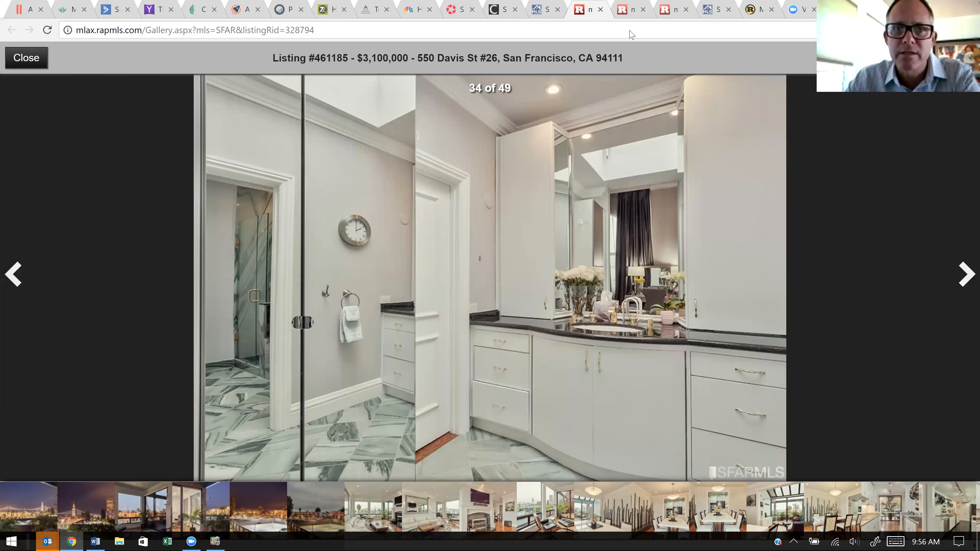
click(965, 274)
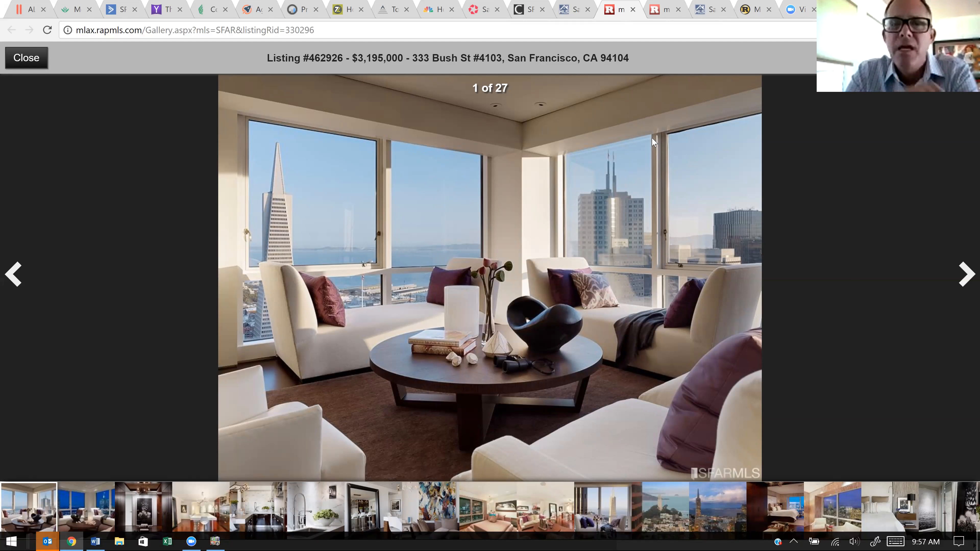
mouse_move(682, 142)
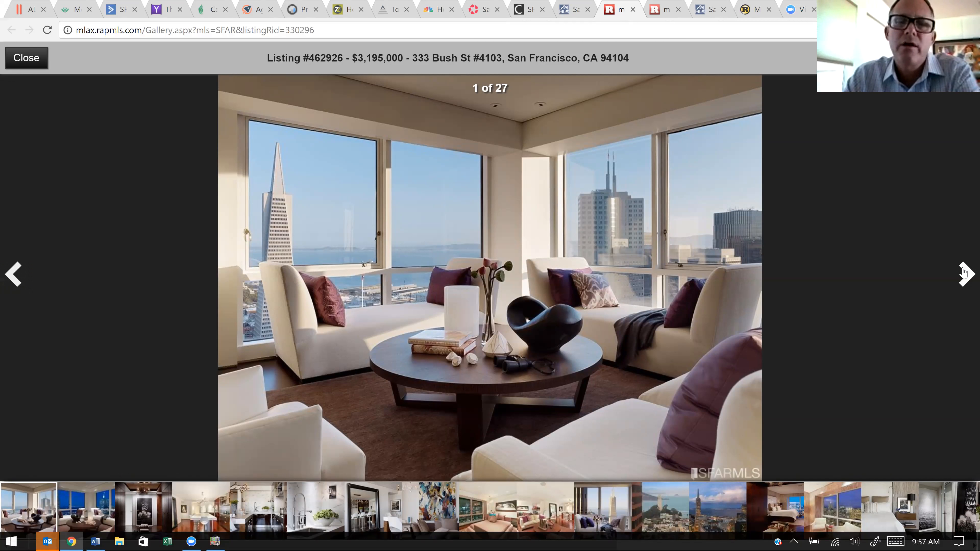
- Advance the 333 Bush St #4103 gallery through kitchen and living photos to photo 11 of 27, the Transamerica Pyramid view
click(965, 275)
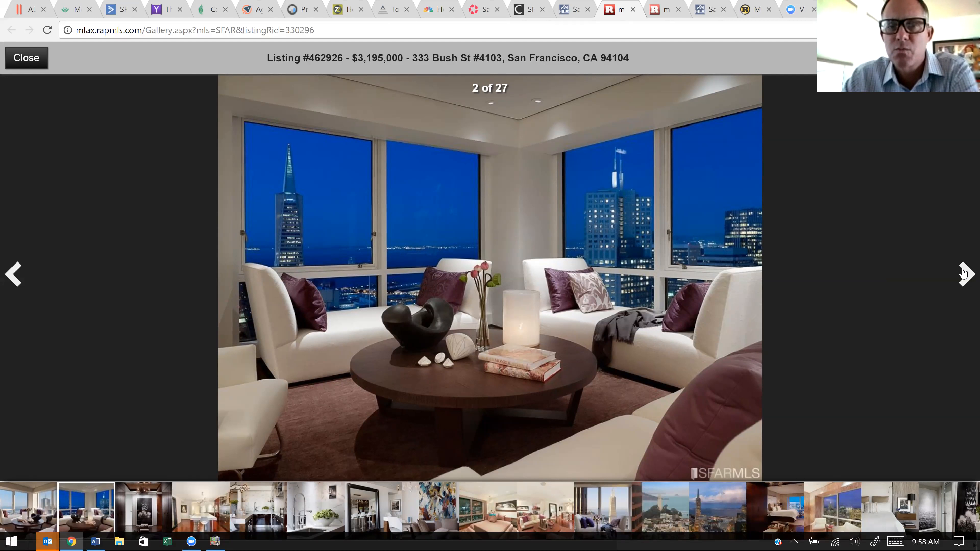
click(965, 275)
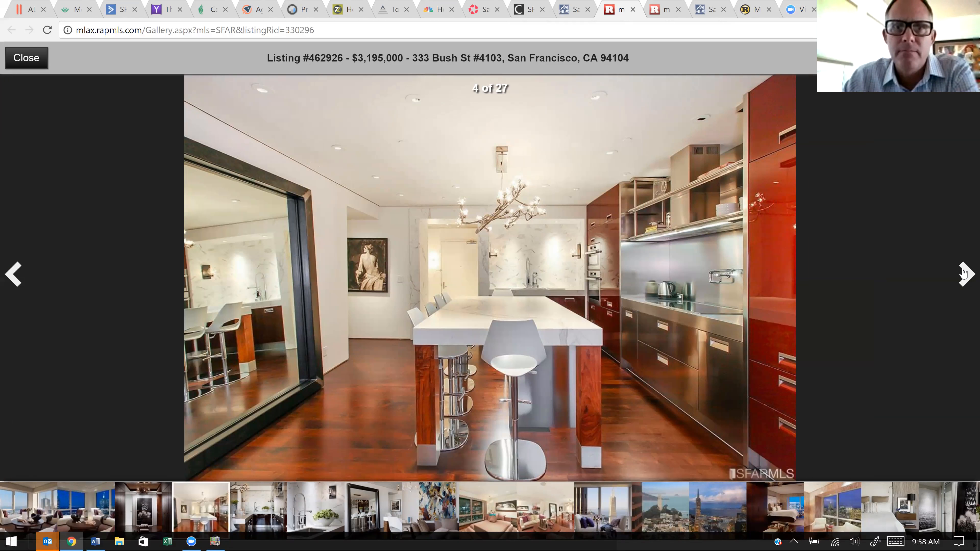
click(966, 273)
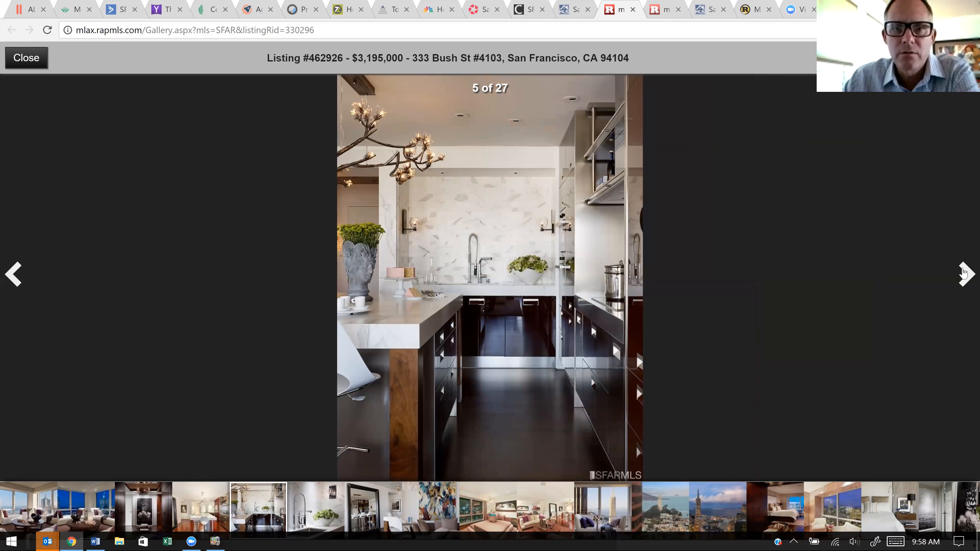
click(965, 273)
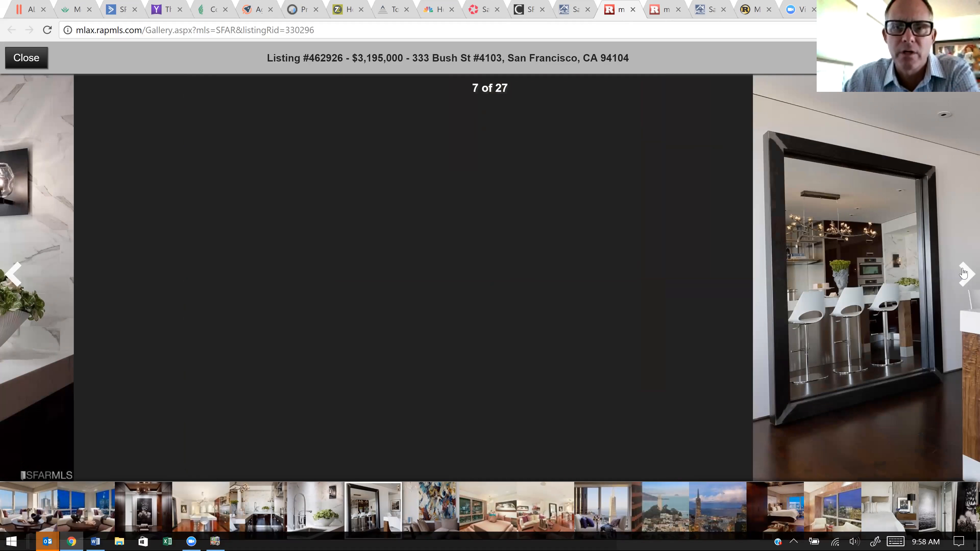
click(964, 274)
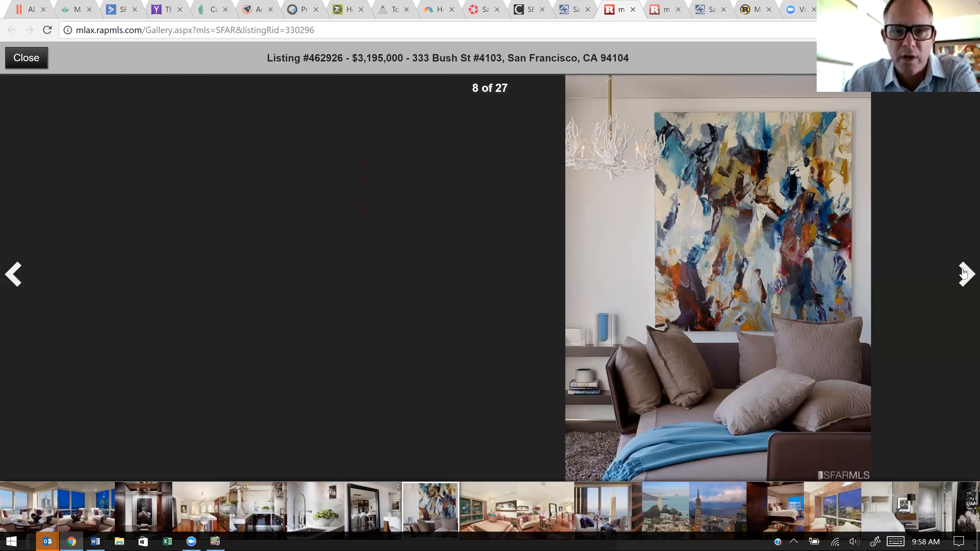
click(965, 275)
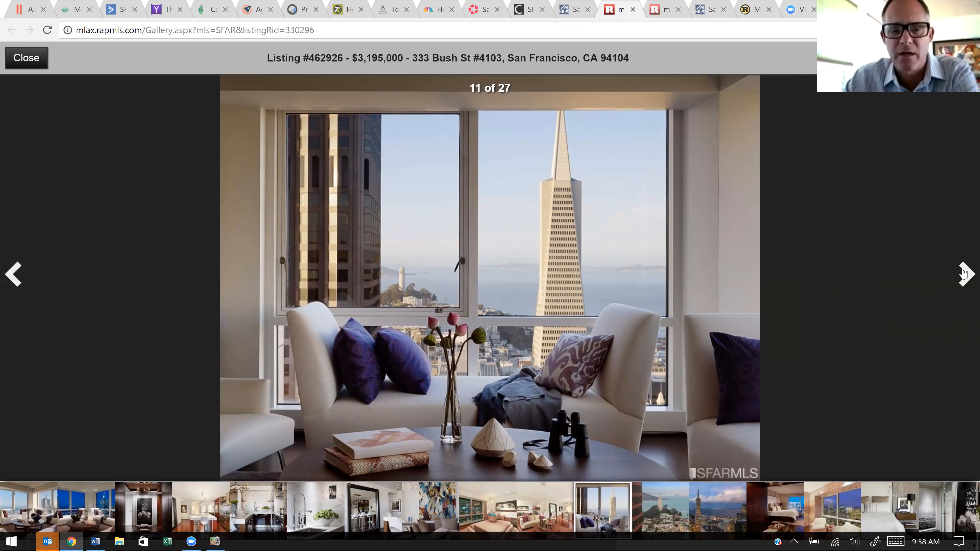
mouse_move(935, 251)
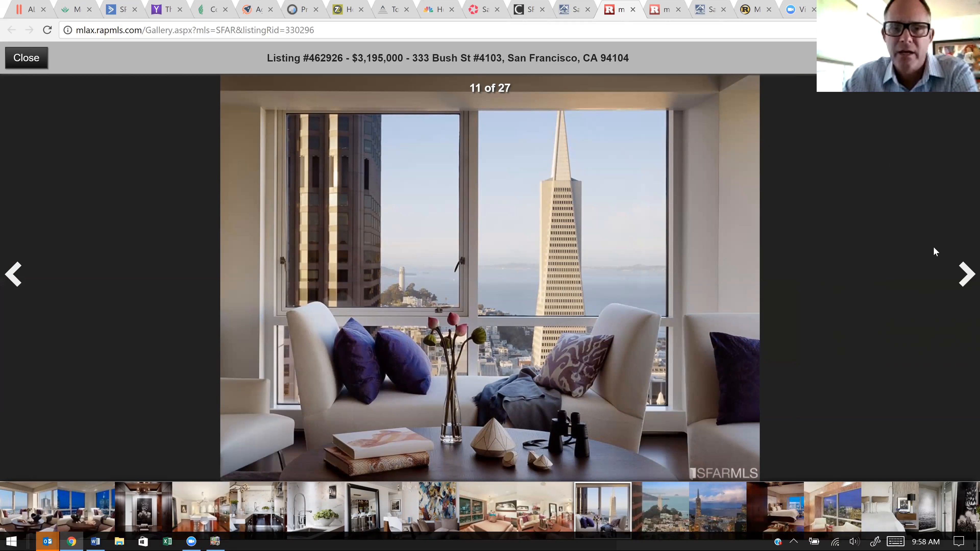
mouse_move(965, 275)
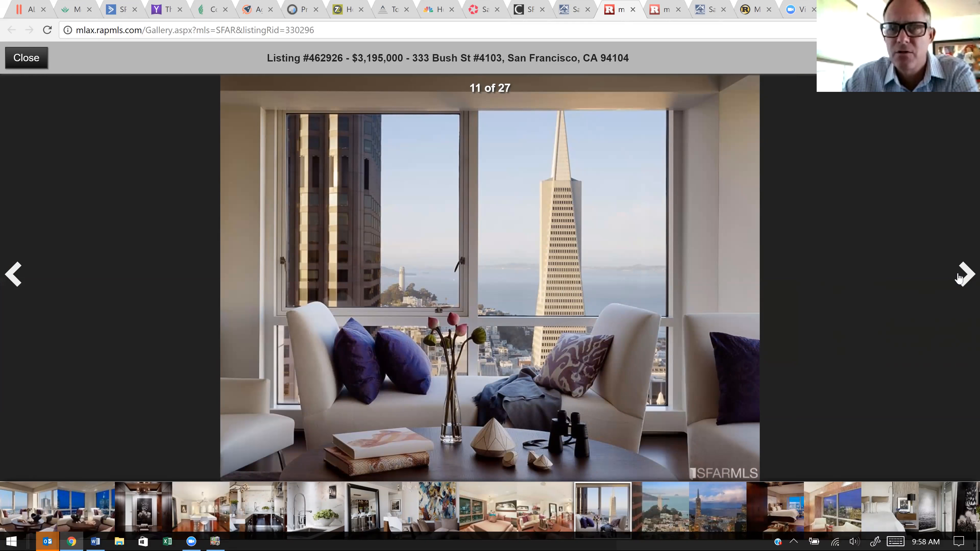
- Advance from photo 12 past the city view photos toward the bathrooms
click(963, 274)
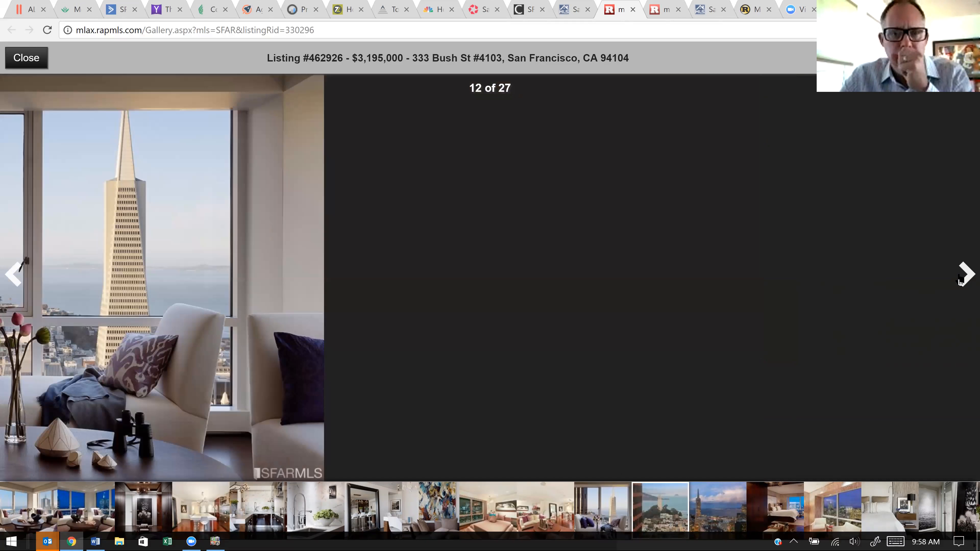
click(965, 274)
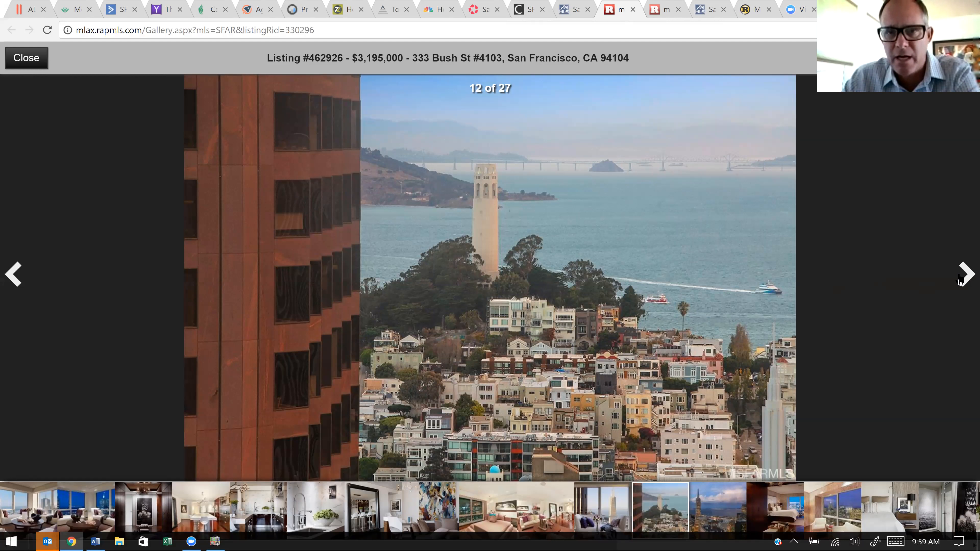
mouse_move(584, 229)
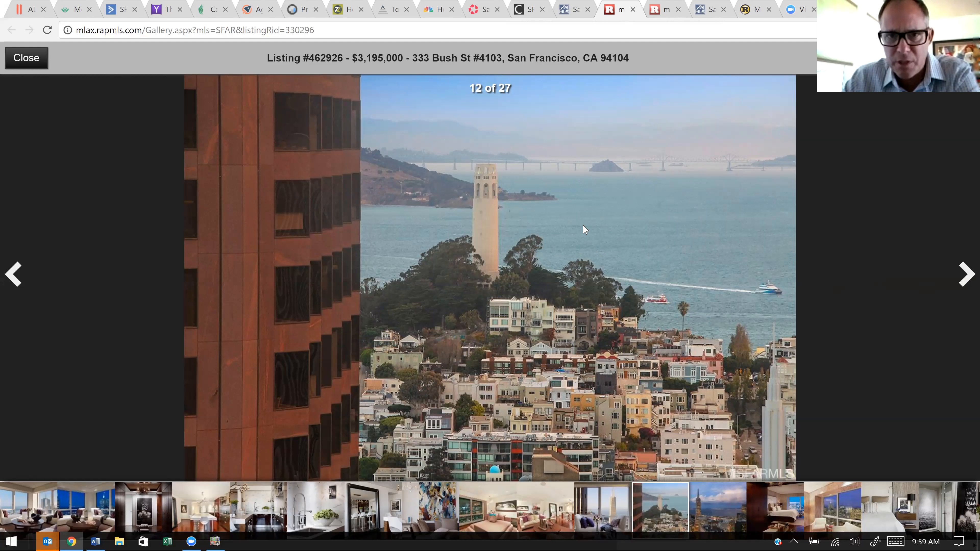
click(965, 274)
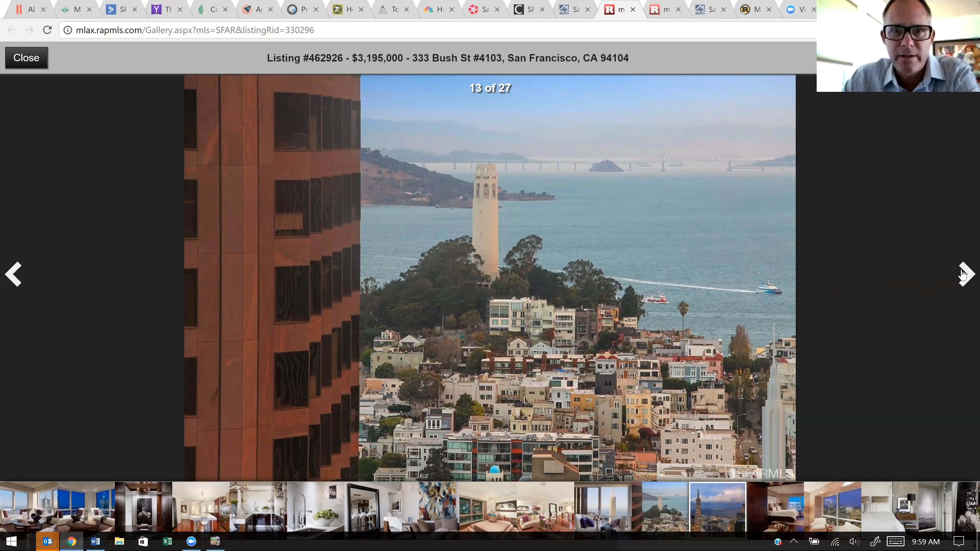
click(963, 274)
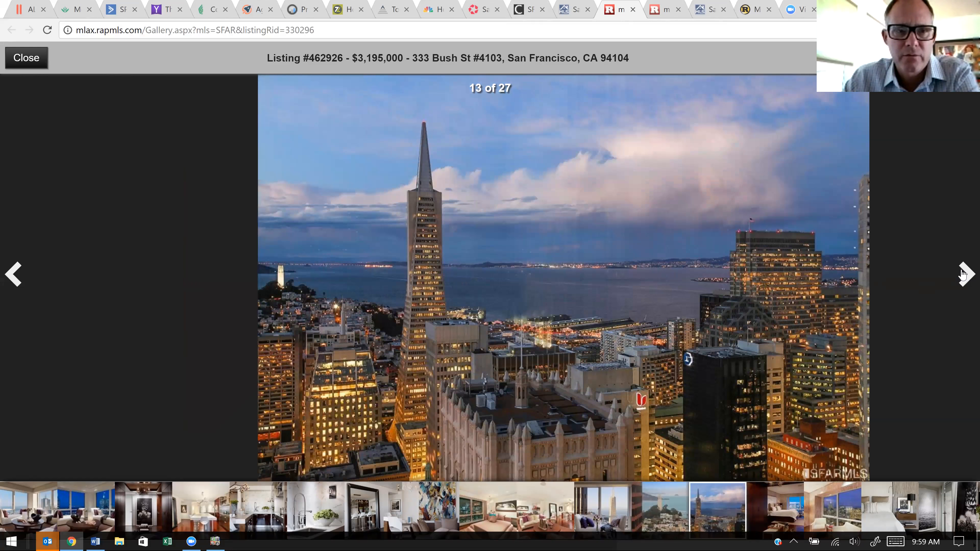
click(964, 273)
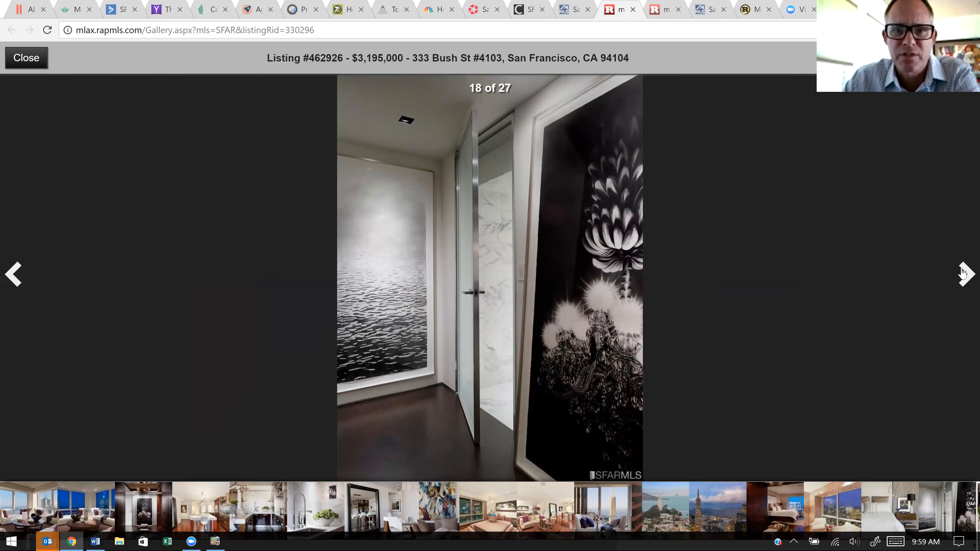
click(963, 275)
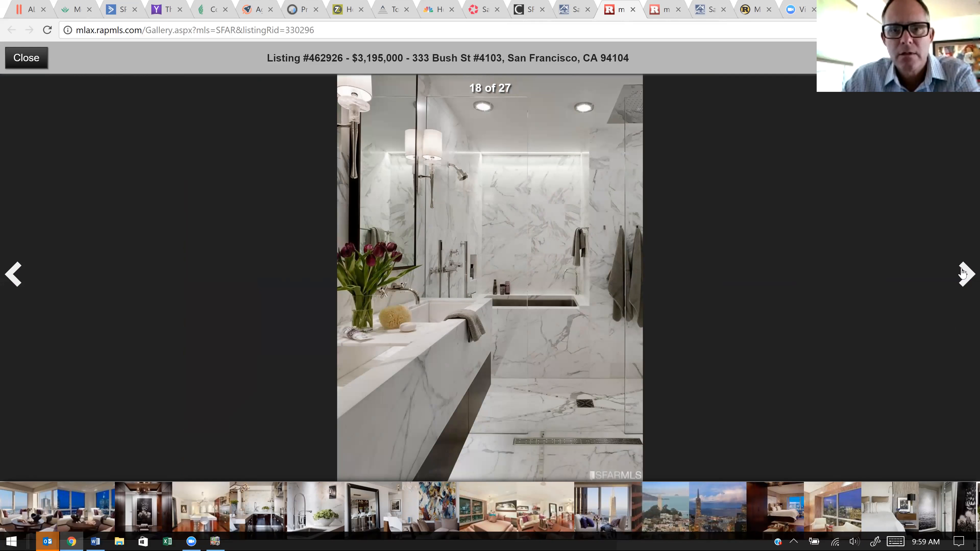
- Continue through main bathroom, media room, second bathroom and entry hall to photo 23, the red laundry room
click(965, 275)
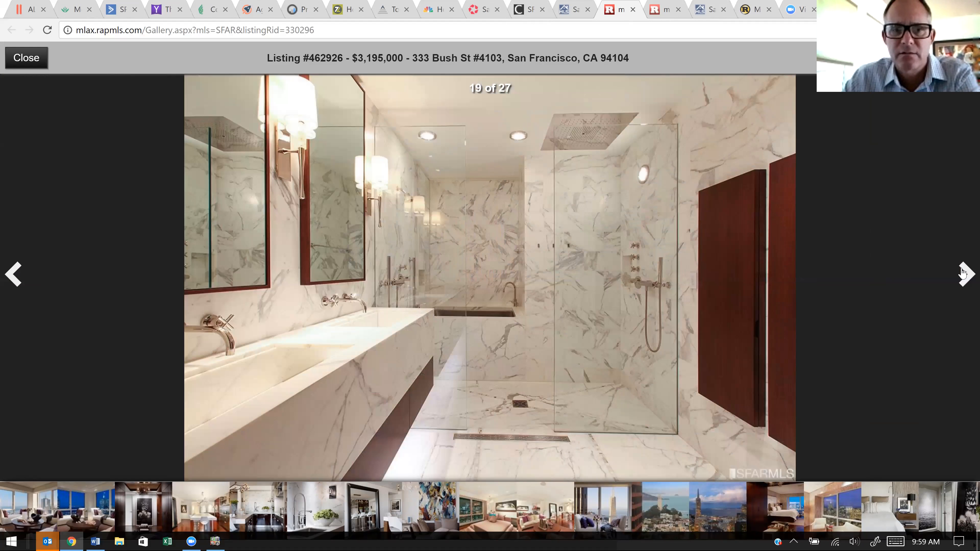
click(963, 274)
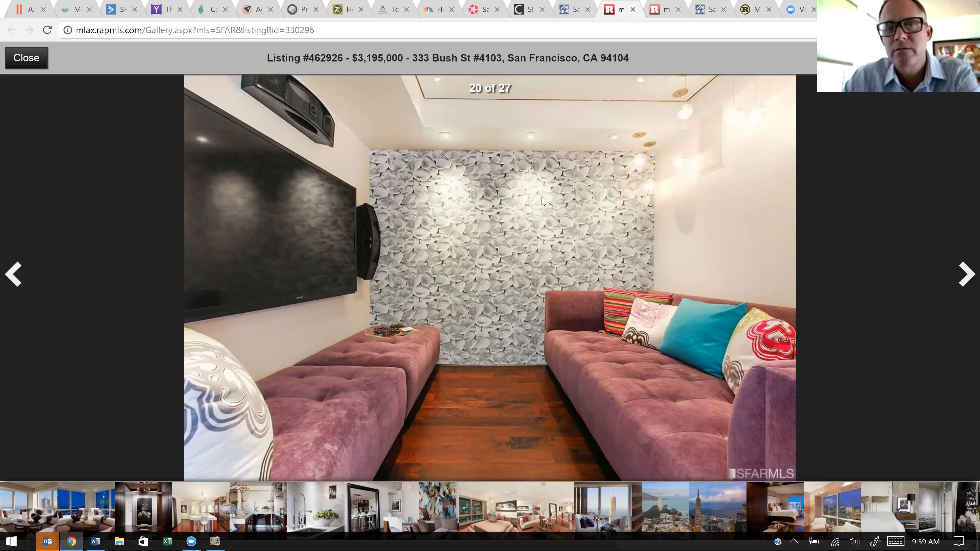
mouse_move(965, 273)
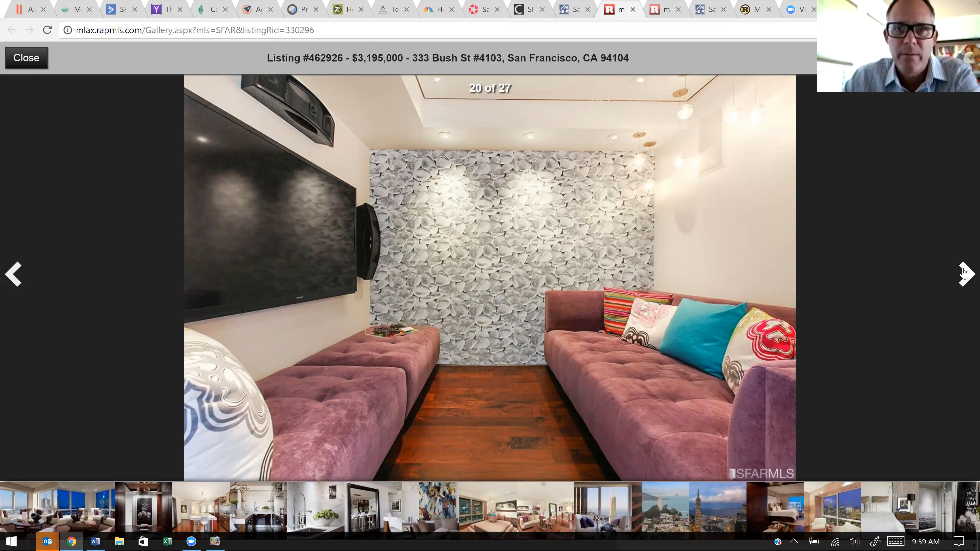
click(965, 274)
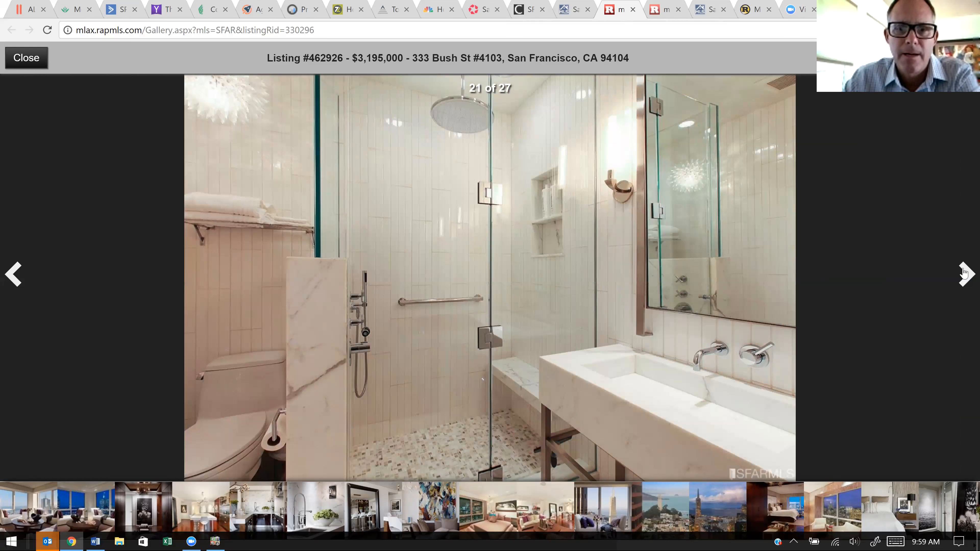
click(965, 273)
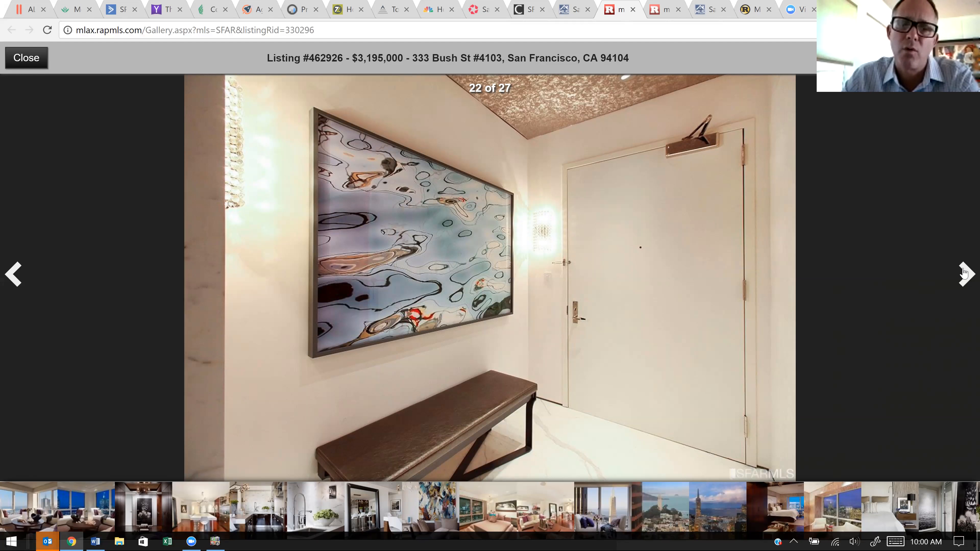
click(965, 274)
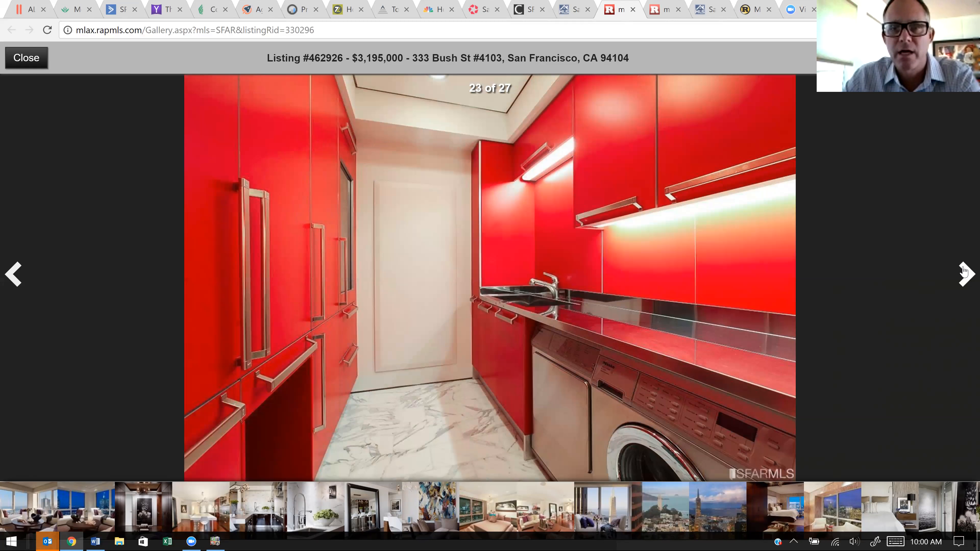
click(965, 273)
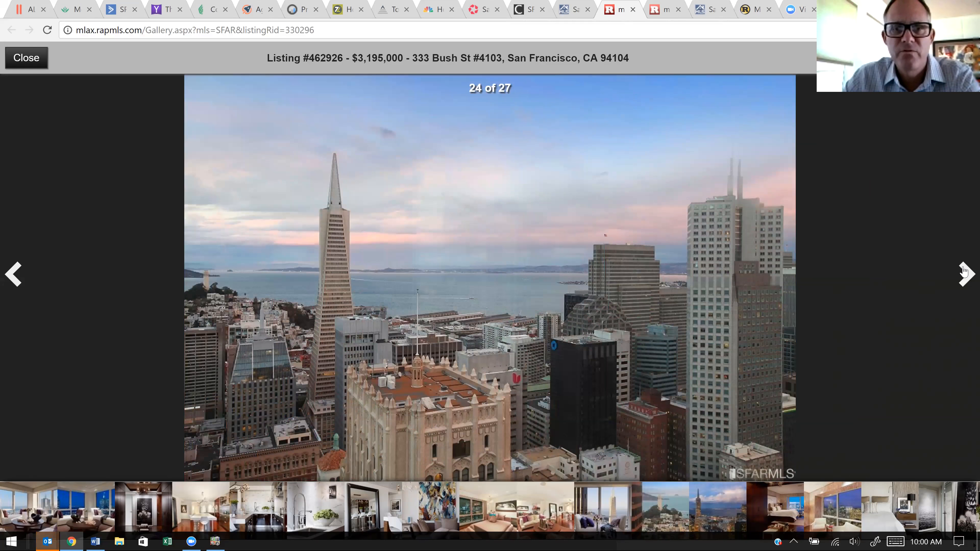
click(965, 274)
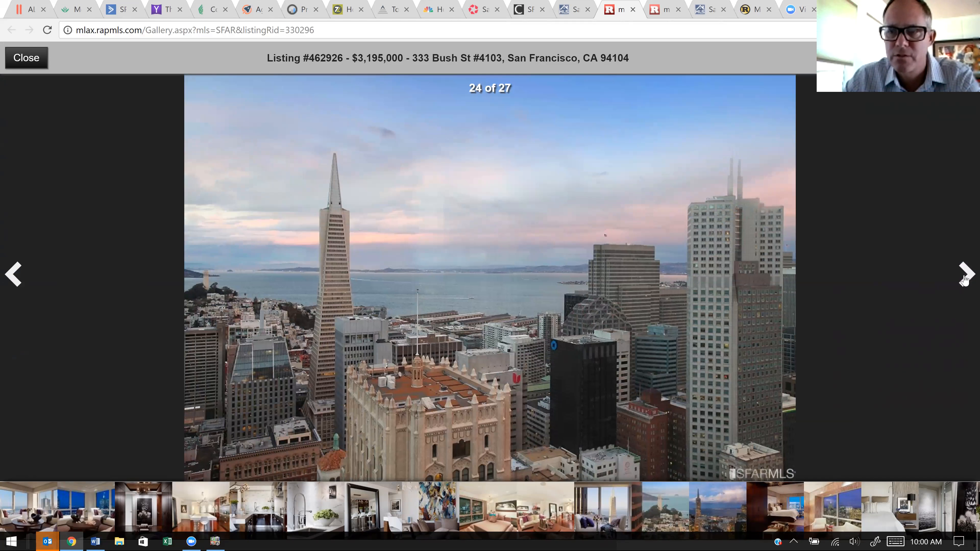
click(965, 273)
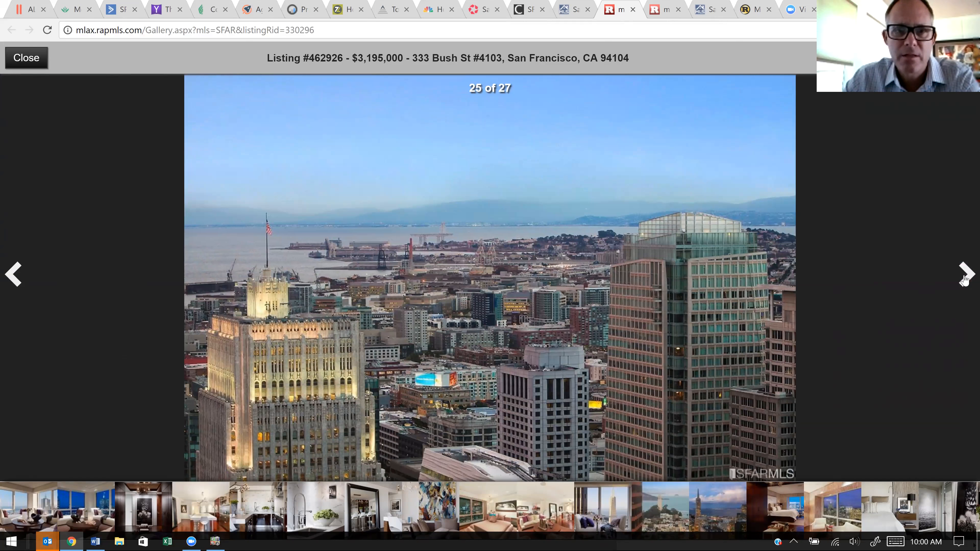
click(963, 273)
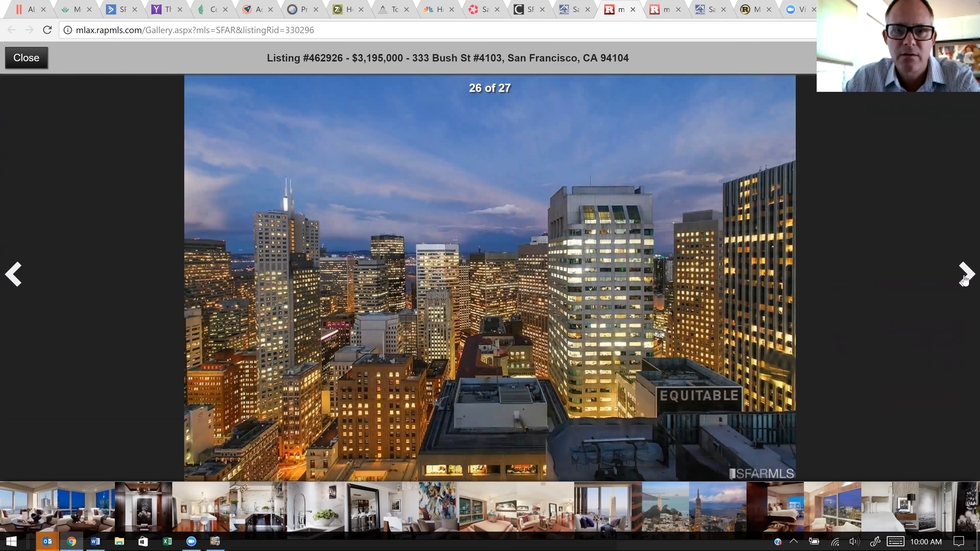
click(965, 274)
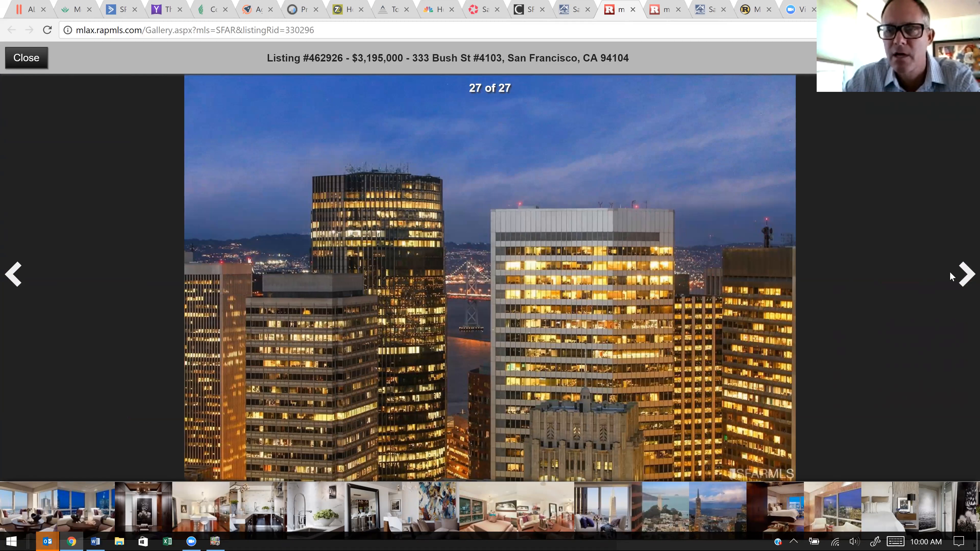
mouse_move(966, 276)
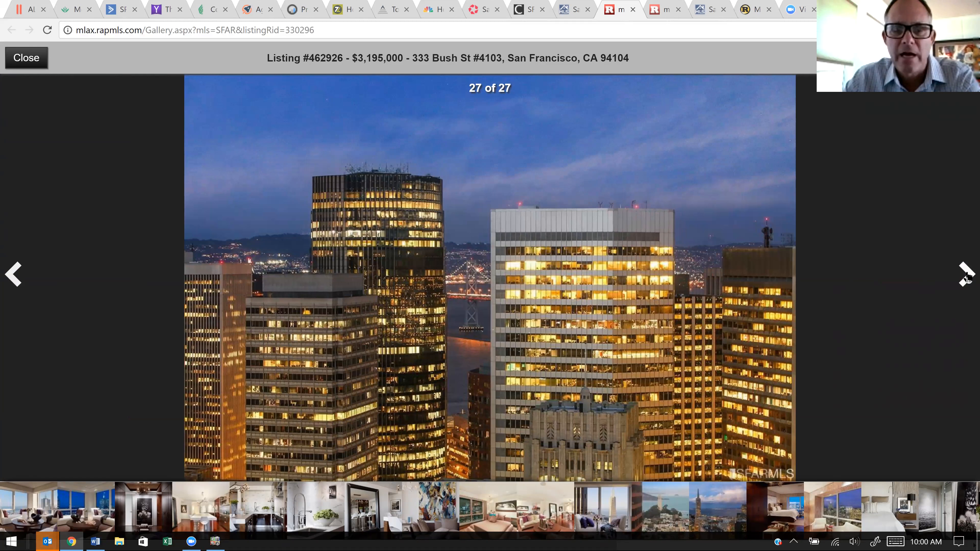
click(964, 274)
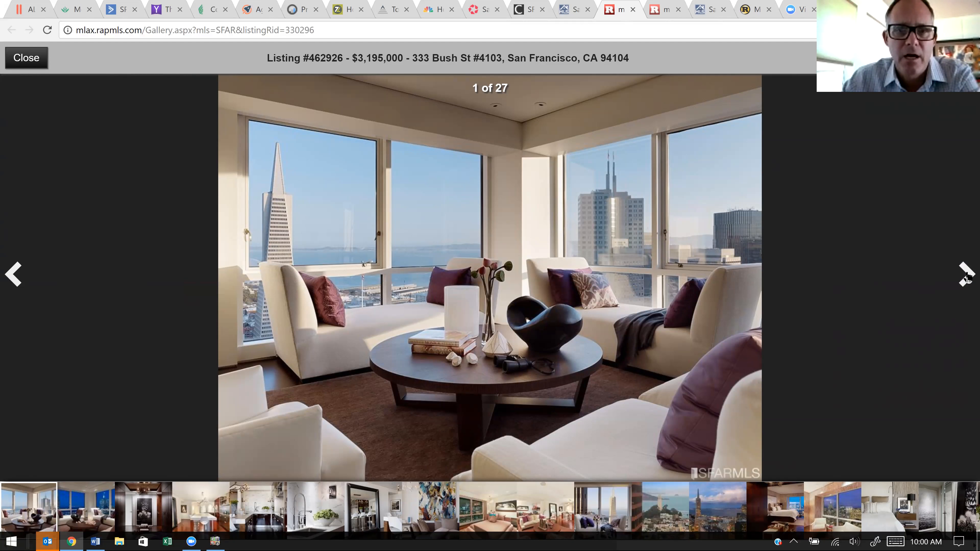
- Advance to photo 3 of 27, the bedroom with the dark dressing area, then leave the gallery
click(963, 273)
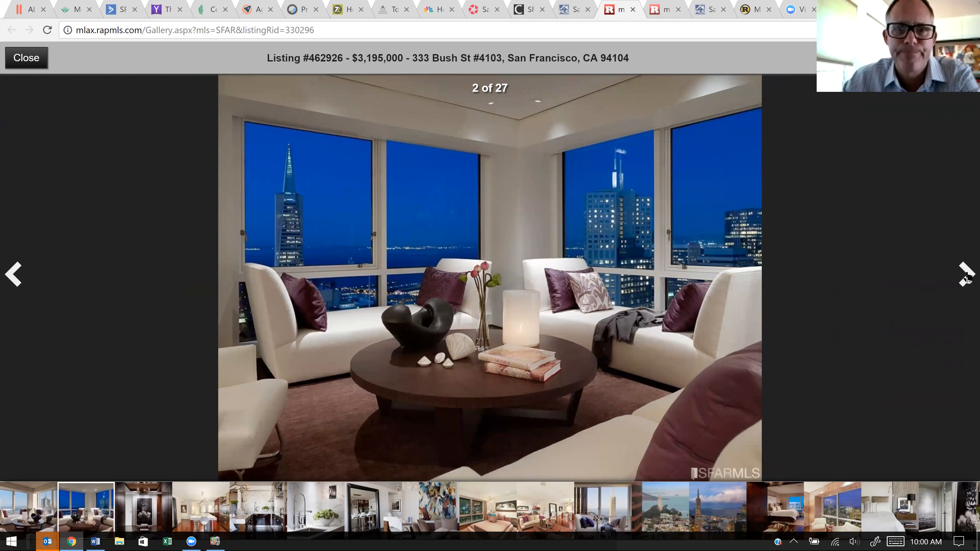
click(965, 273)
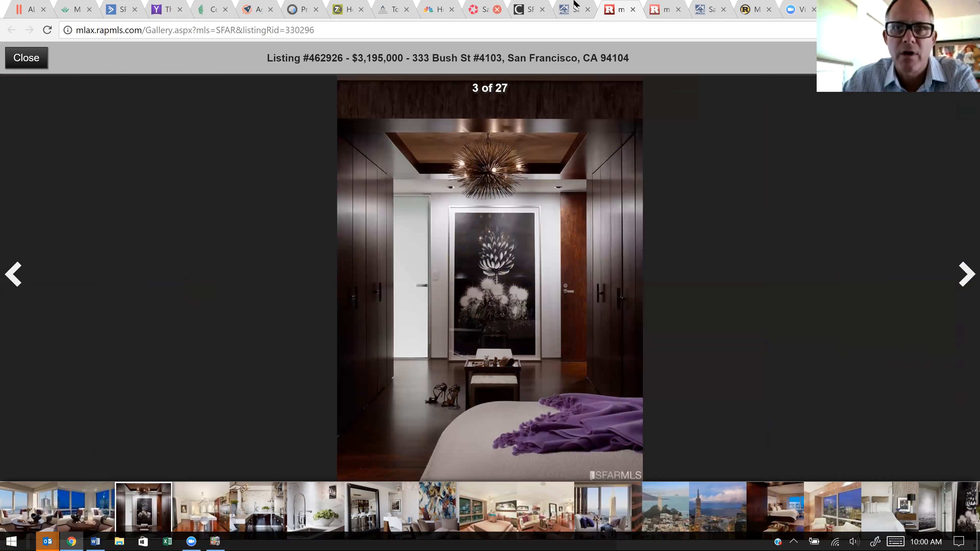
mouse_move(632, 10)
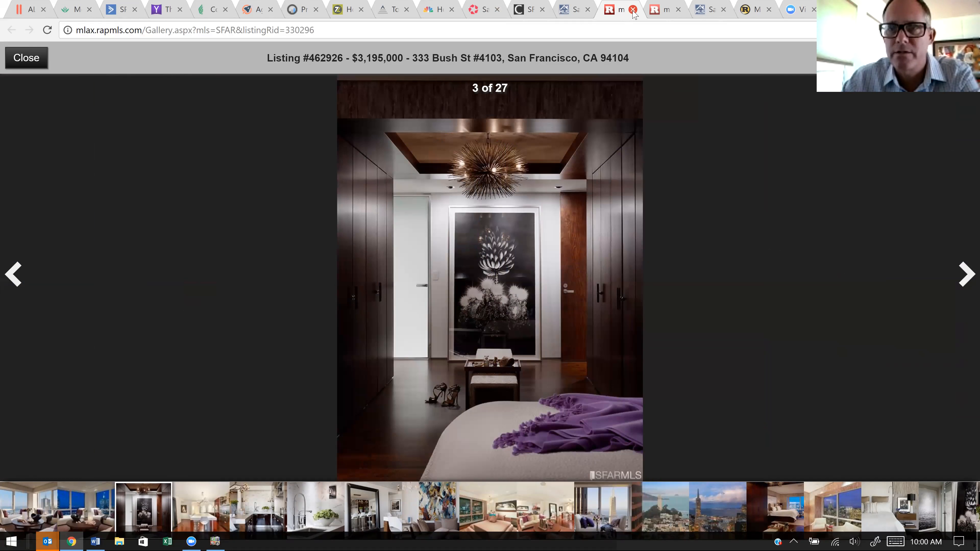
click(632, 9)
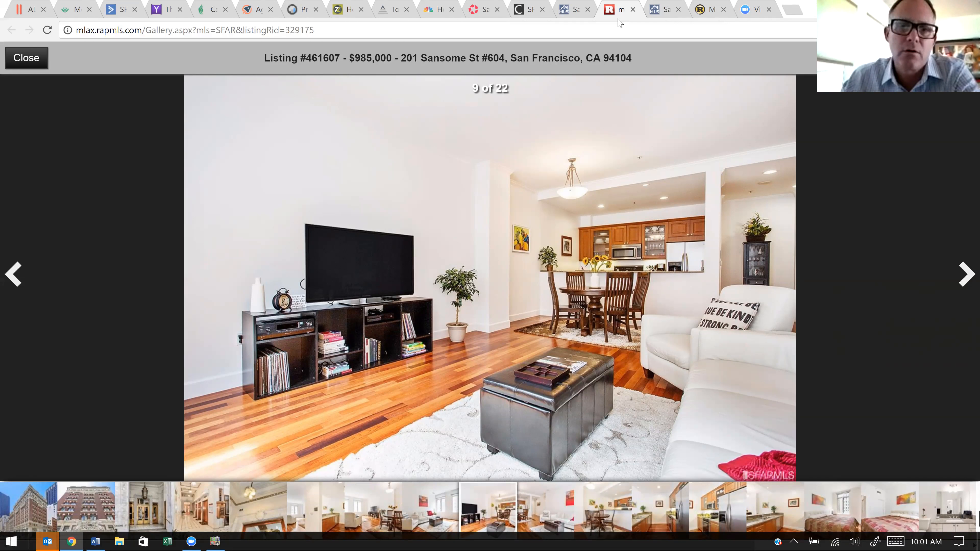
mouse_move(632, 50)
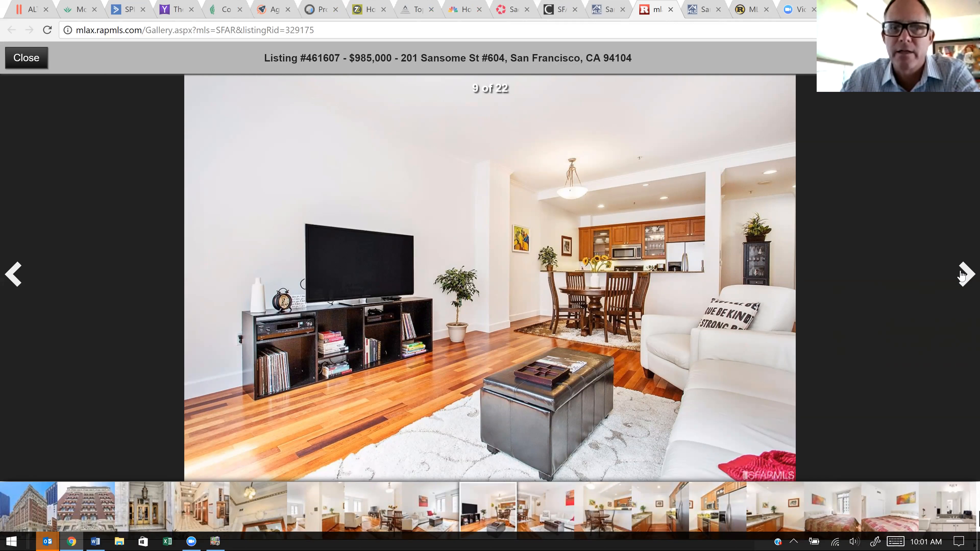
- Step forward once, then back to the 201 Sansome St #604 building exterior photo
click(964, 274)
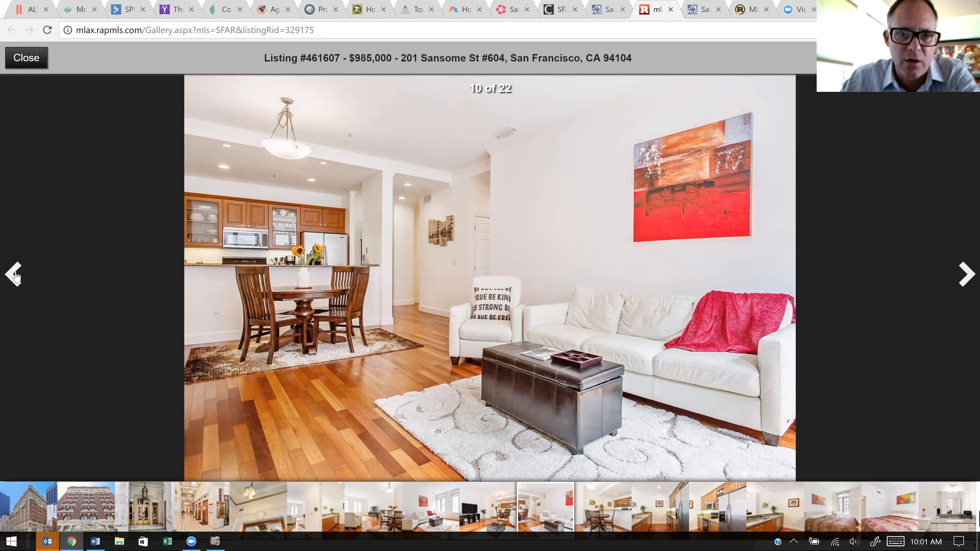
click(14, 273)
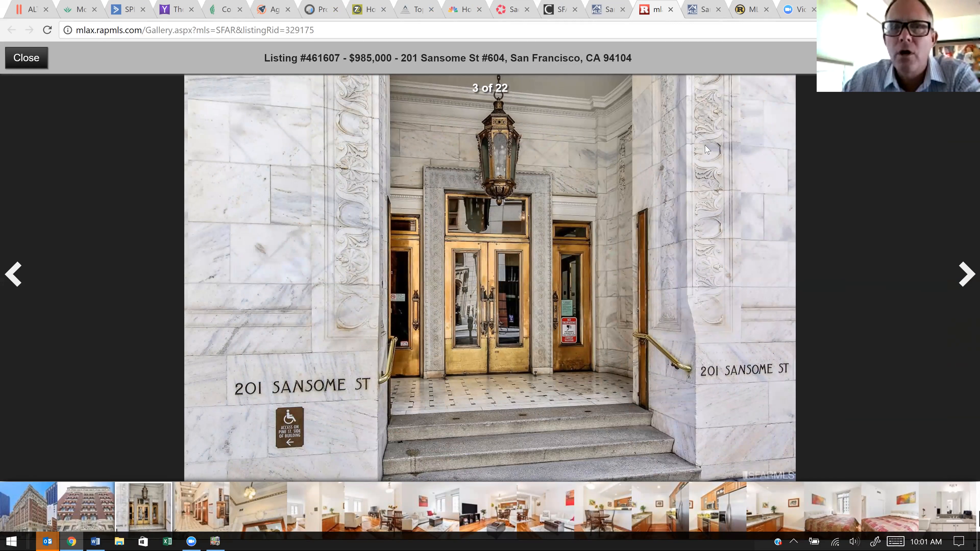
mouse_move(429, 300)
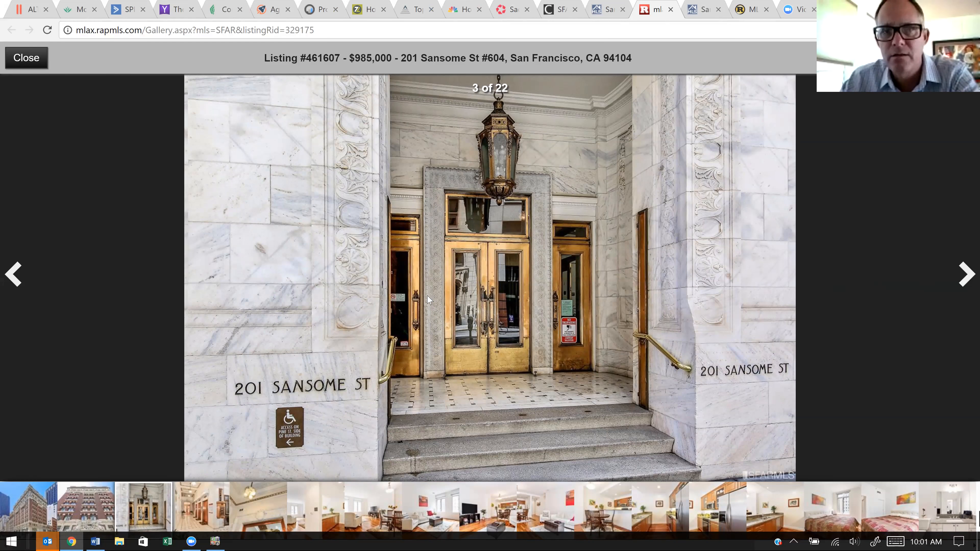
mouse_move(13, 274)
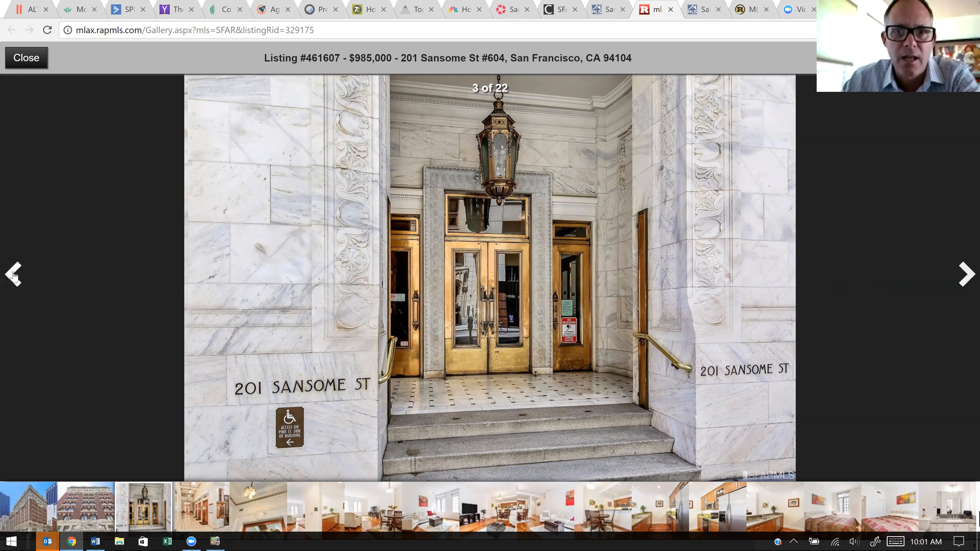
click(13, 274)
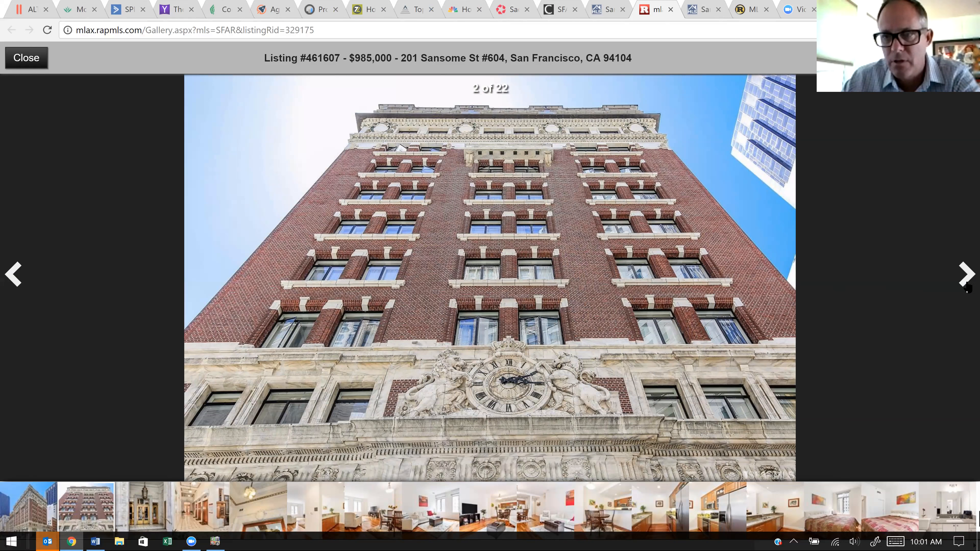
mouse_move(966, 279)
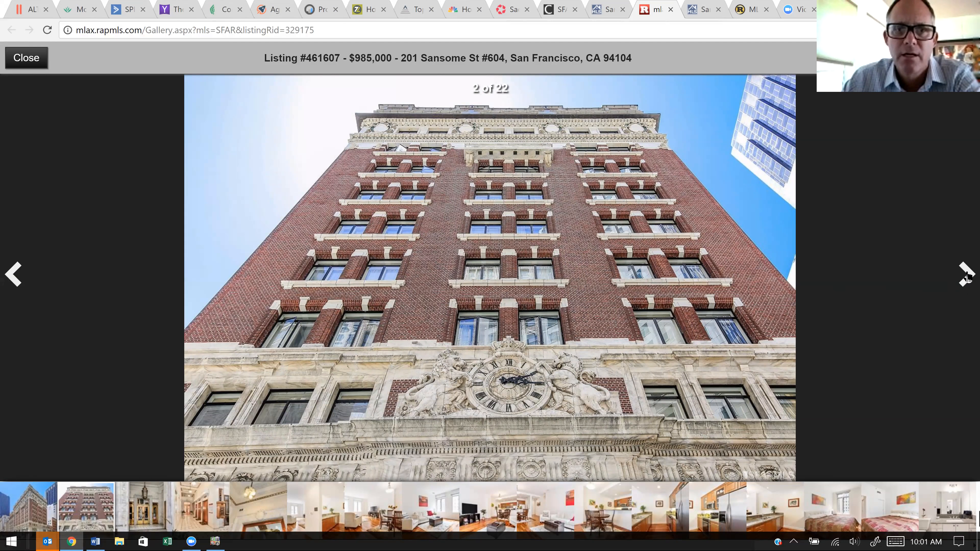
- Move forward past the marble entrance to the elevator lobby, photo 5 of 22
click(963, 273)
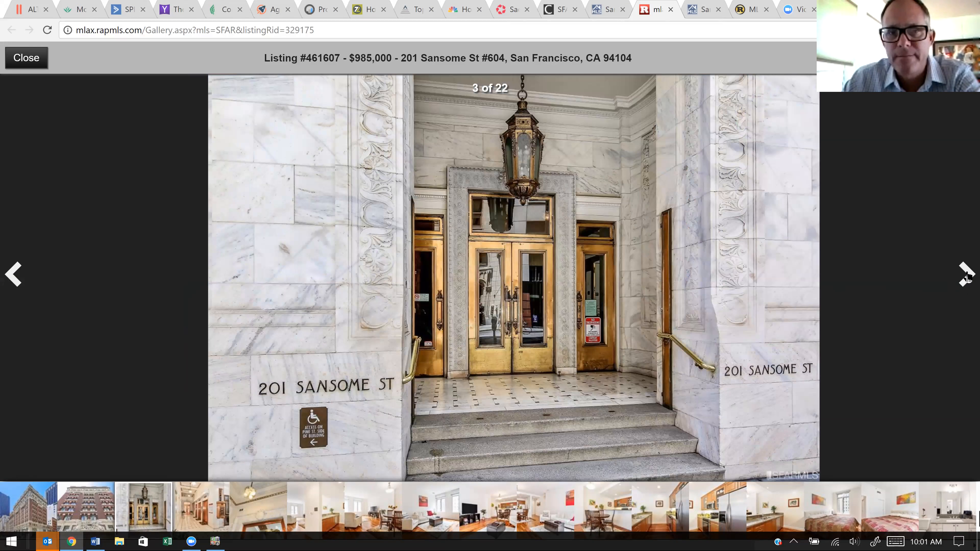
click(964, 273)
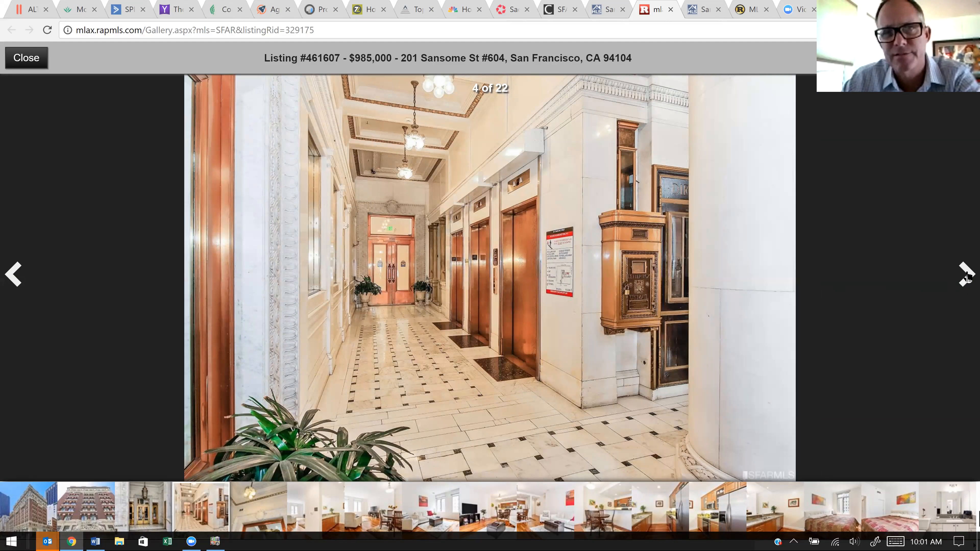
mouse_move(620, 229)
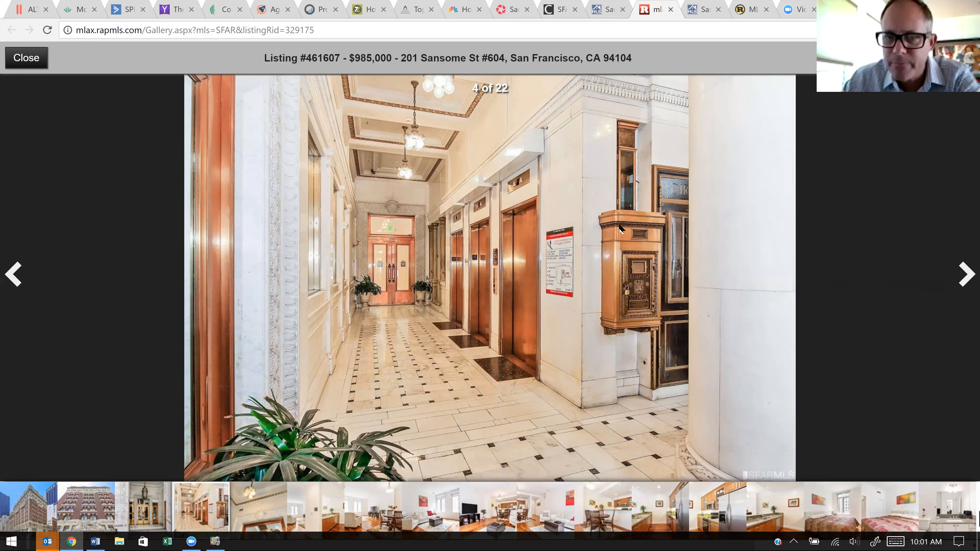
mouse_move(964, 273)
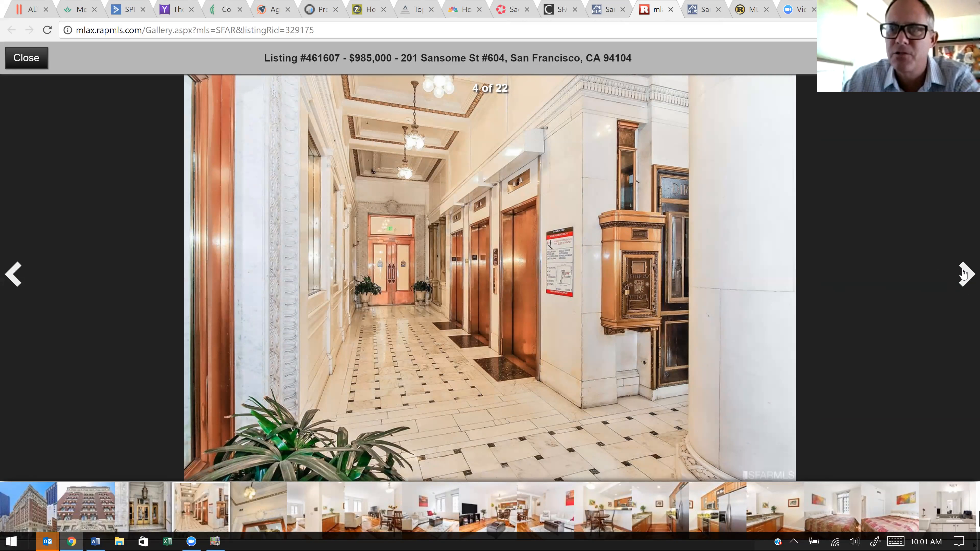
click(965, 273)
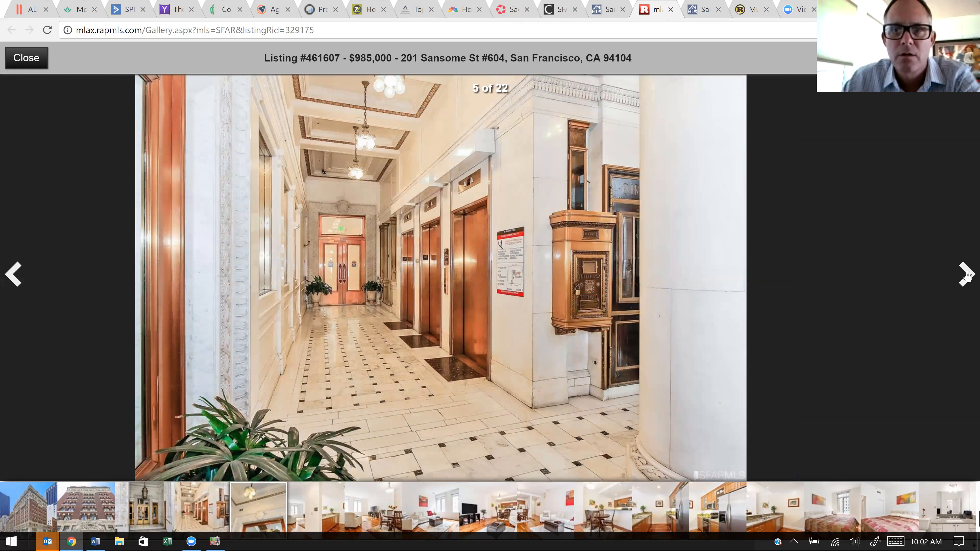
- Page through the kitchen hallway, living and dining room, and galley kitchen photos
click(965, 273)
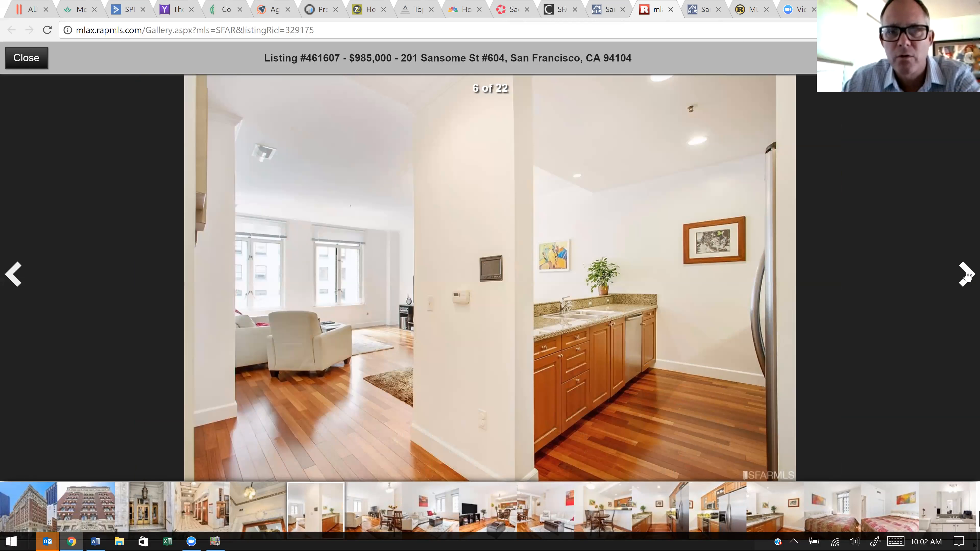
click(965, 274)
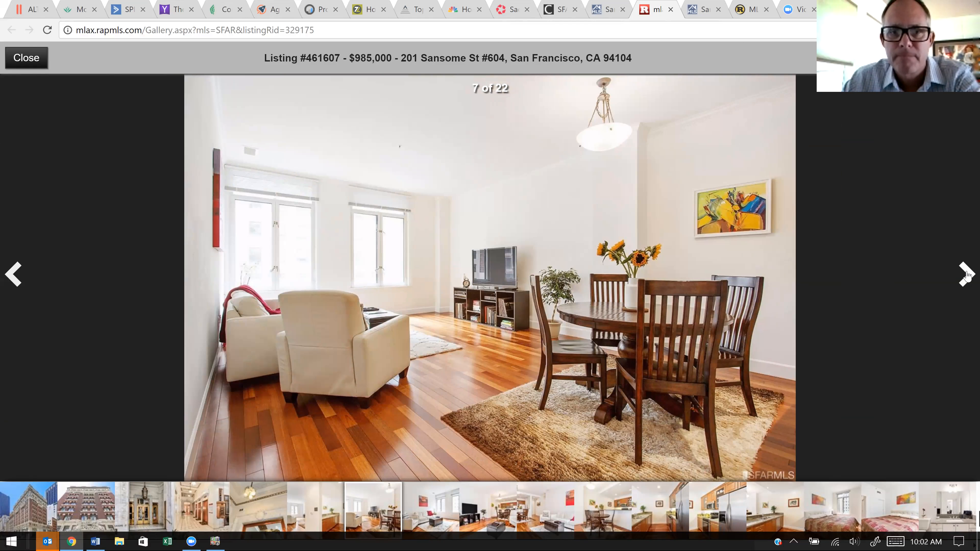
click(963, 274)
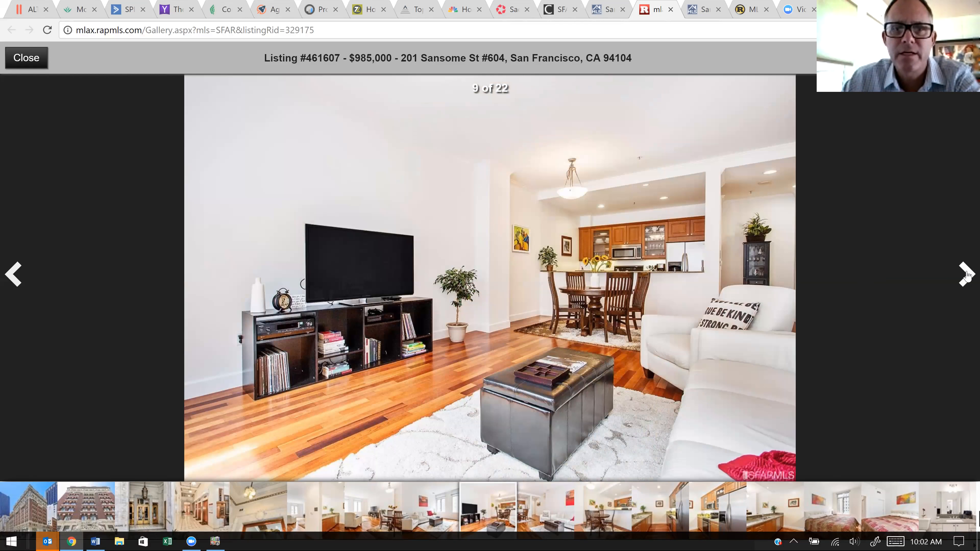
click(965, 274)
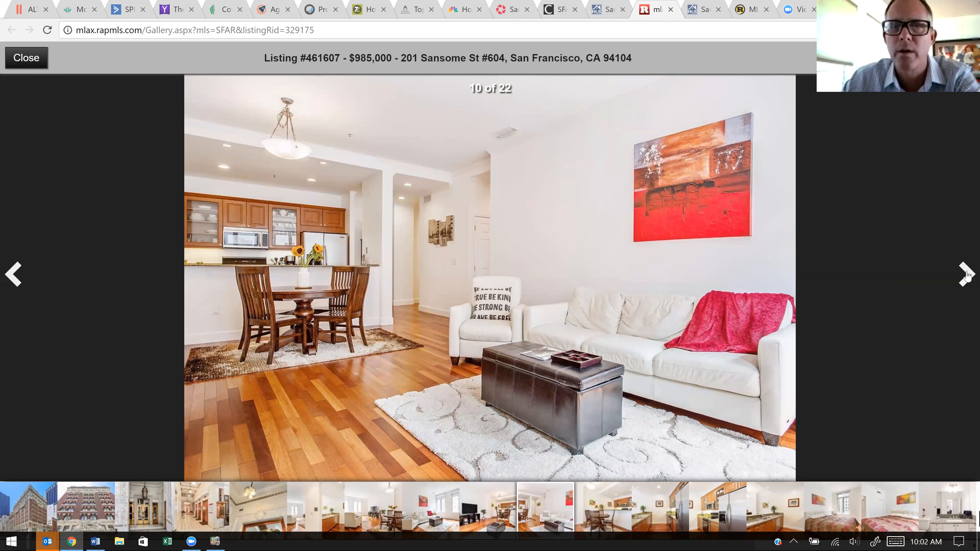
click(965, 273)
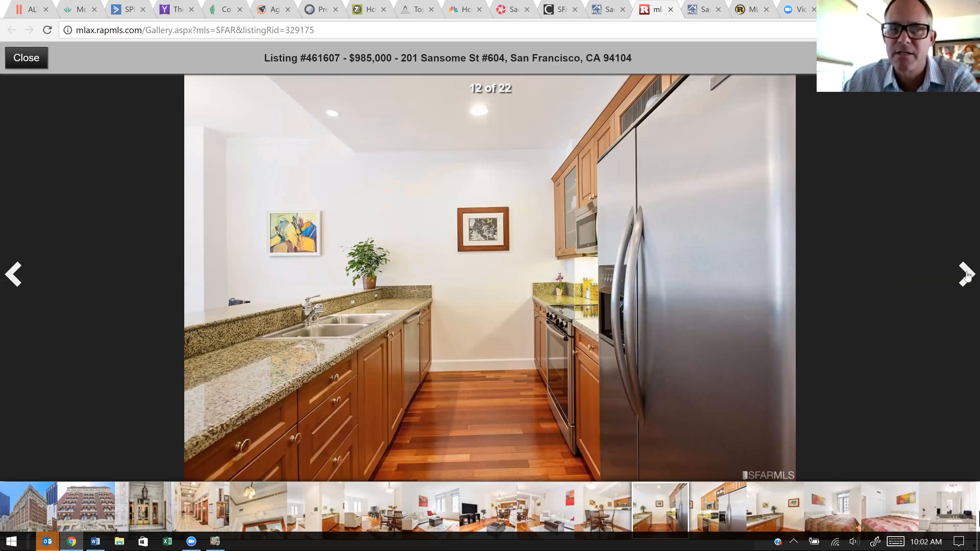
- Continue through the kitchen and bedroom photos to the bathroom, photo 17 of 22
click(964, 274)
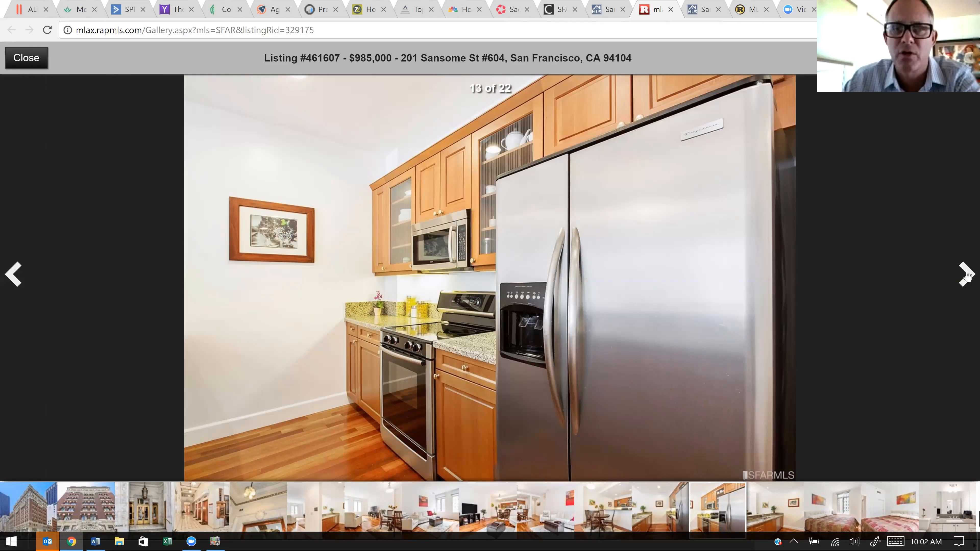
click(964, 273)
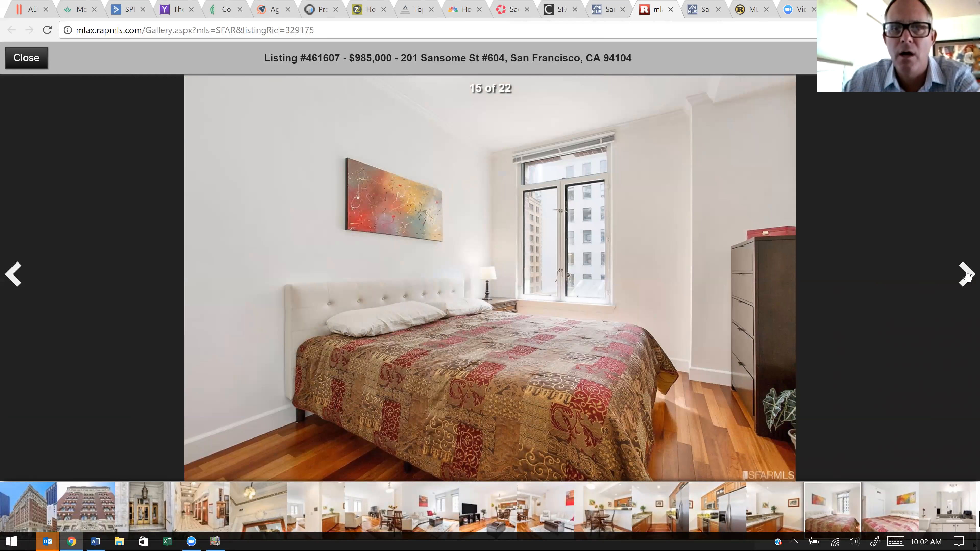
click(965, 274)
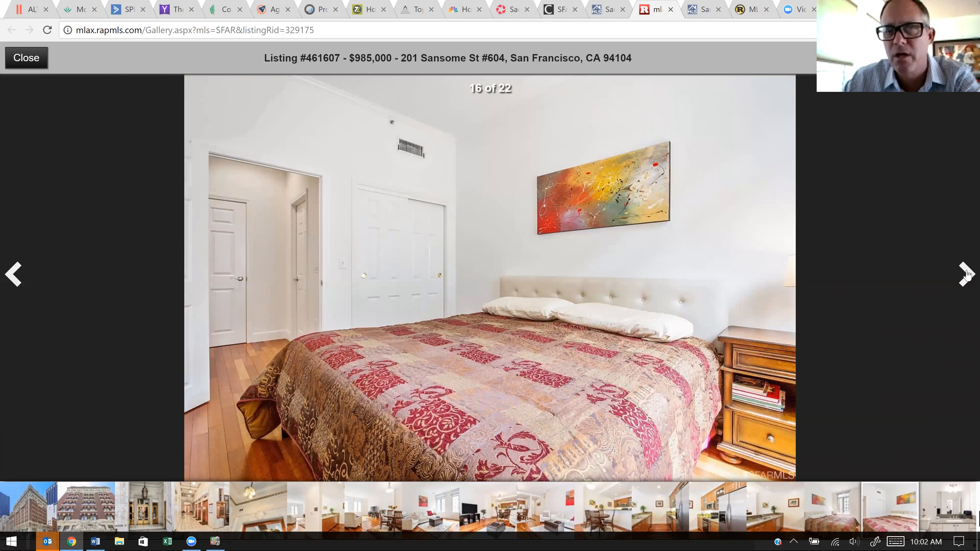
click(965, 274)
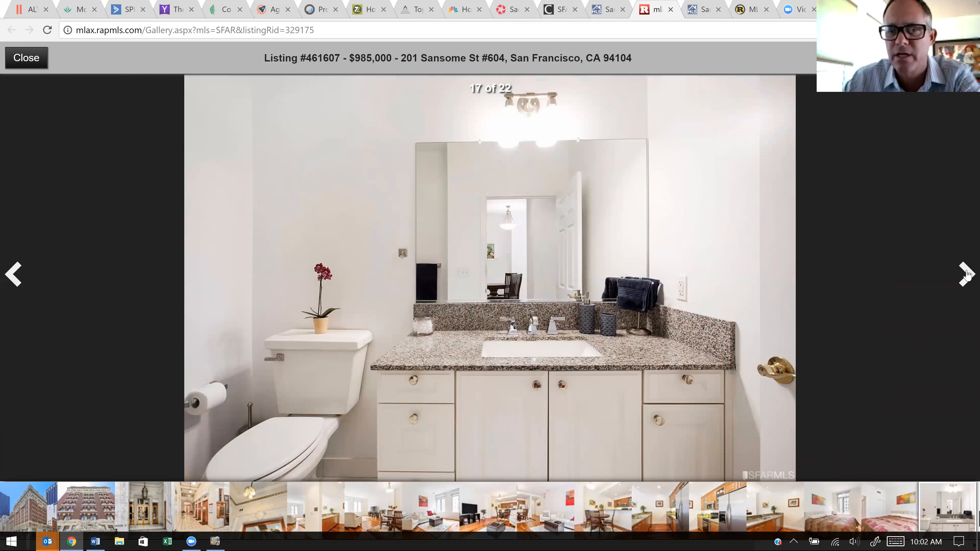
click(965, 273)
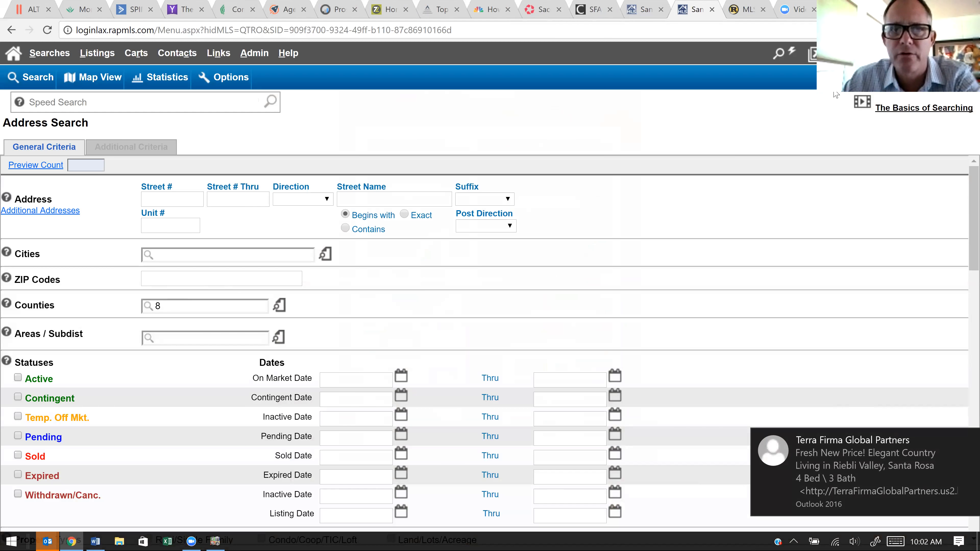
mouse_move(395, 97)
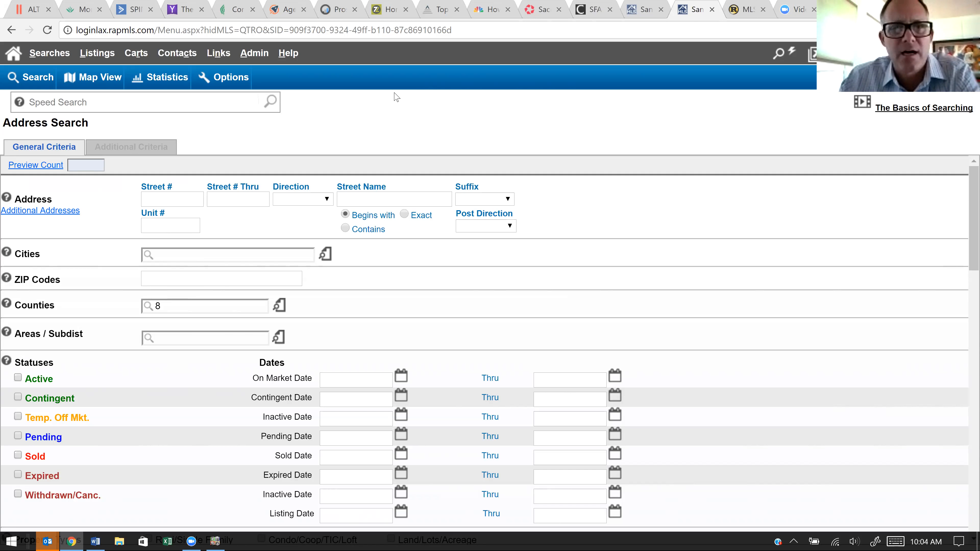
mouse_move(384, 142)
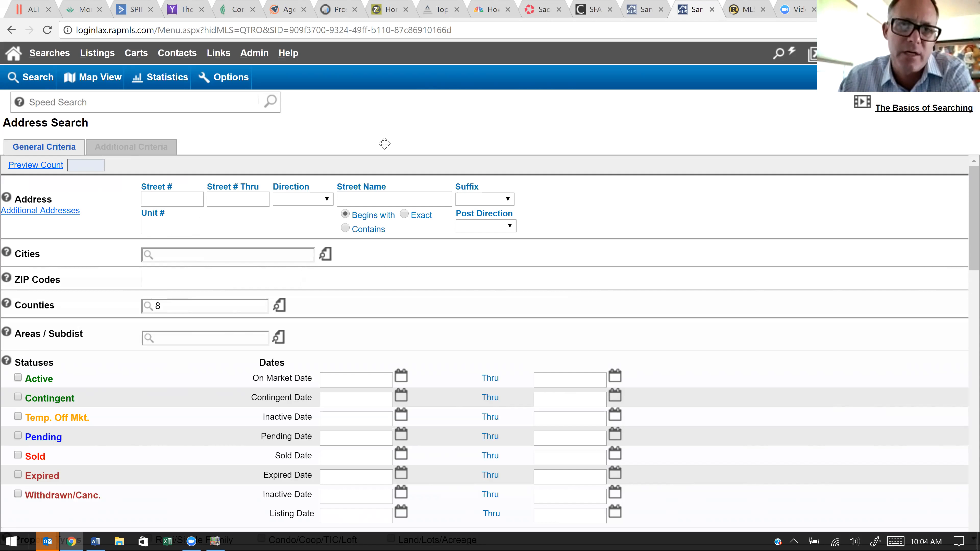
mouse_move(452, 181)
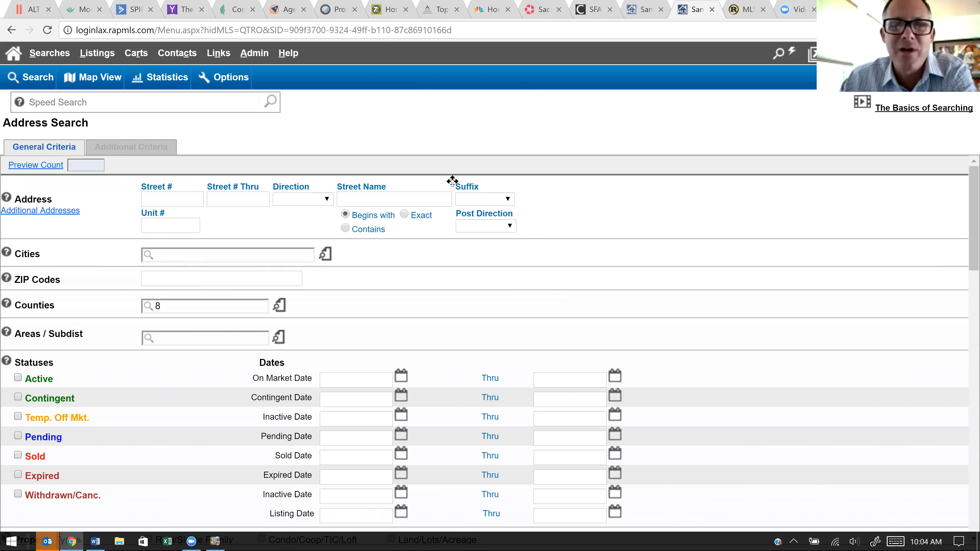